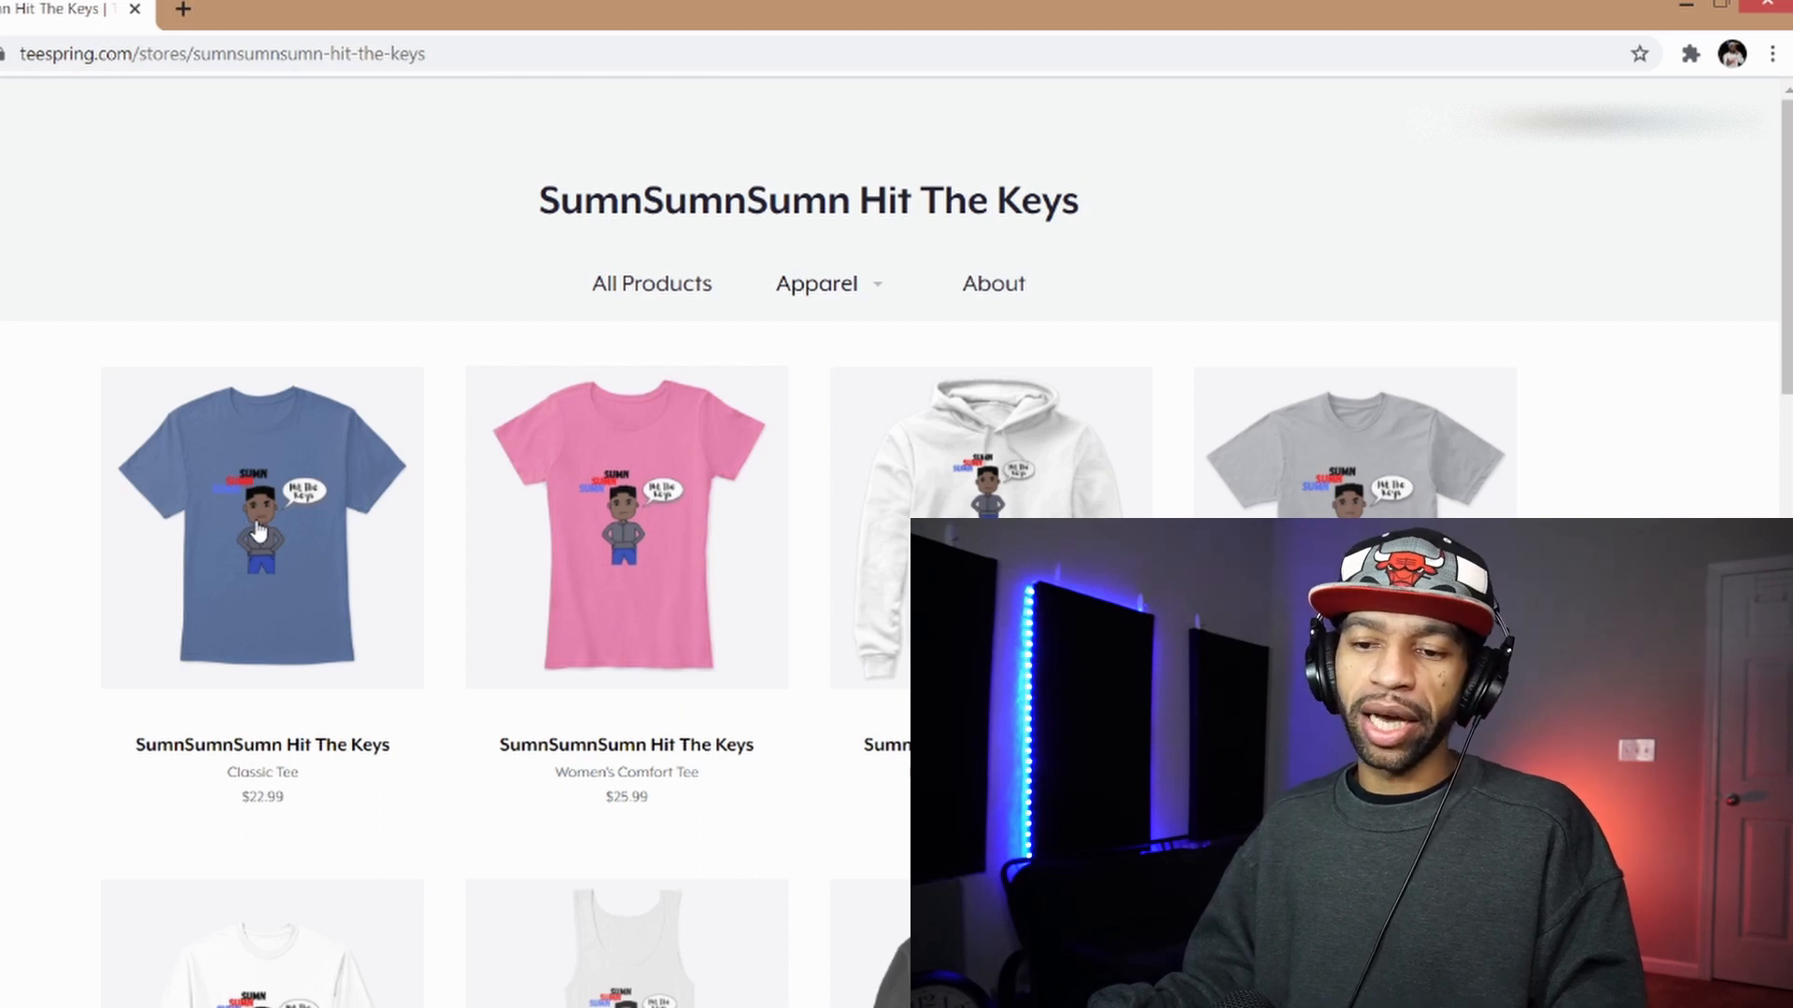
mouse_move(594, 523)
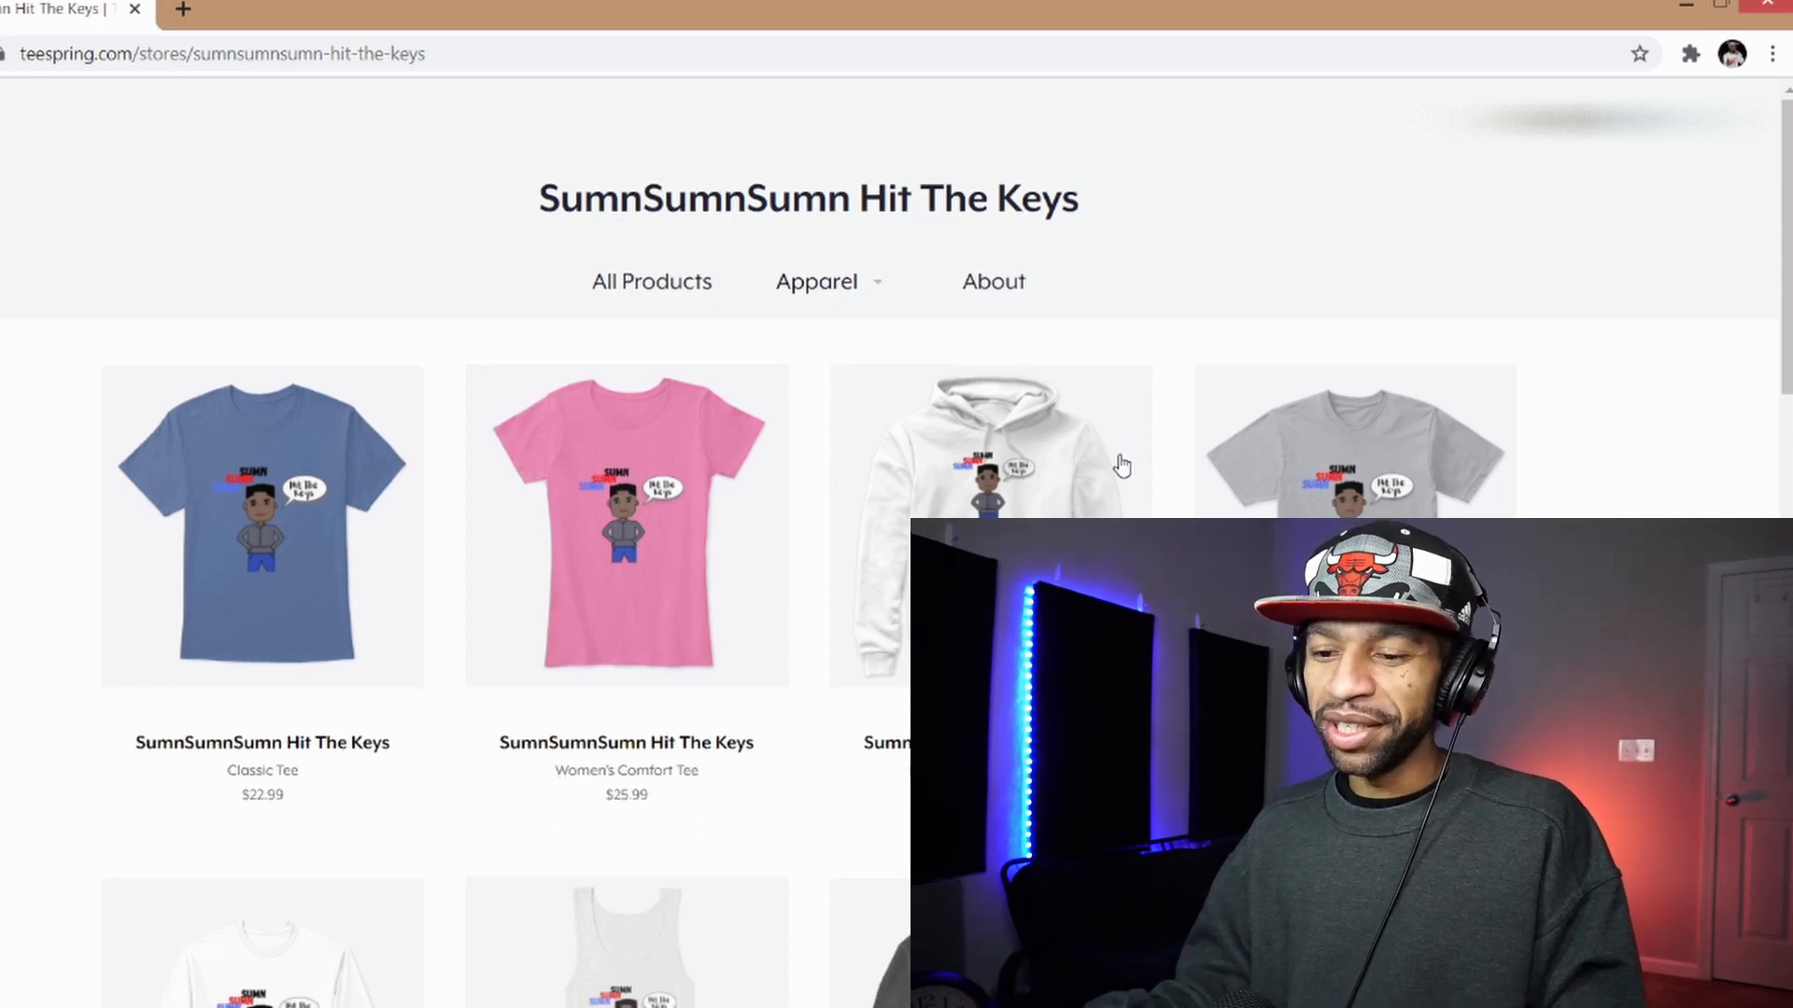
Scroll down through all apparel listings on the Teespring merch store page
scroll("down", 3)
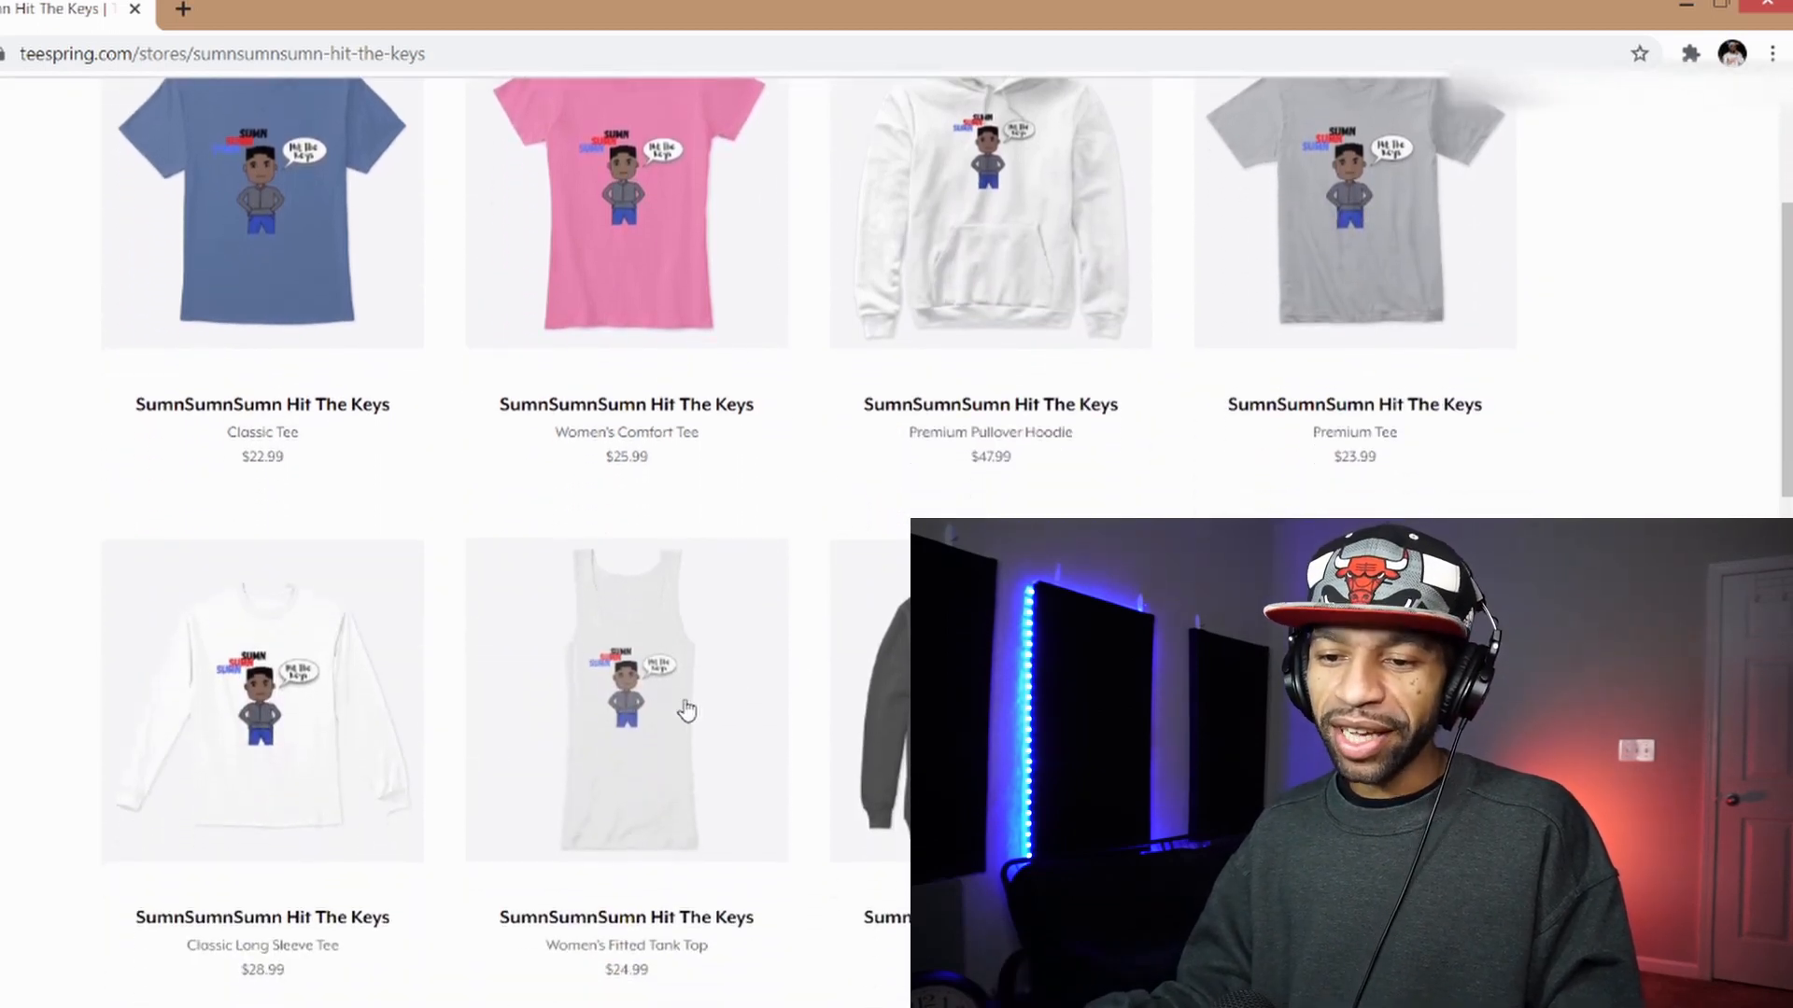
scroll("down", 3)
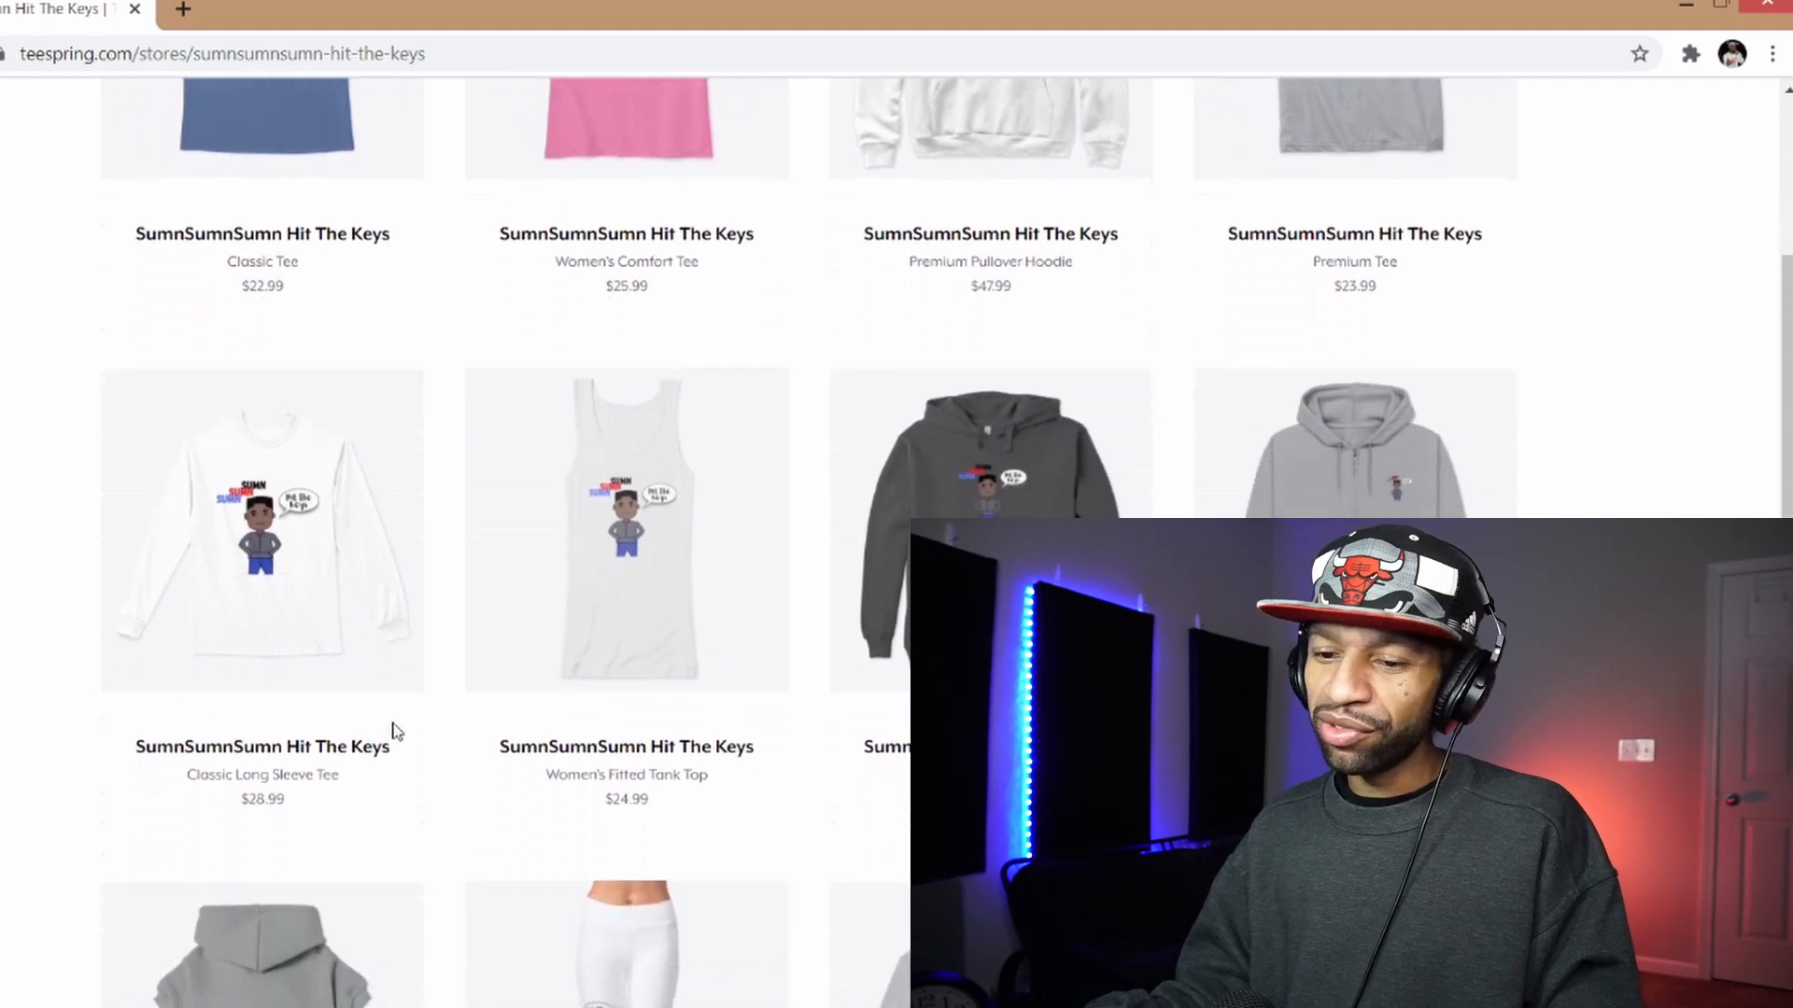
scroll("down", 3)
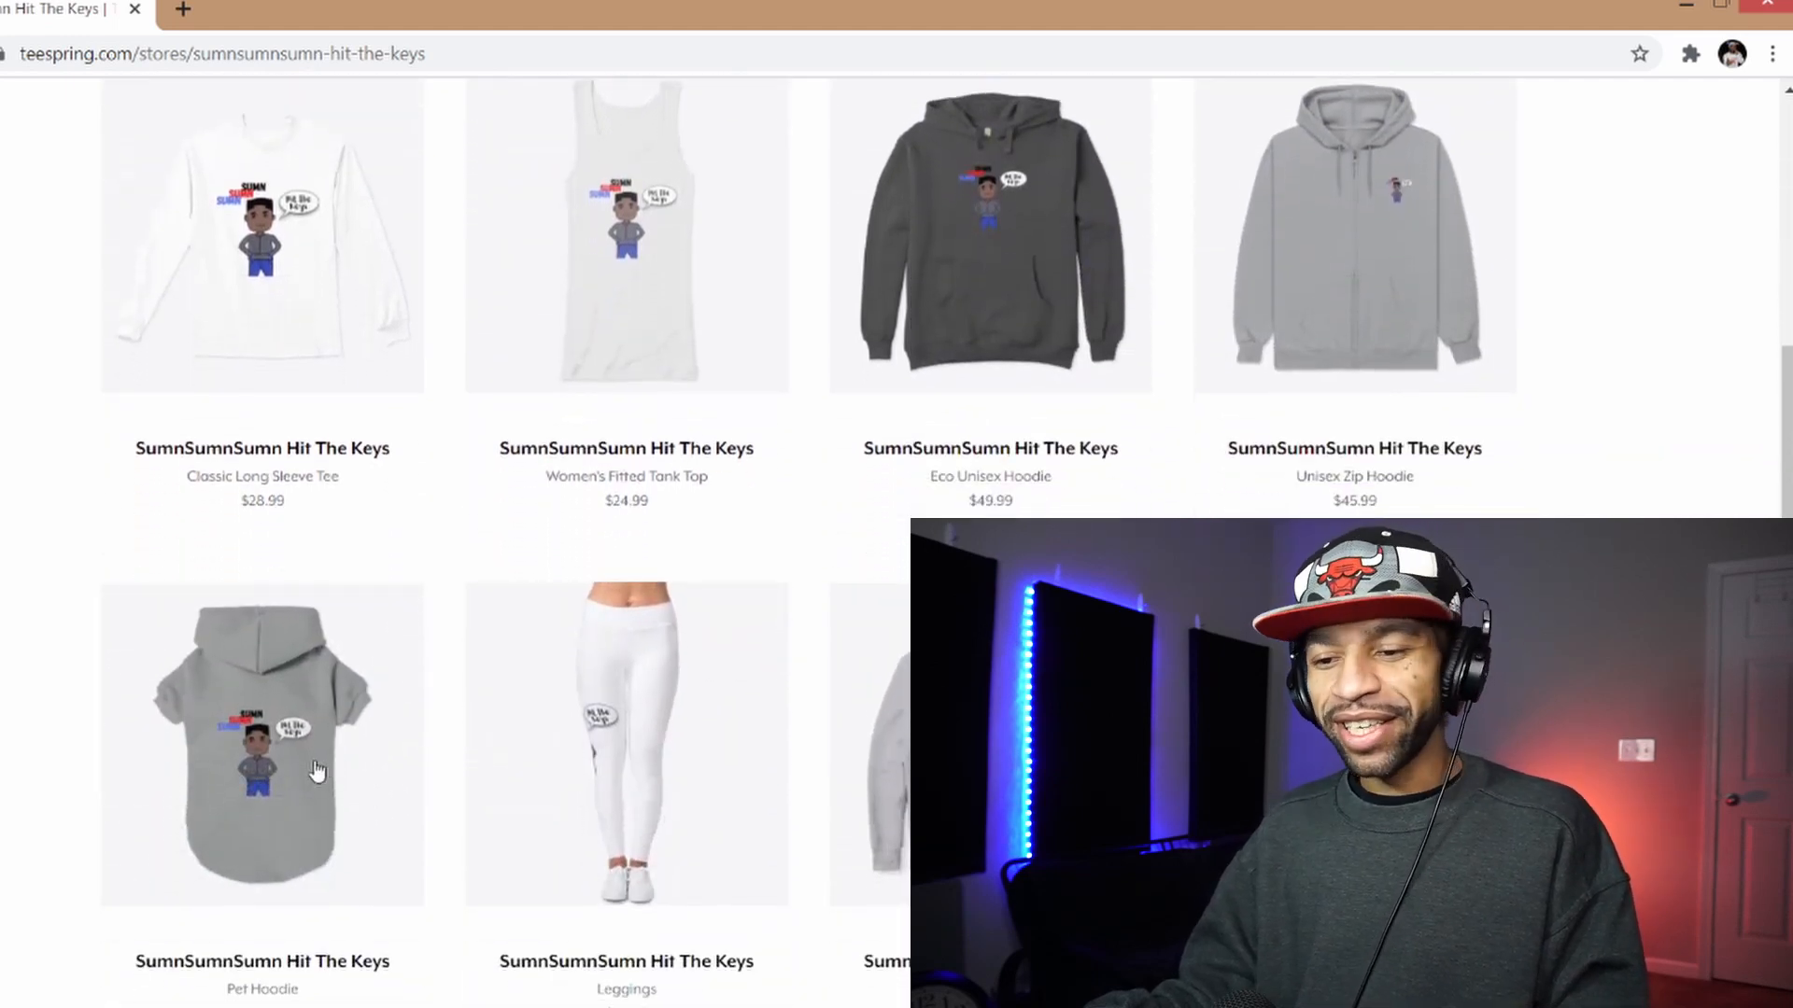
scroll("down", 3)
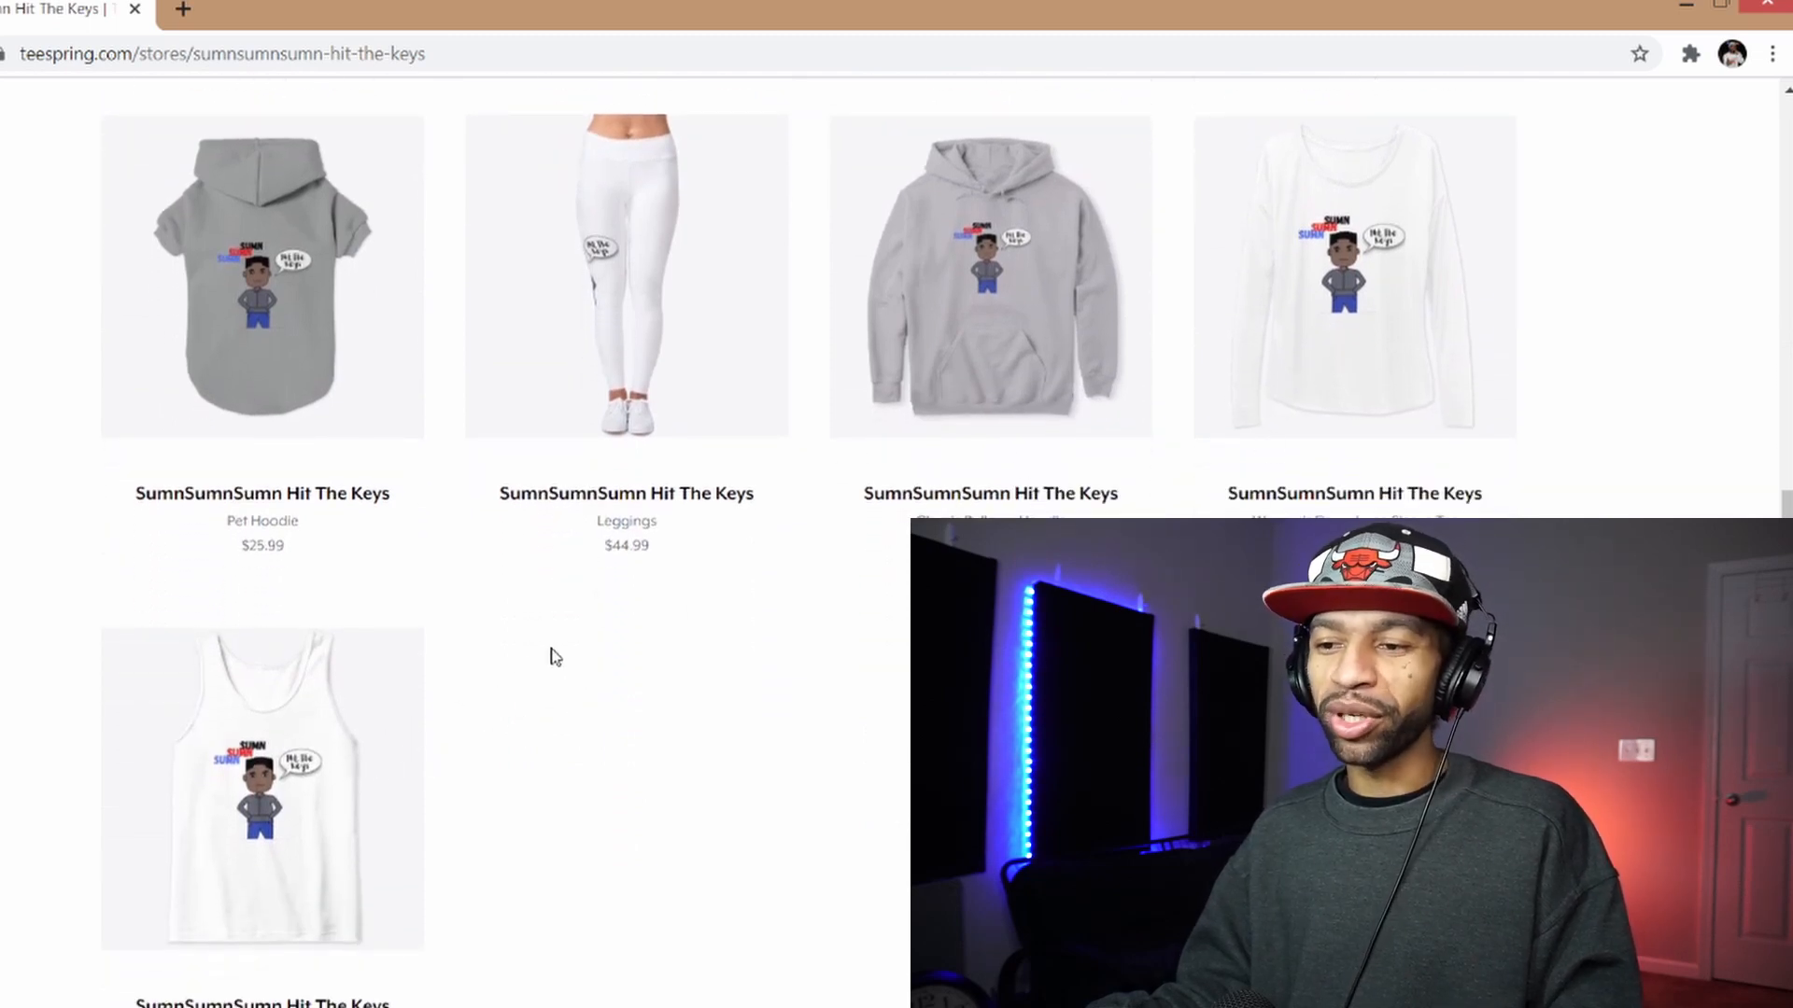
scroll("down", 3)
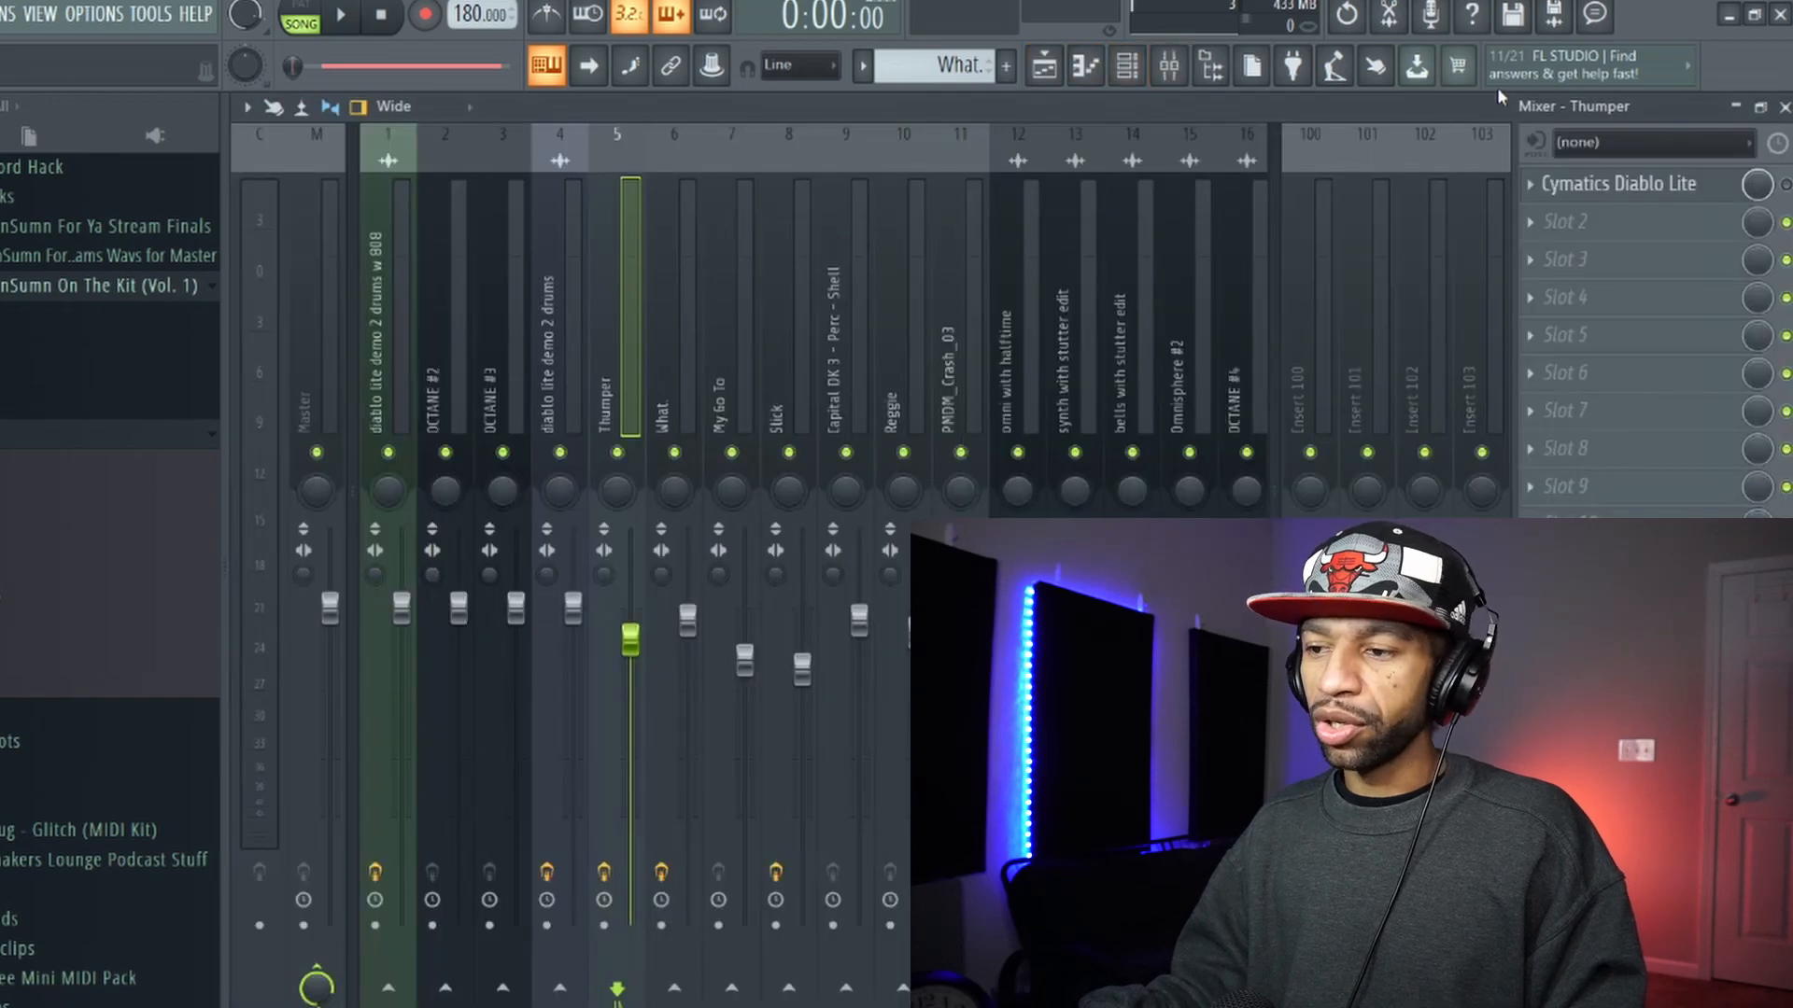
Open Cymatics Diablo Lite from the Thumper mixer channel's effect slot
left_click(1617, 183)
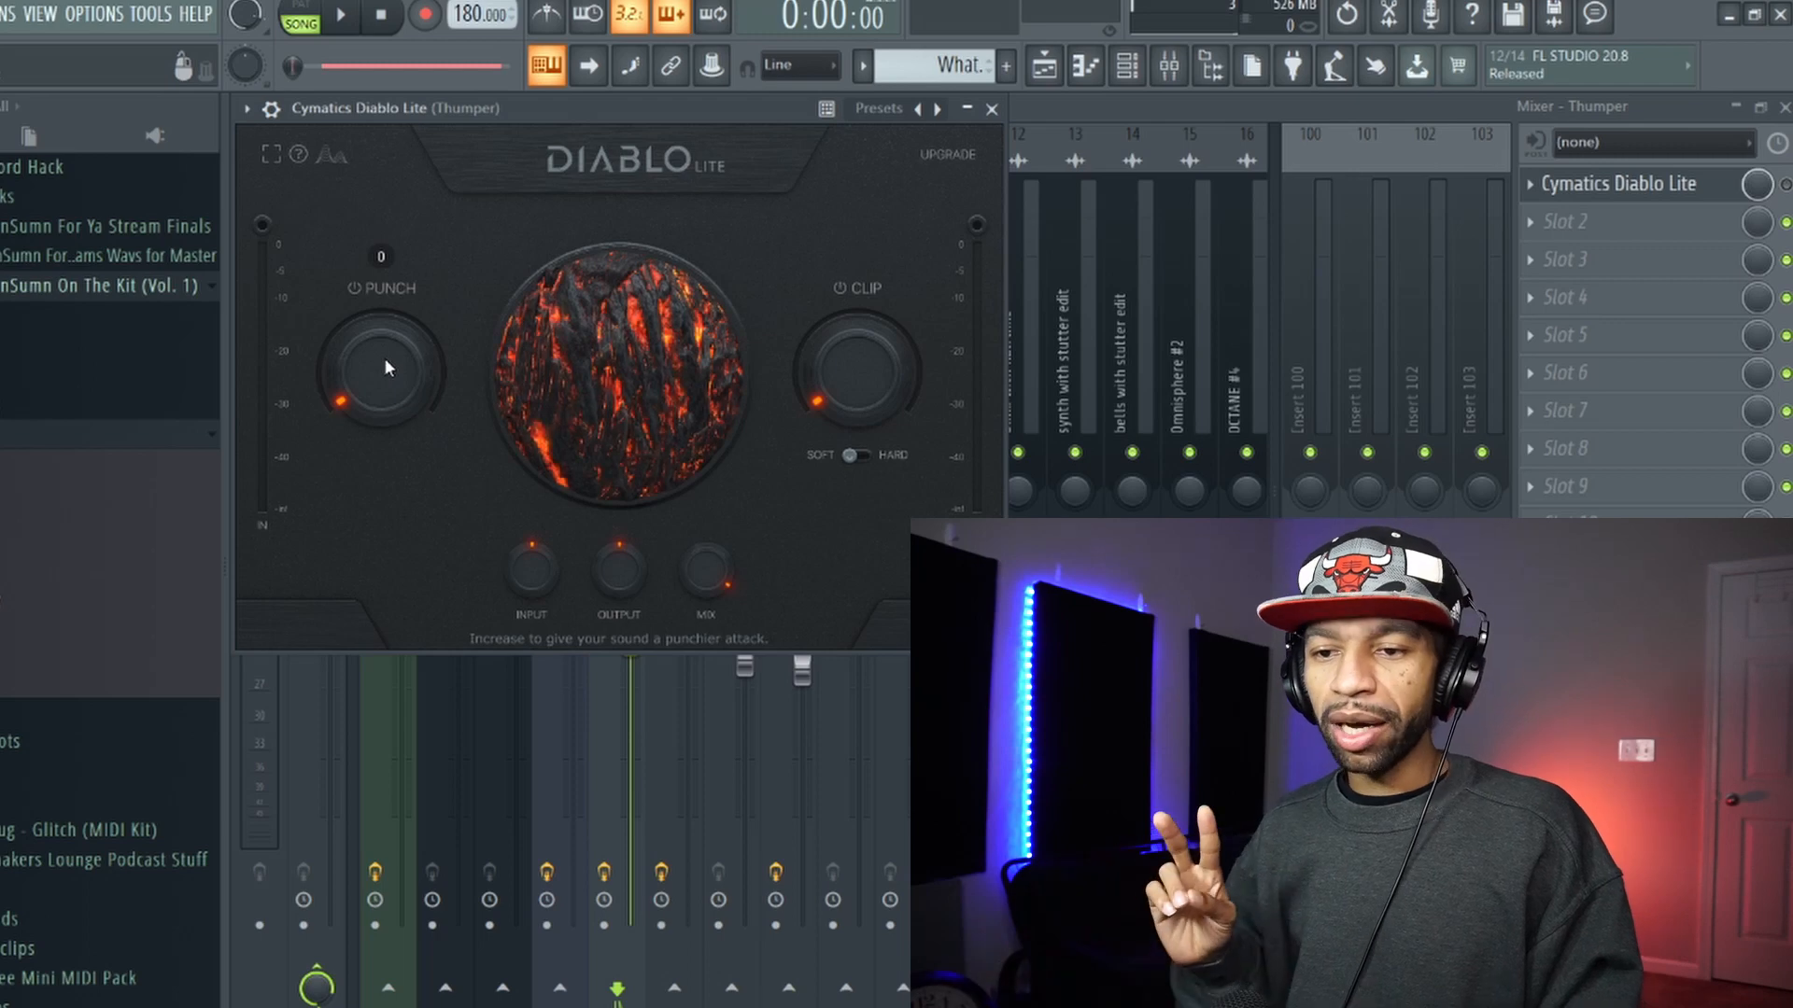
mouse_move(859, 360)
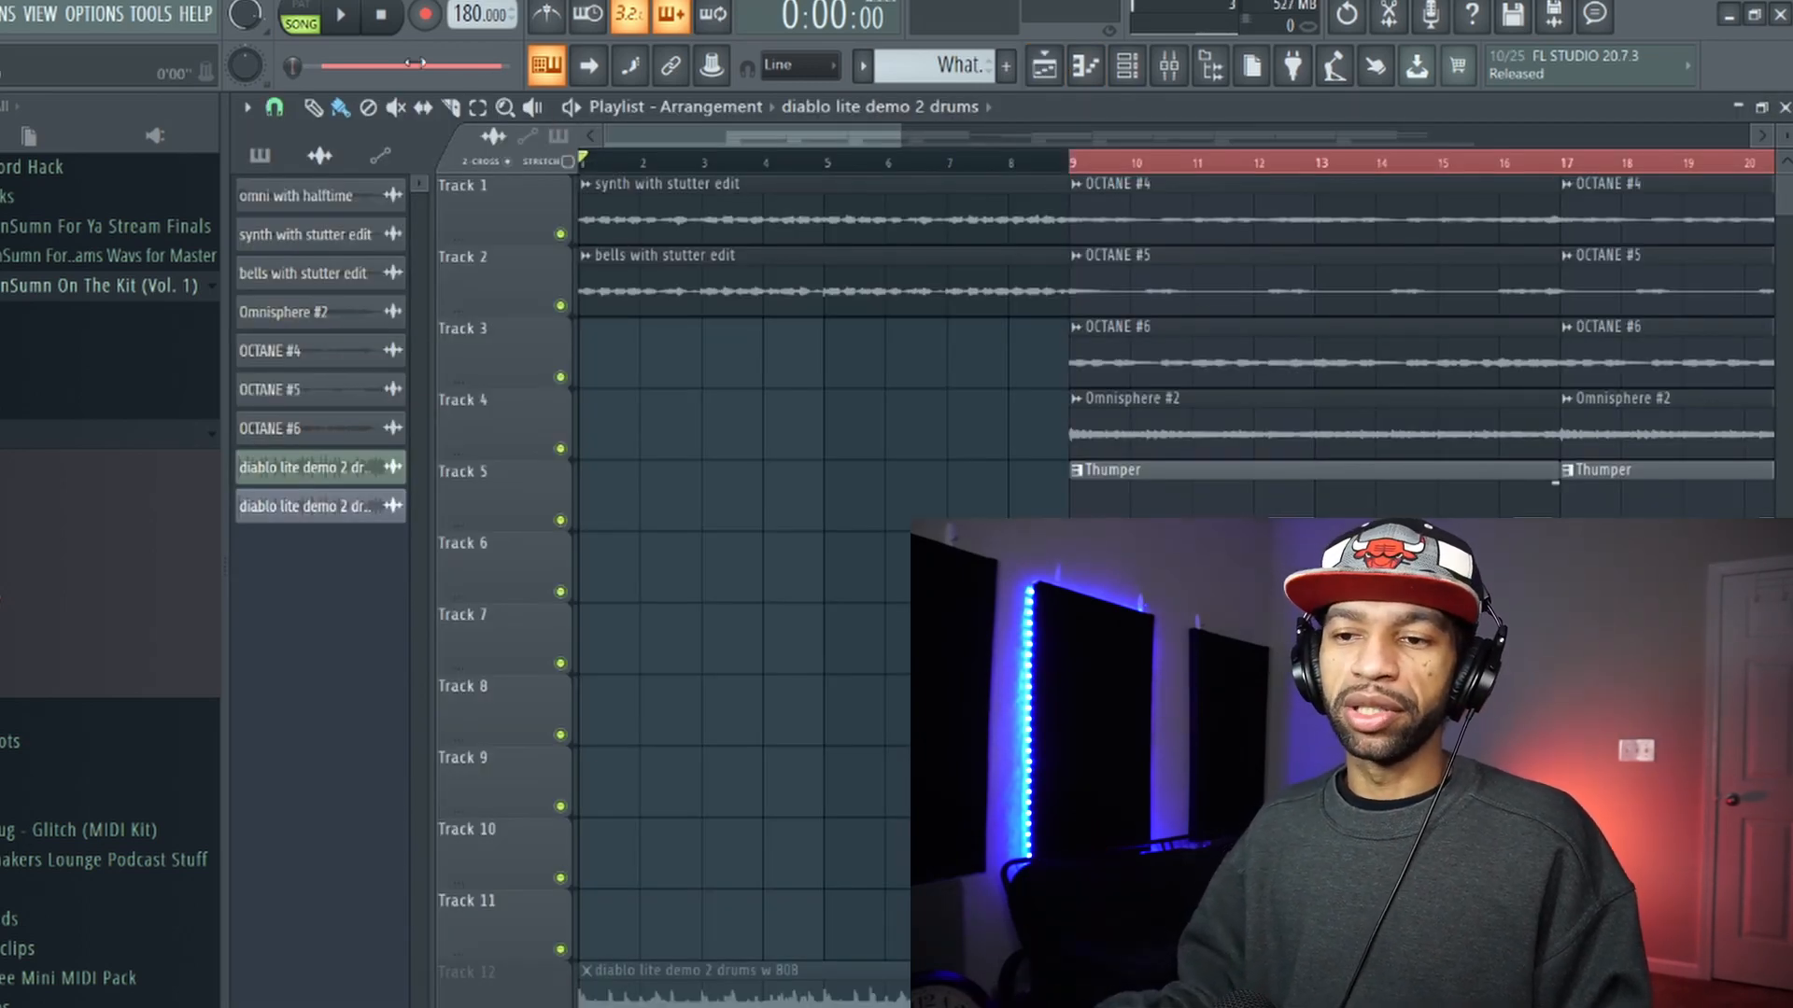
Play the arrangement through, stop it, and bring the mixer back with the beat playing
left_click(340, 17)
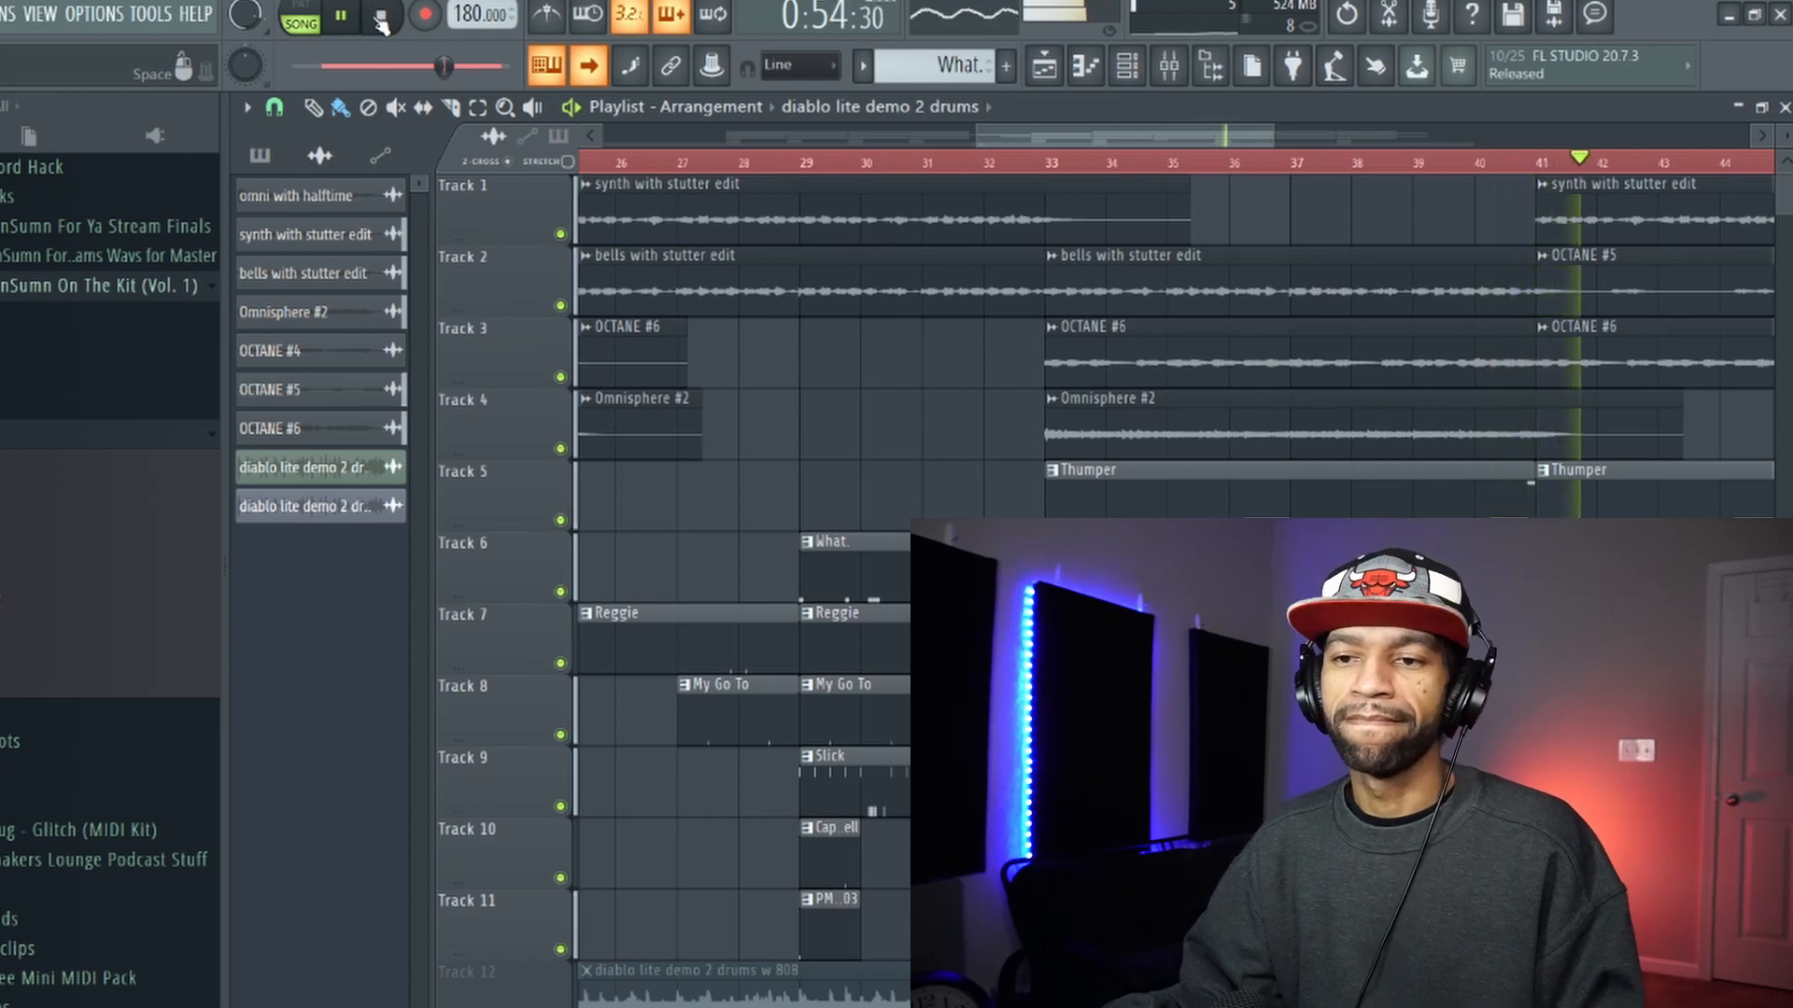
left_click(385, 19)
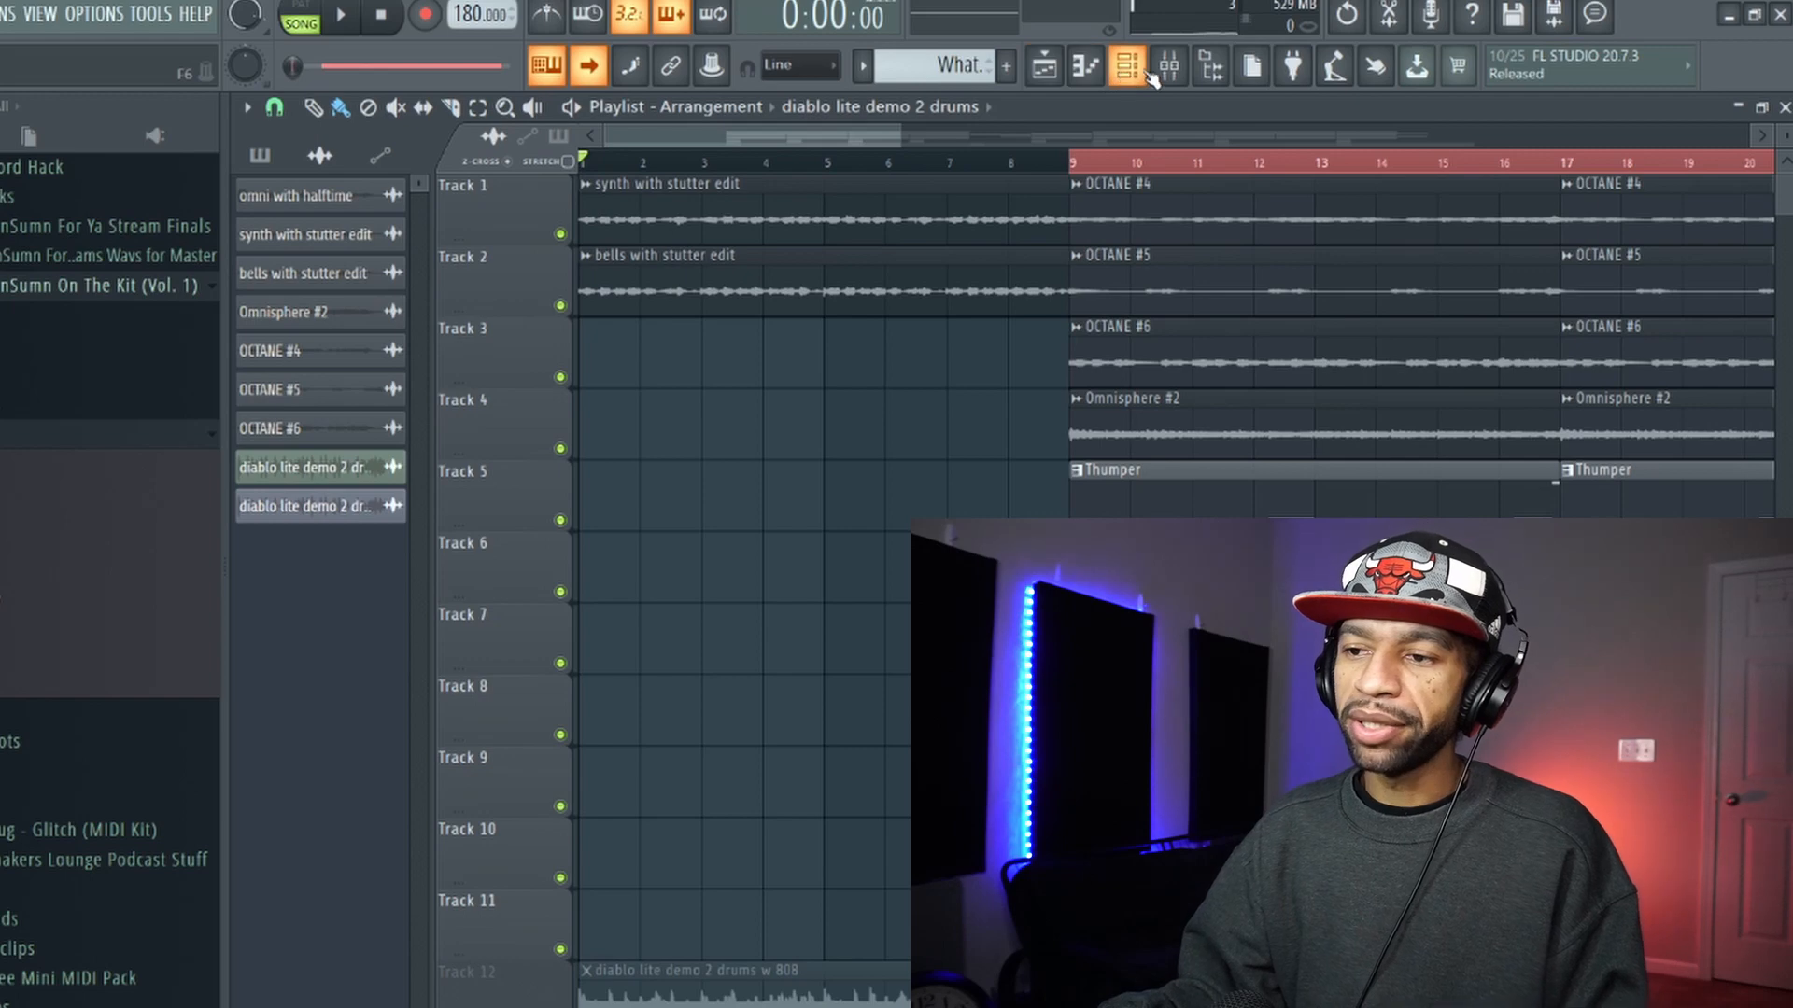
left_click(1169, 65)
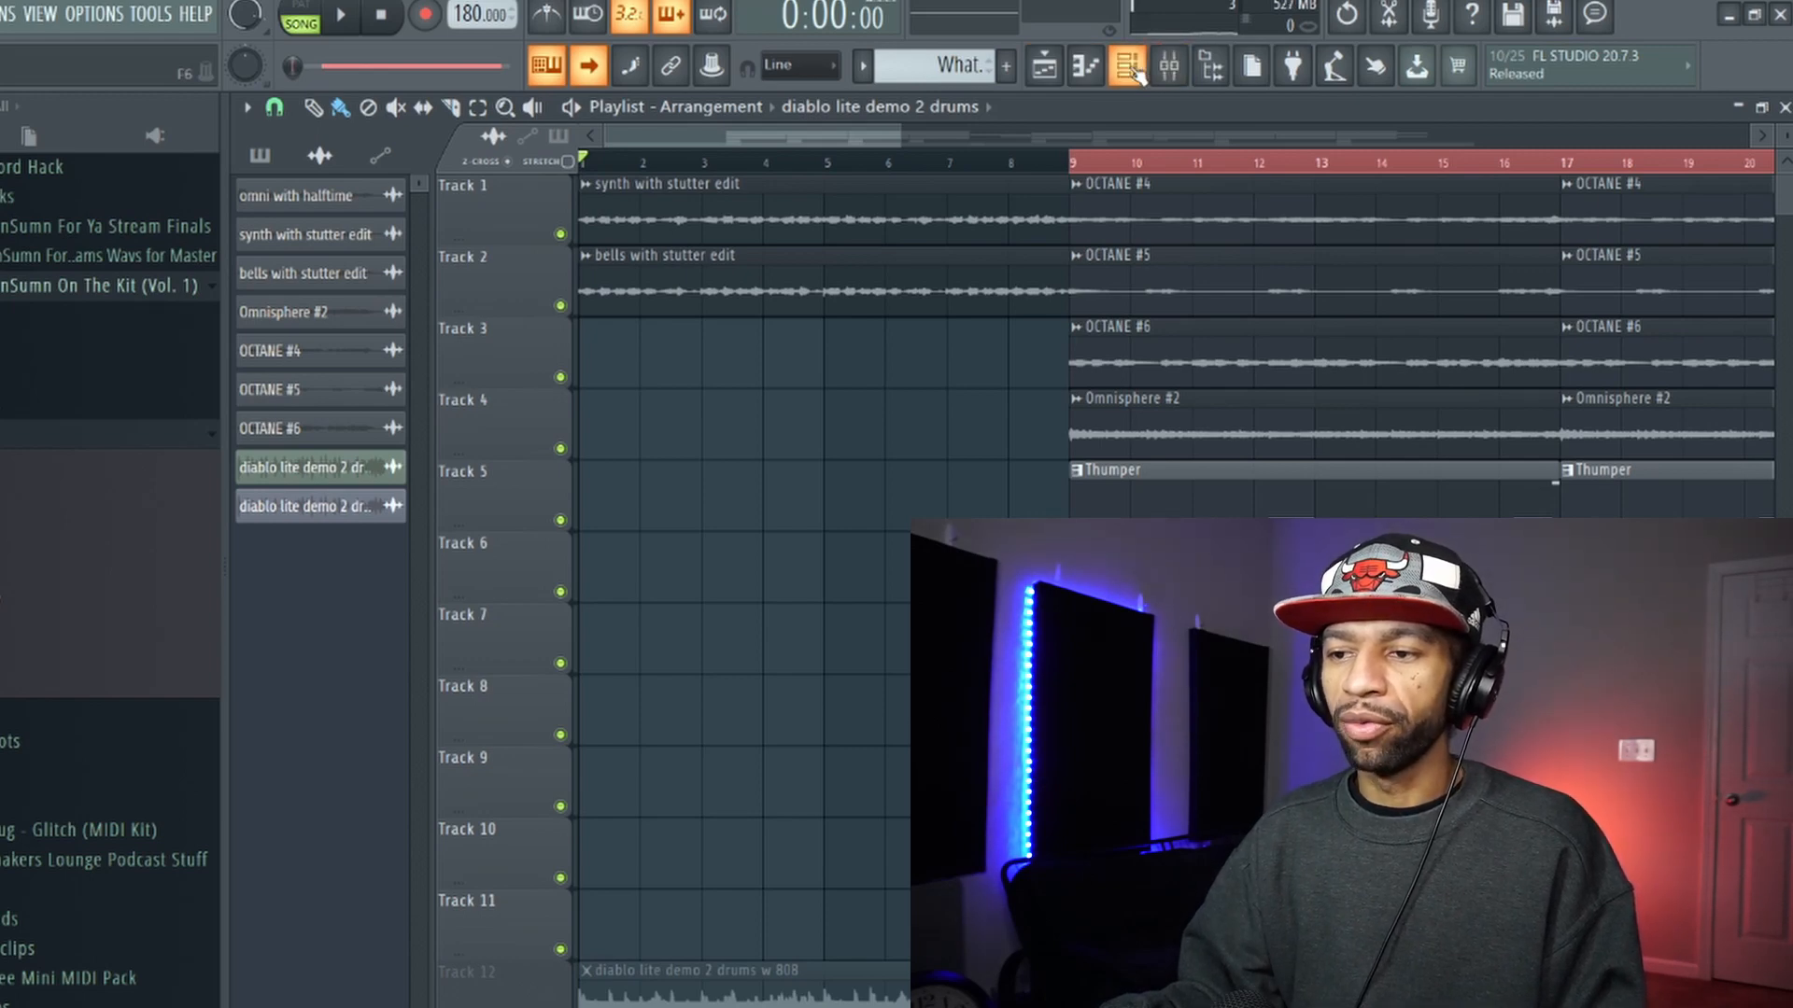
left_click(1126, 65)
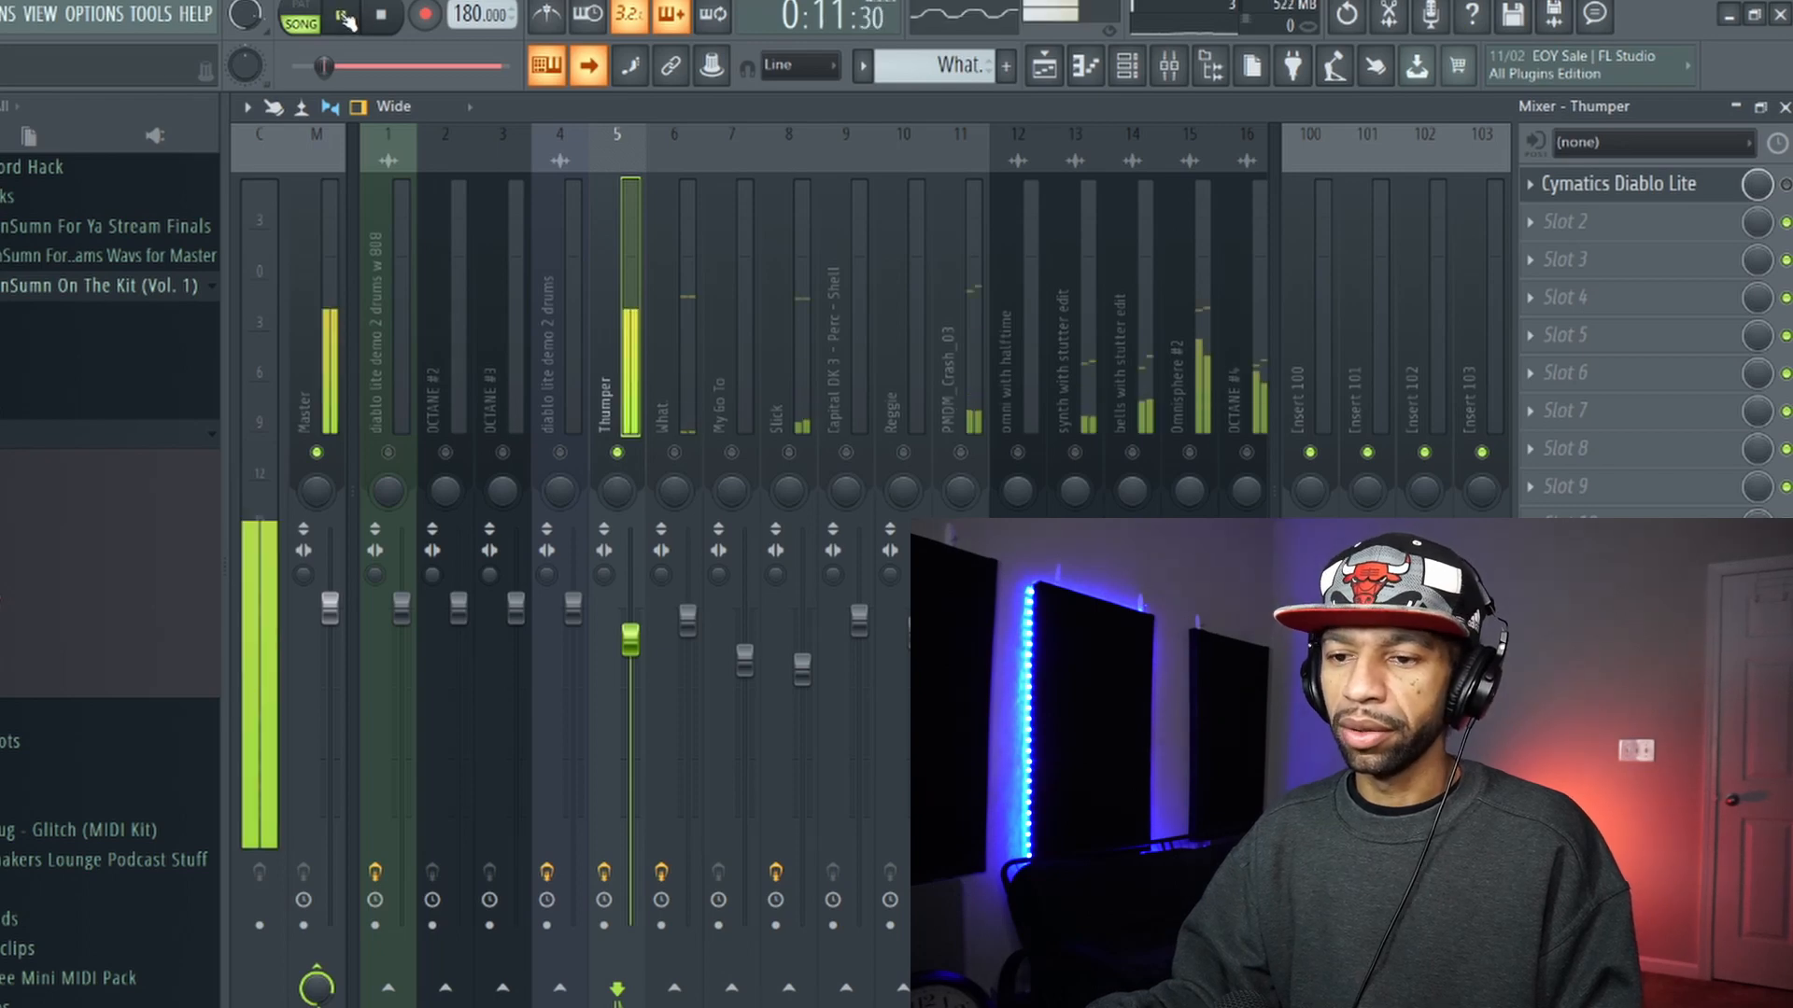
Audition Diablo Lite's Clip on Thumper between 32 and 18, settle near 21, nudge Punch, and close the plugin
left_click(342, 17)
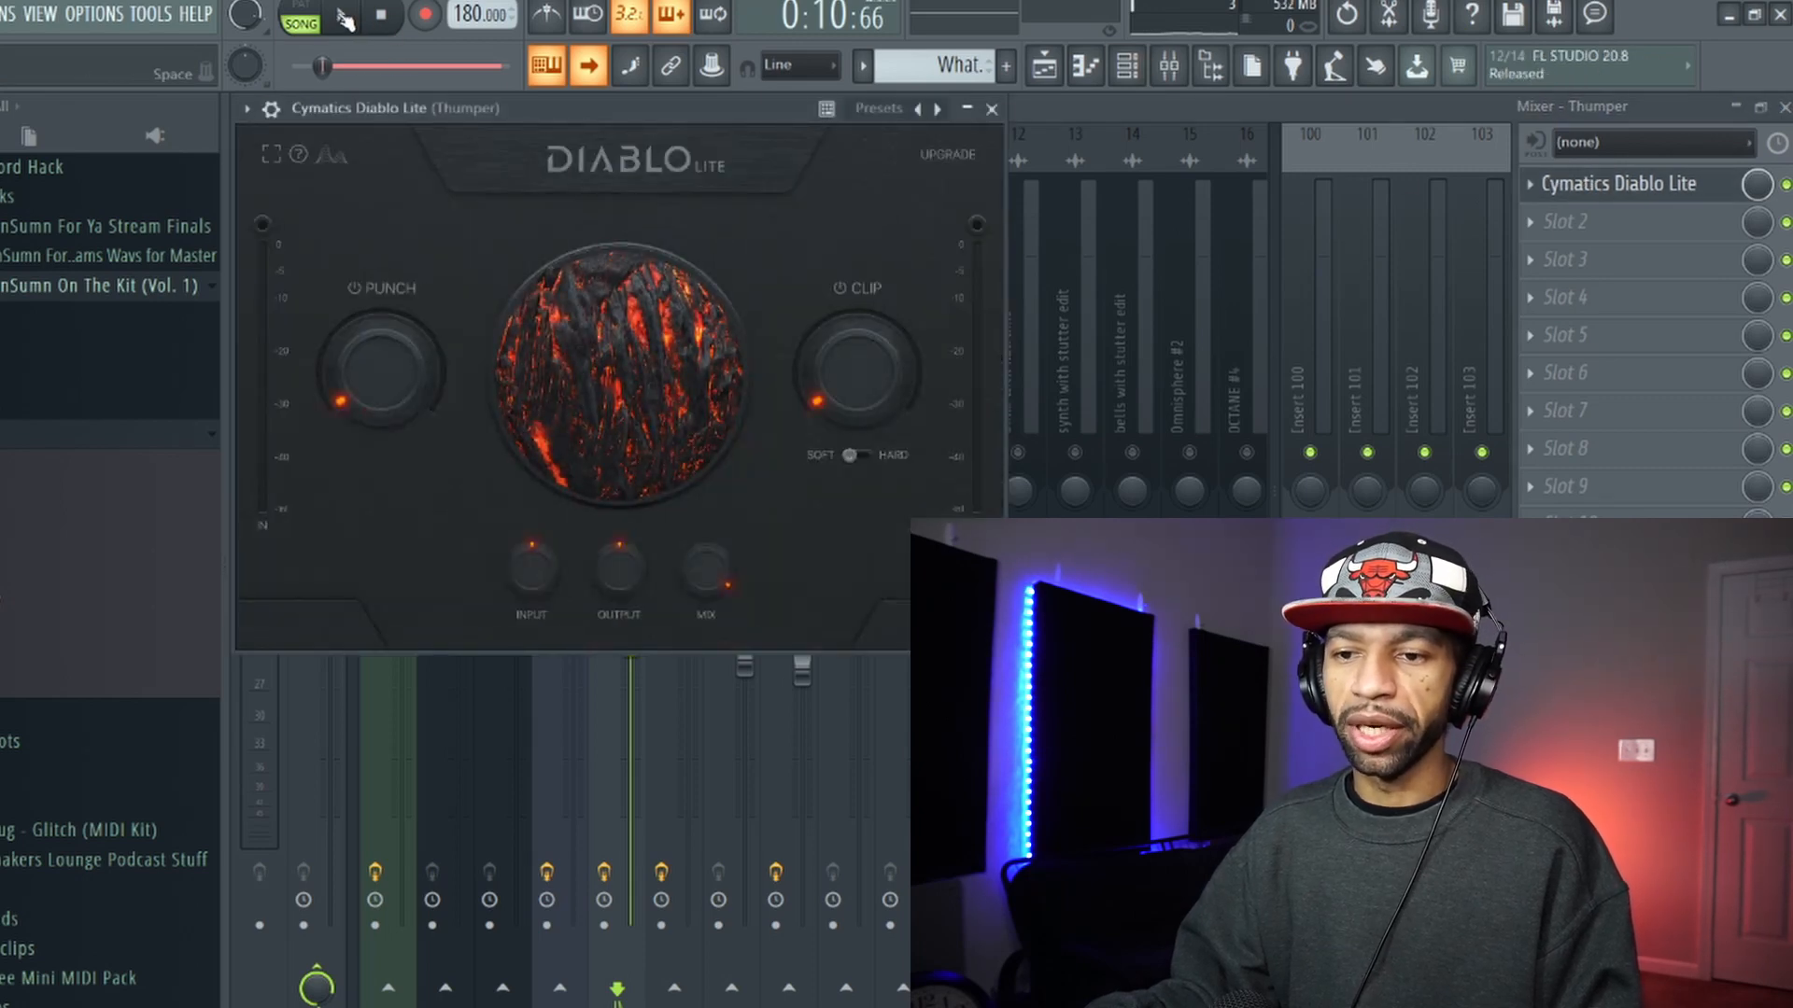
left_click(342, 16)
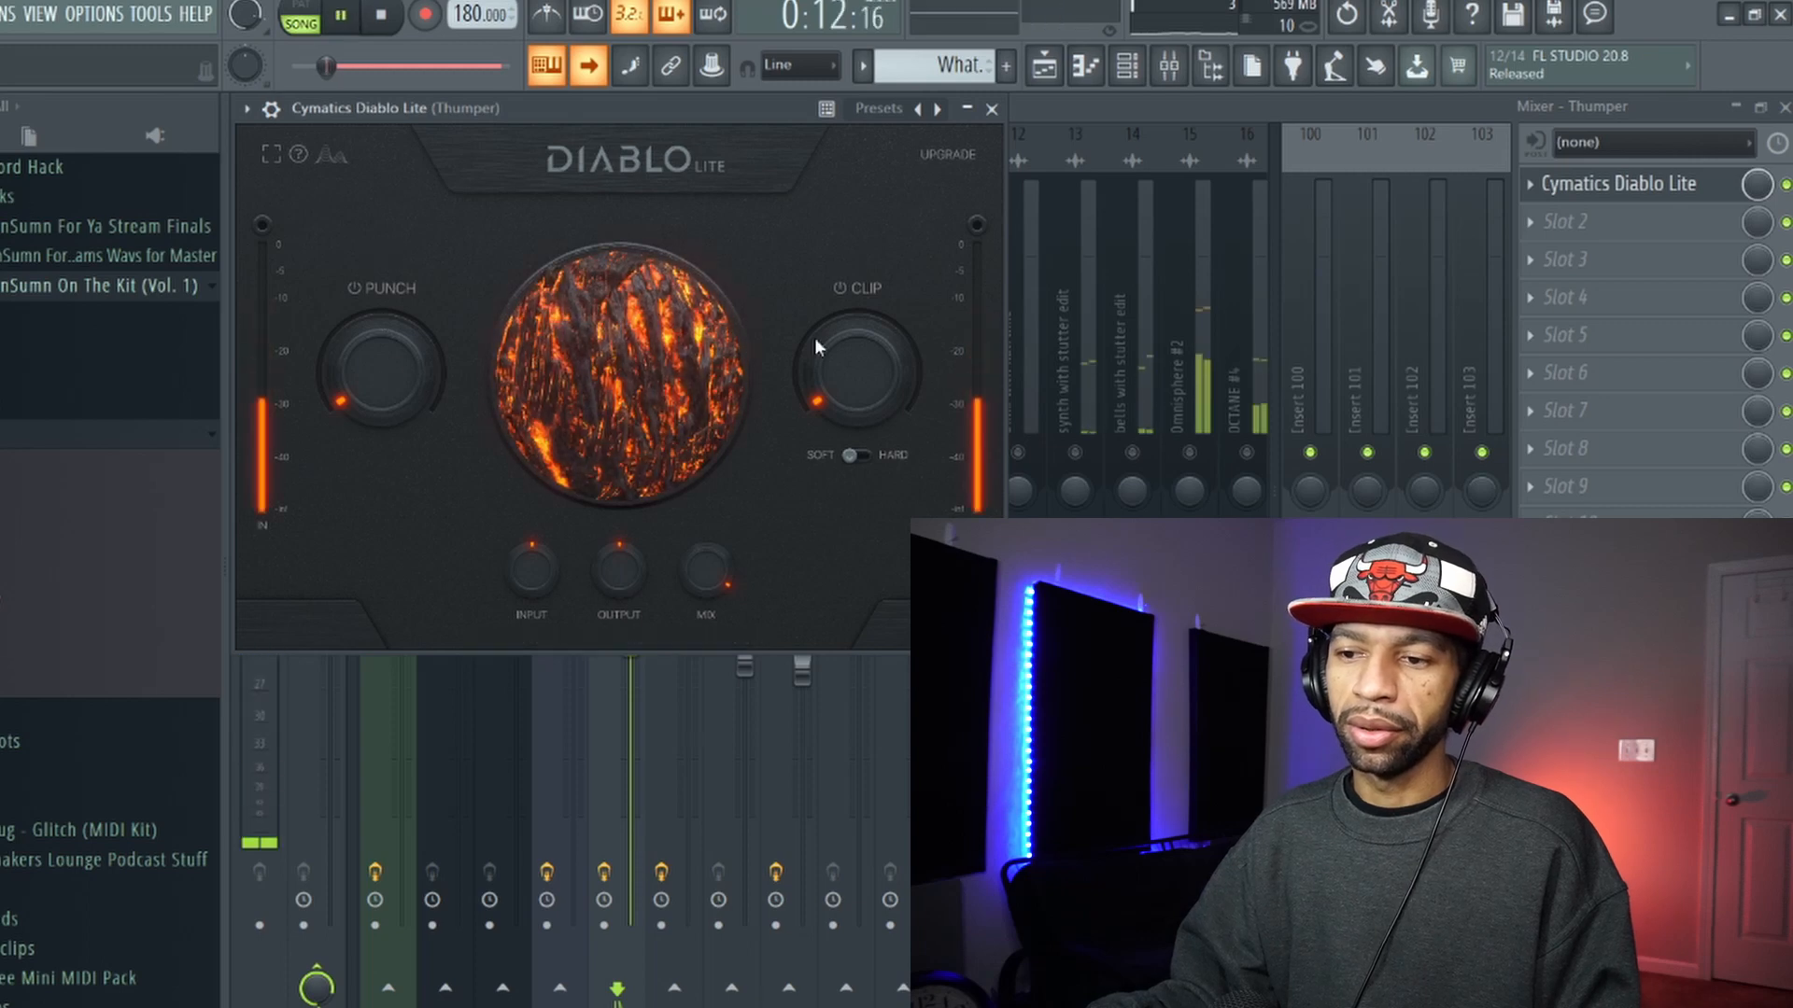
left_click_drag(857, 366, 868, 325)
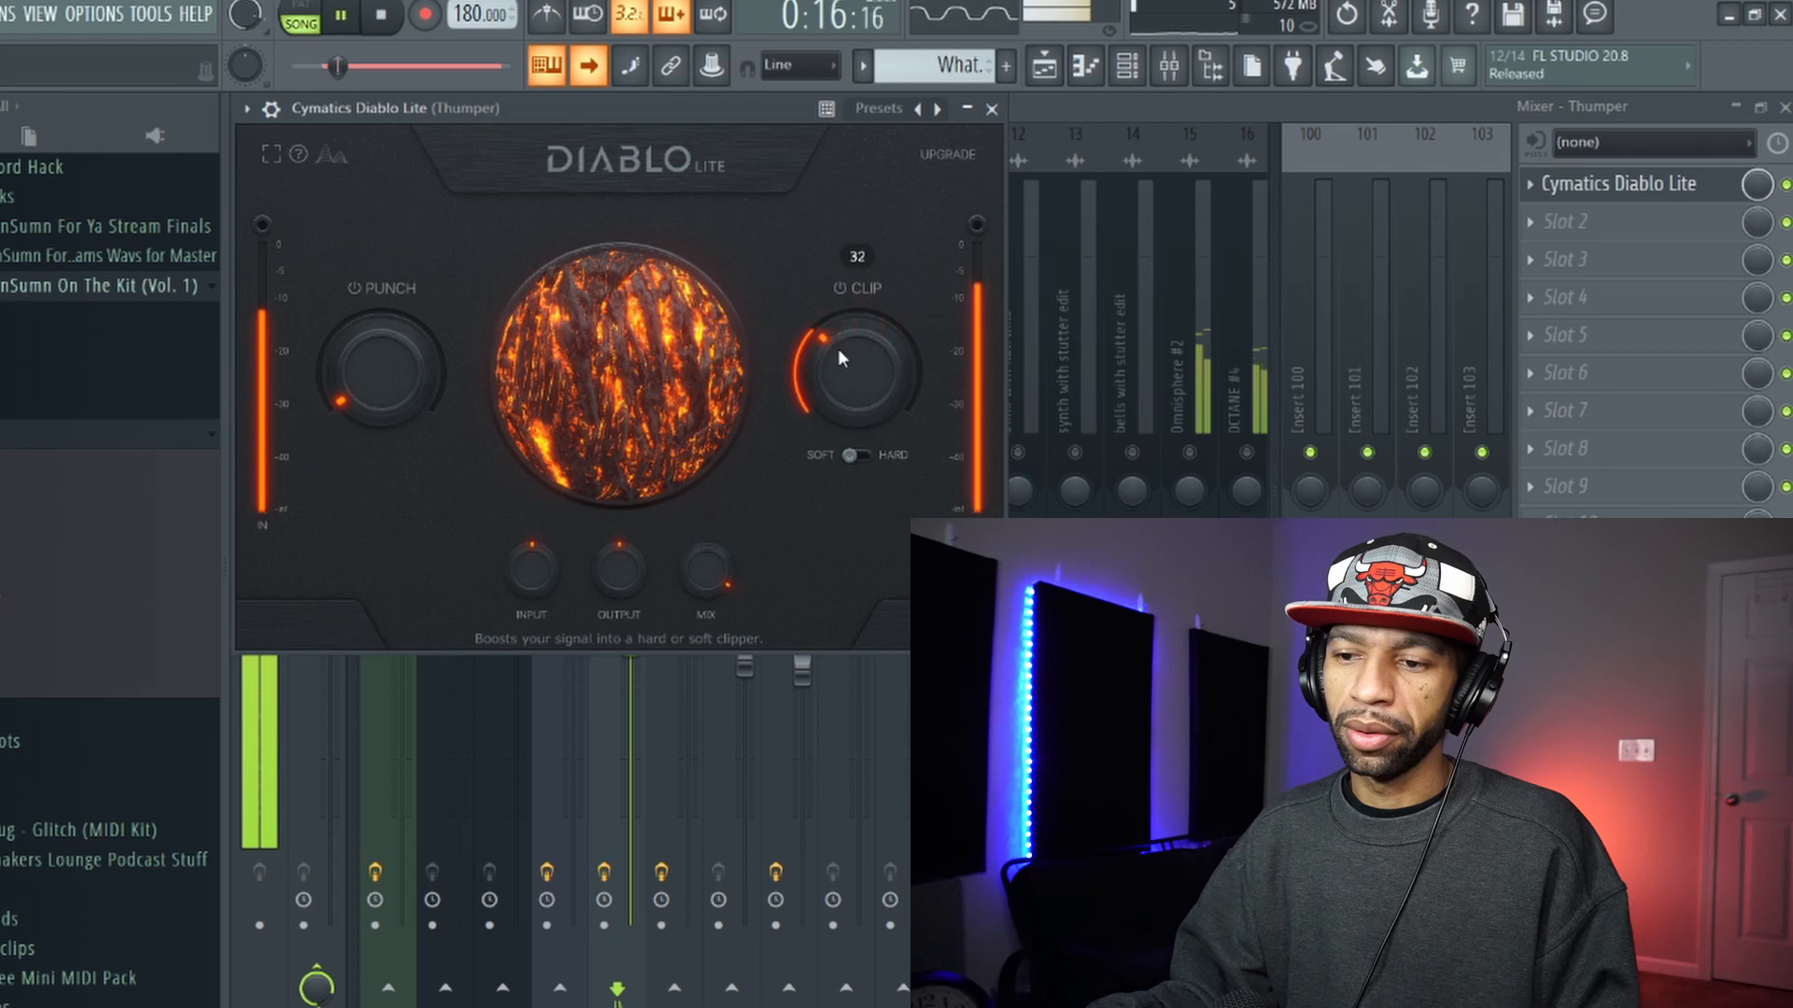
left_click_drag(857, 360, 835, 400)
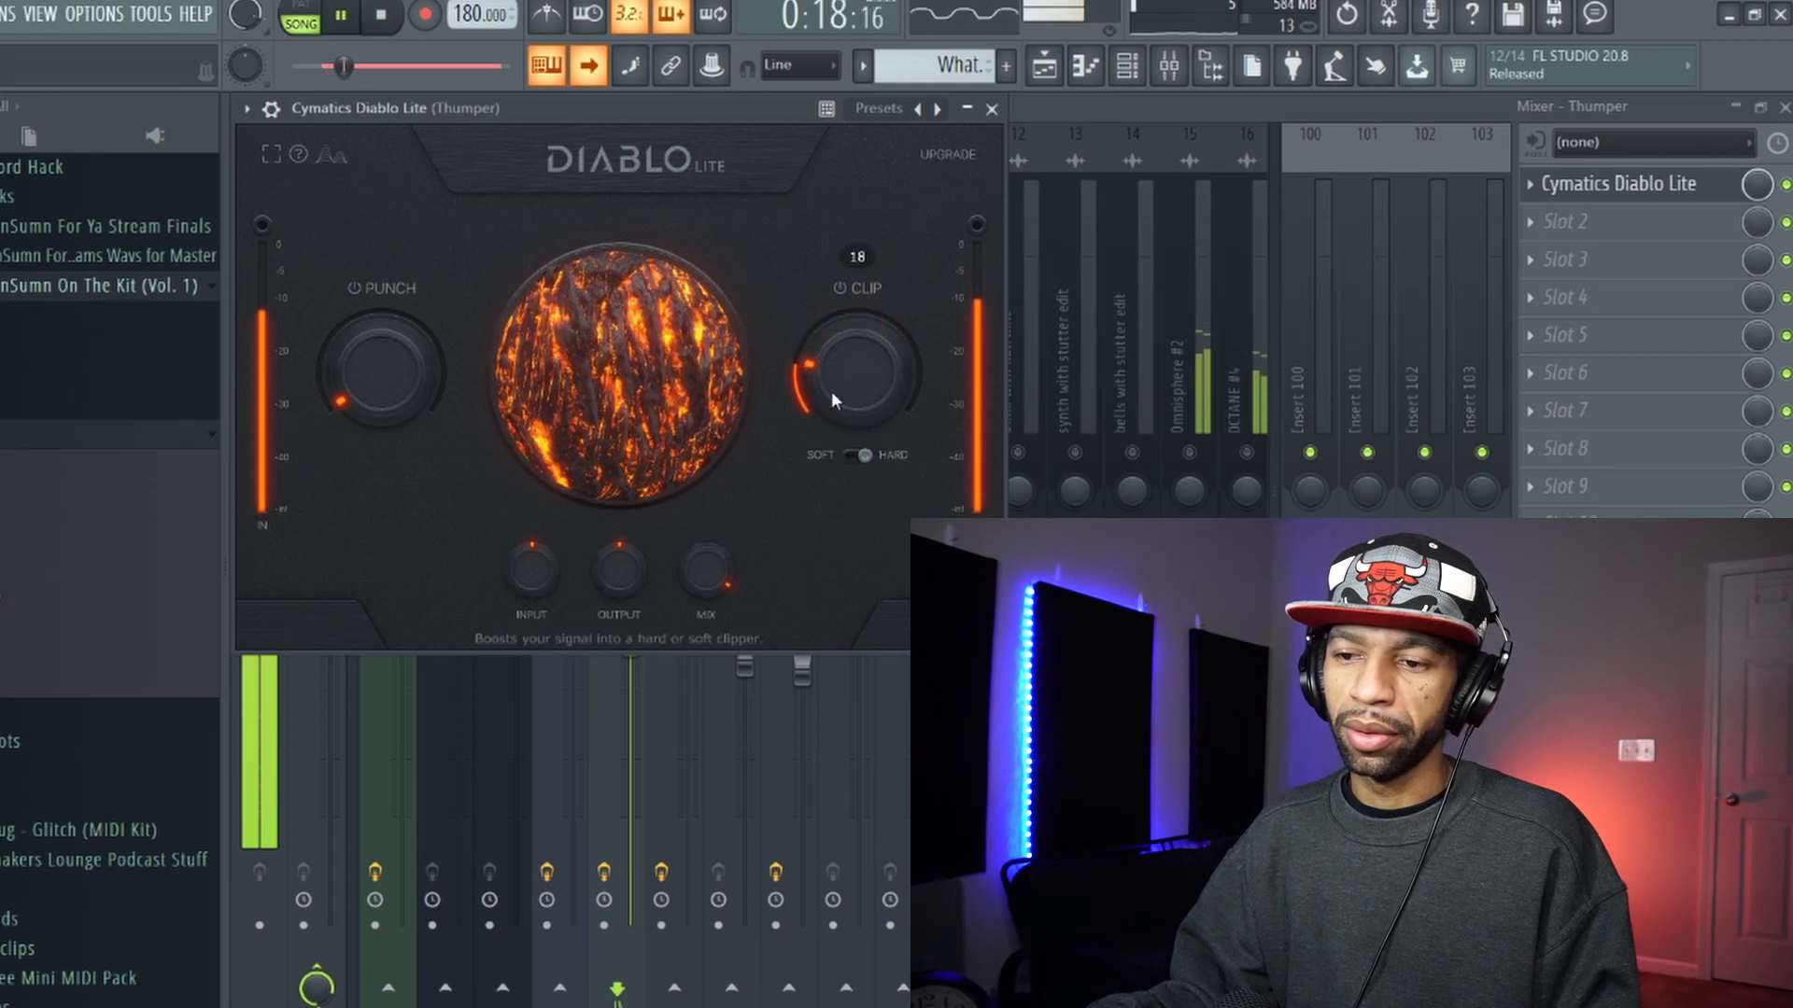
left_click_drag(835, 400, 863, 350)
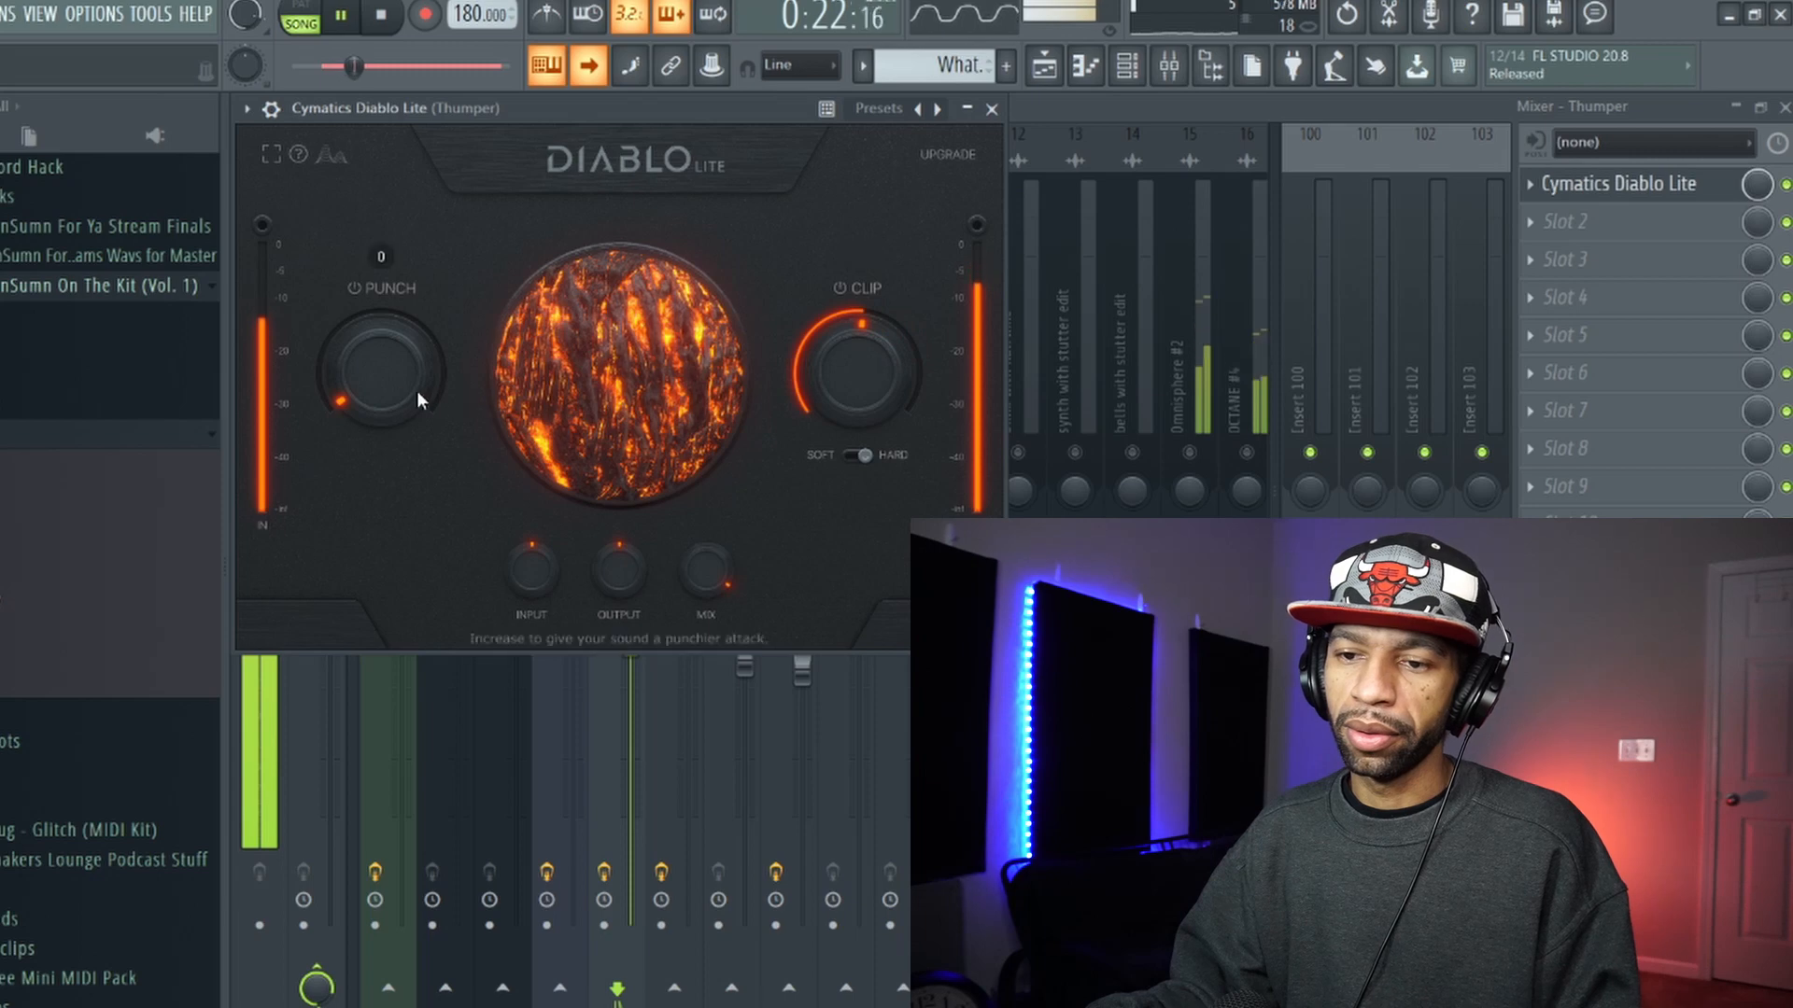
left_click_drag(381, 377, 394, 319)
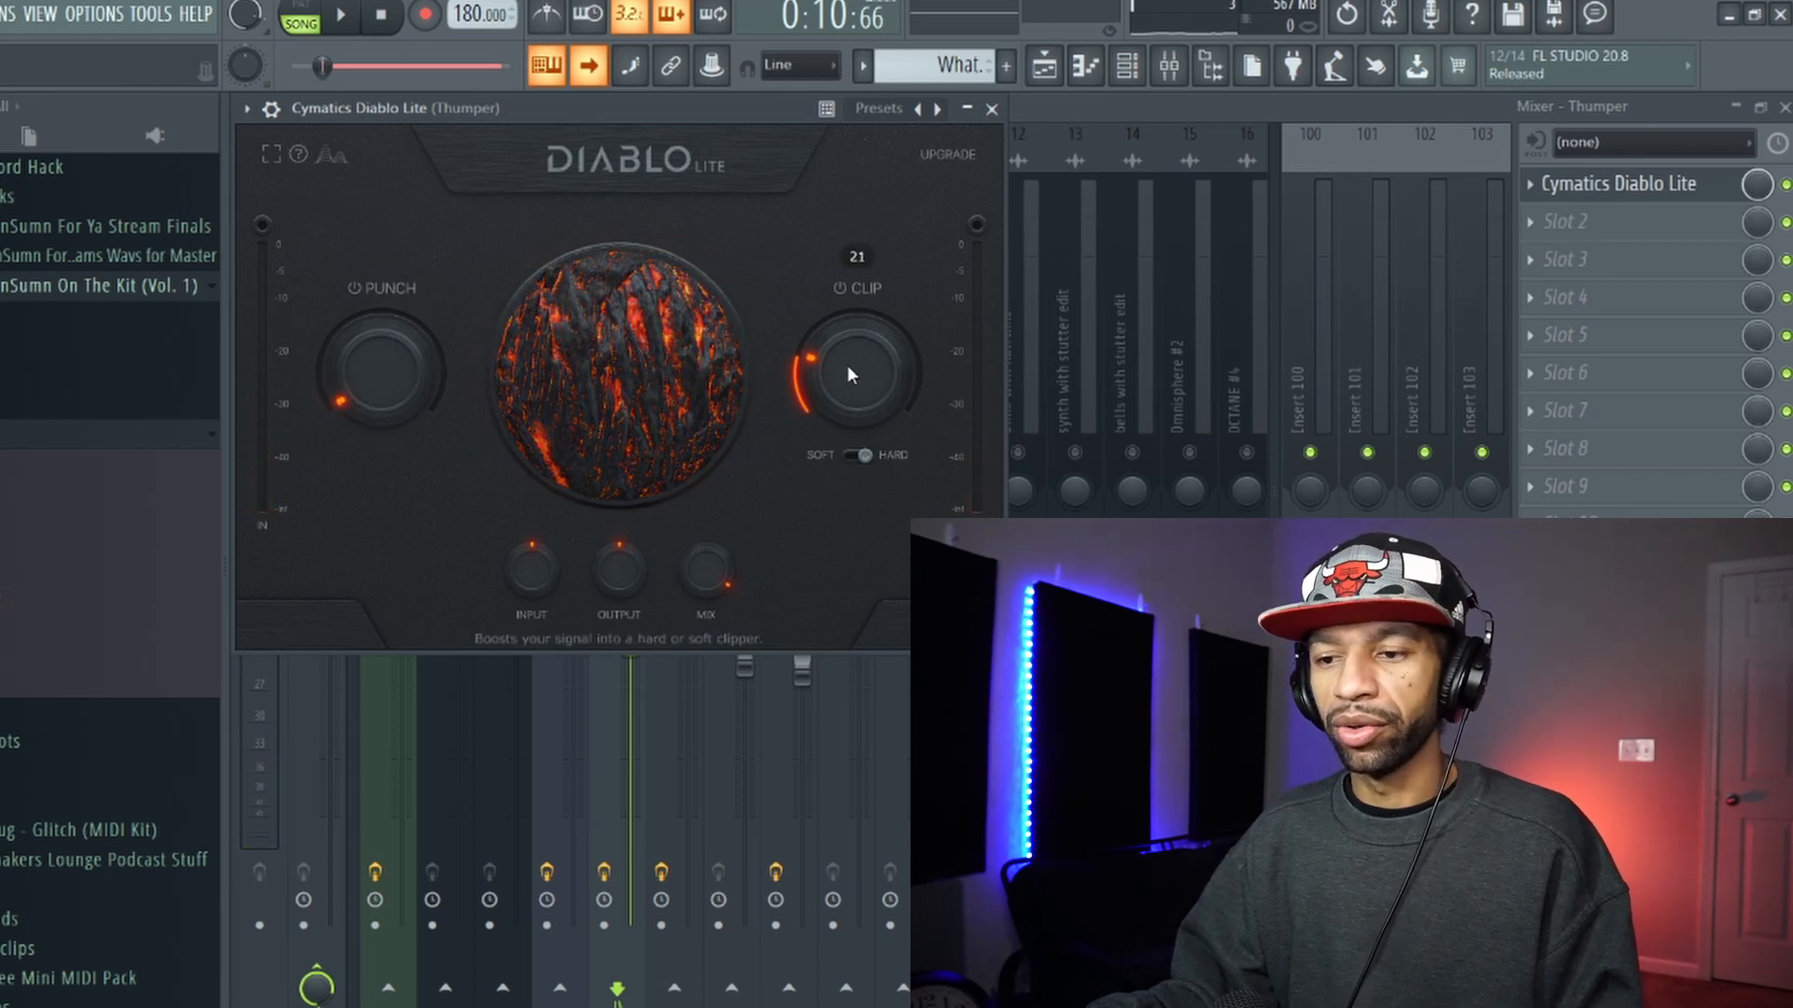
left_click(990, 109)
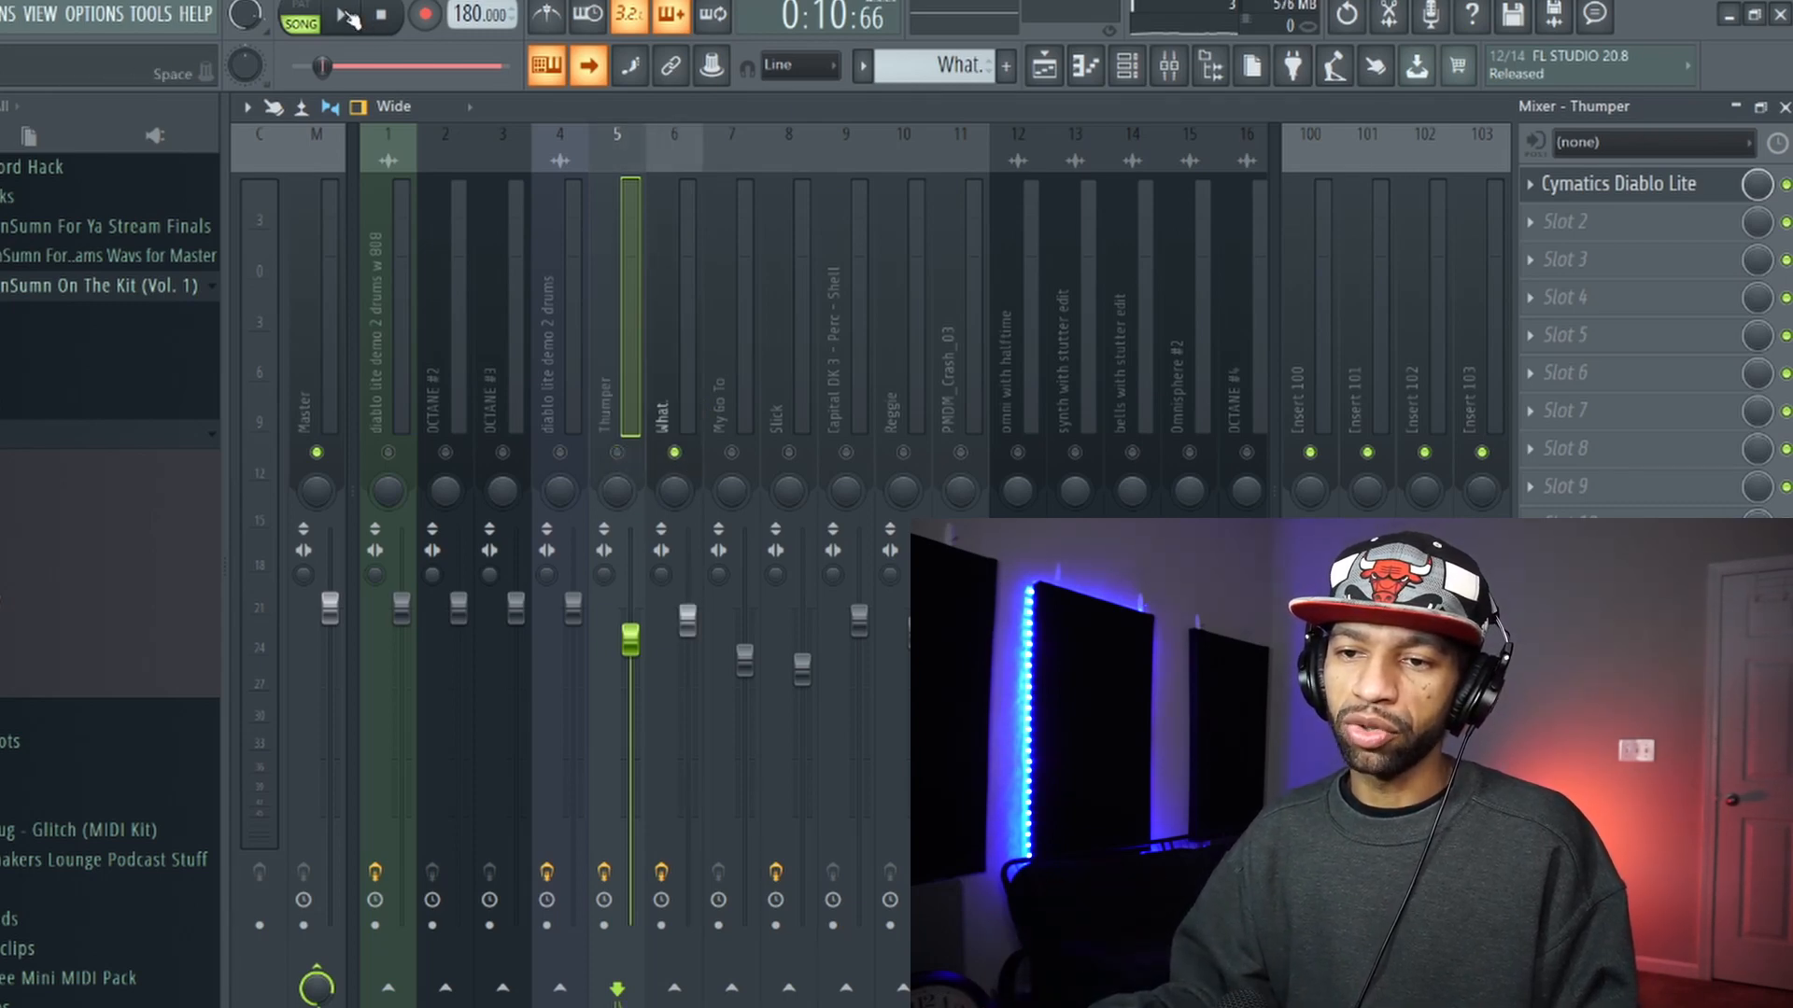
With the beat playing, set Diablo Lite on the What channel to Punch near 73 and Clip near 65
left_click(341, 17)
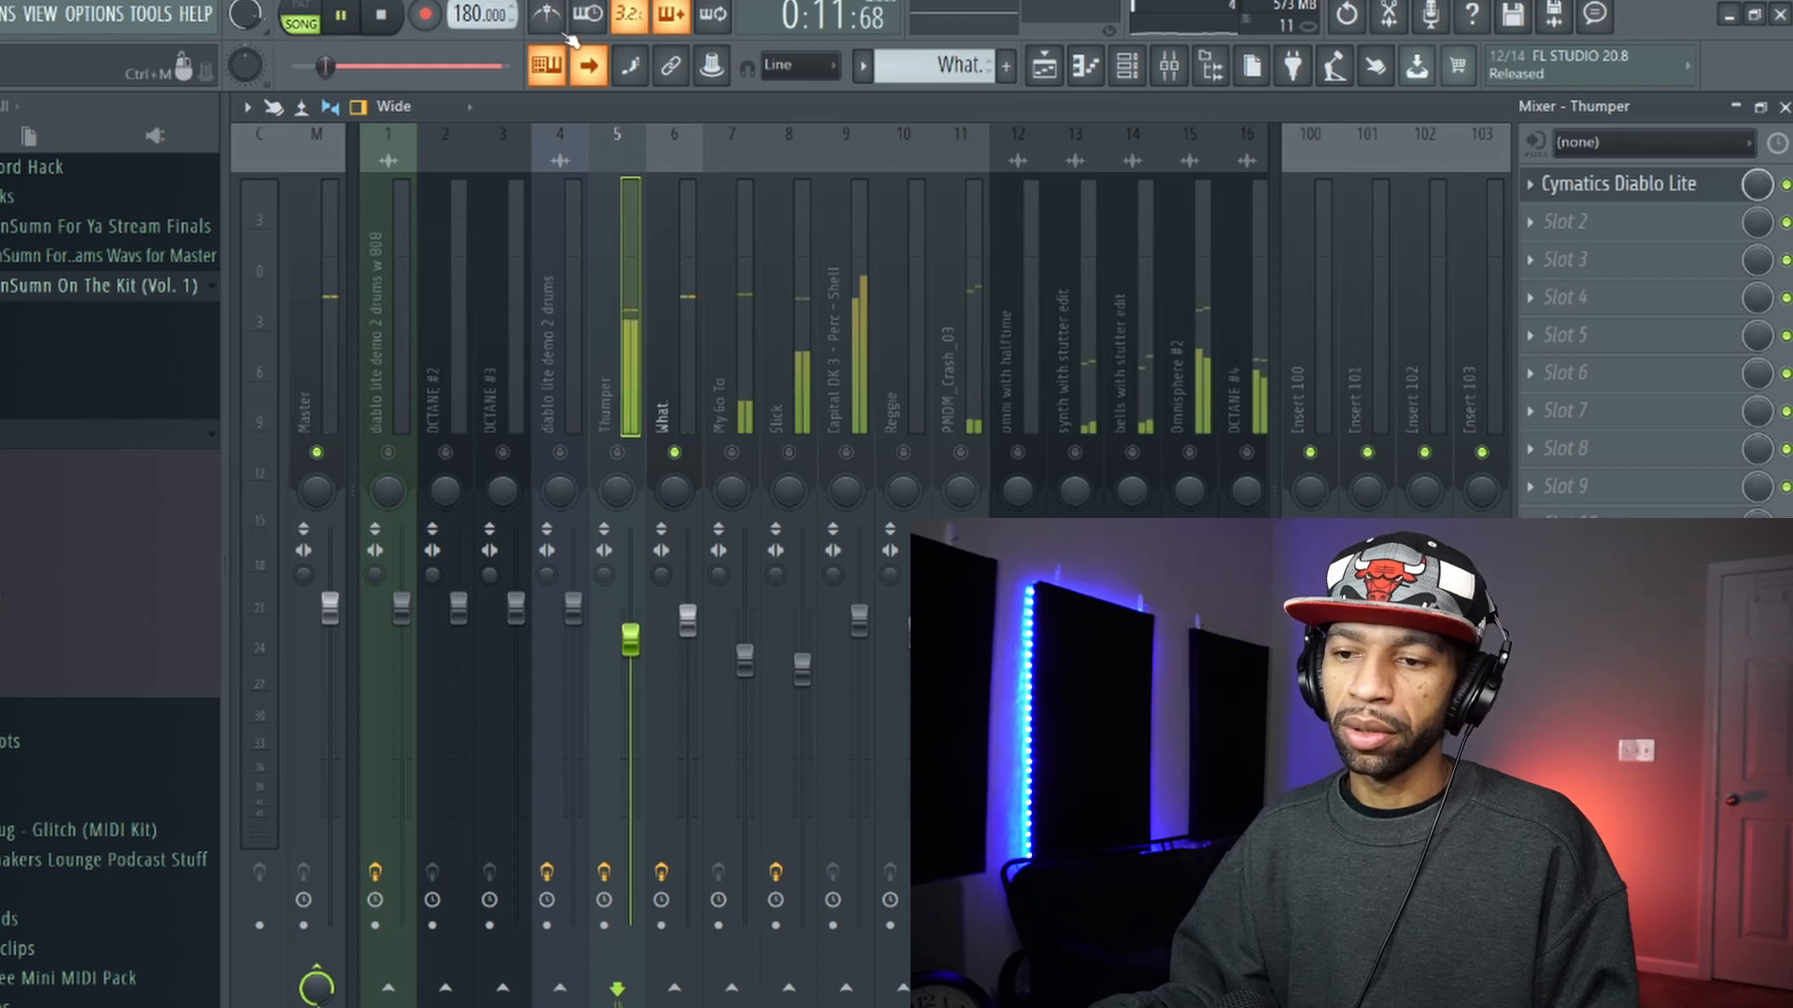
left_click(381, 17)
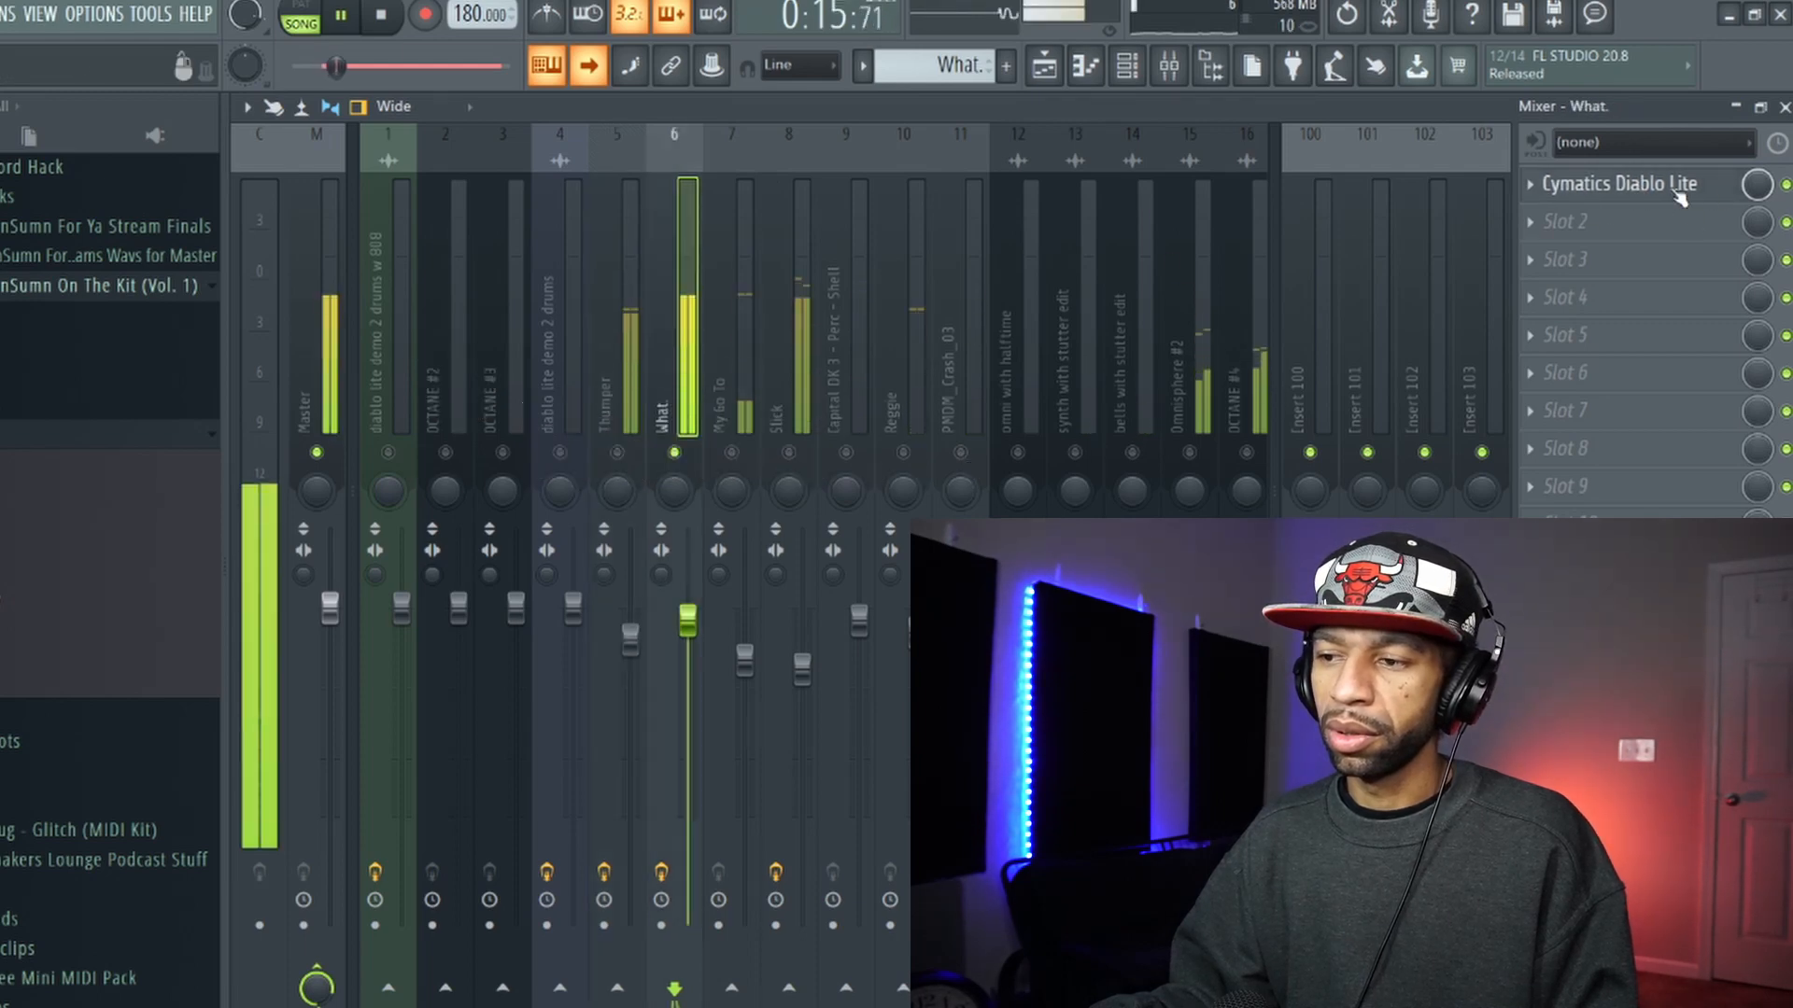
left_click(1617, 183)
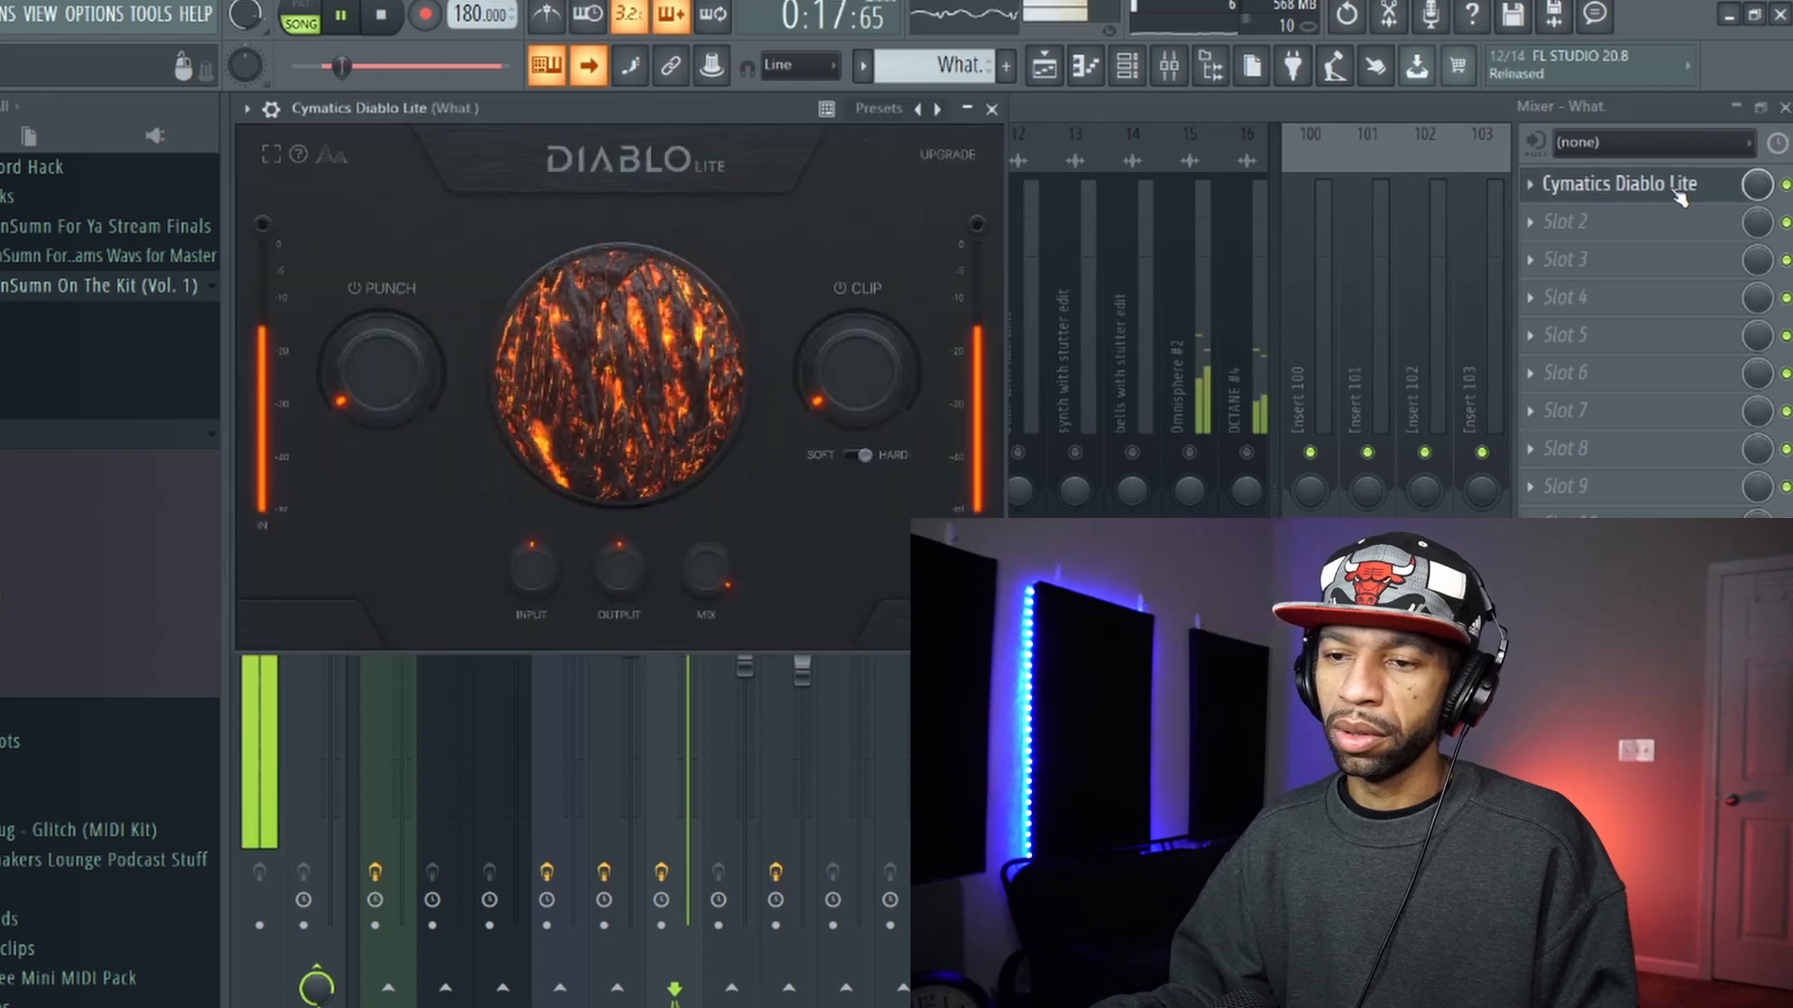
left_click_drag(857, 366, 879, 343)
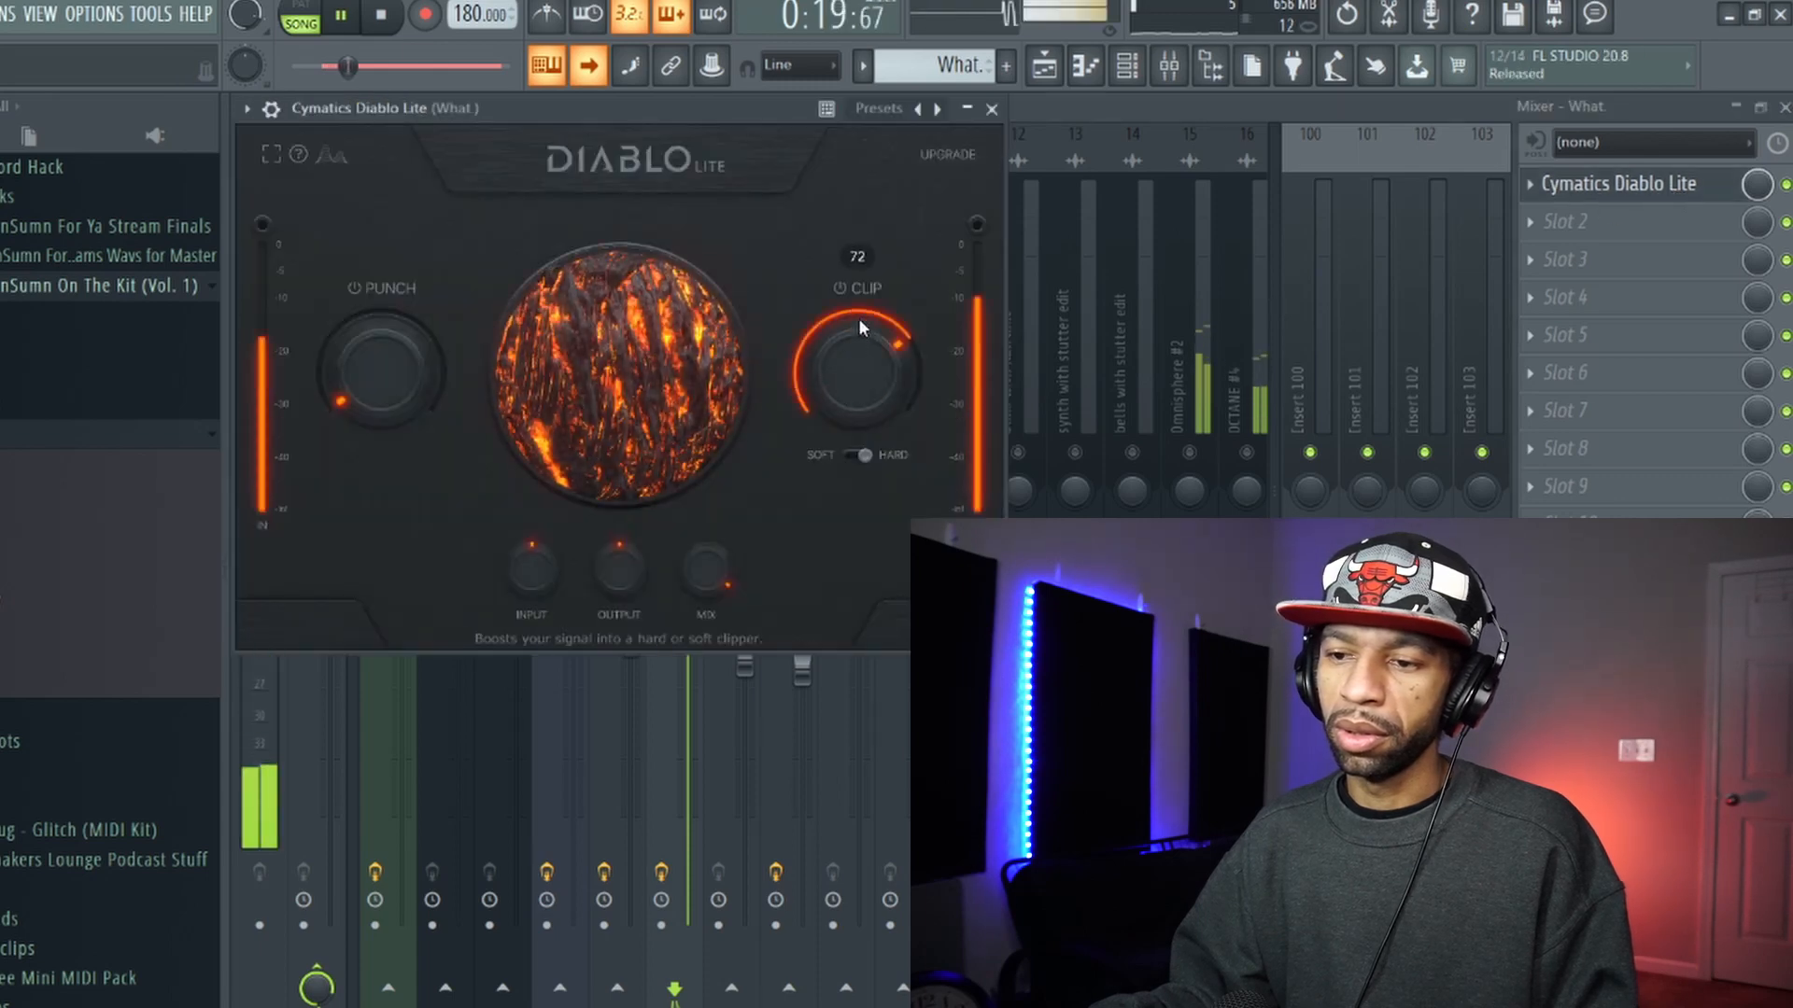
left_click_drag(858, 343, 845, 388)
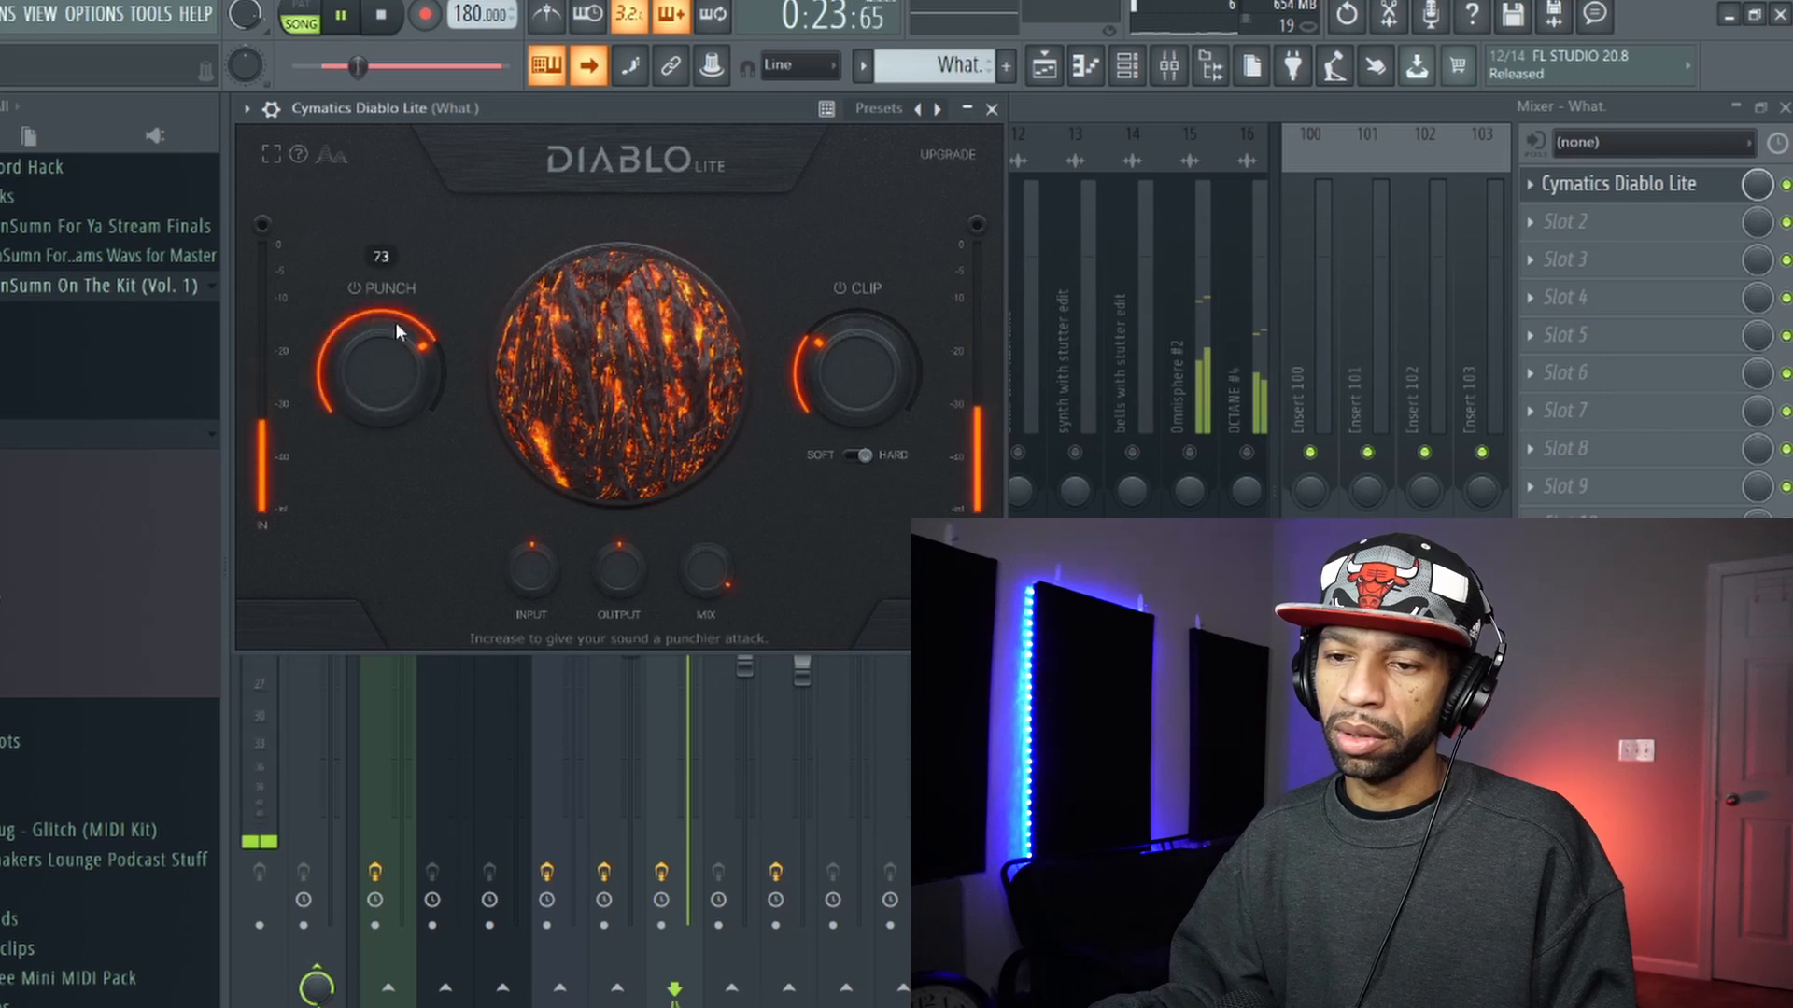
left_click_drag(857, 366, 857, 411)
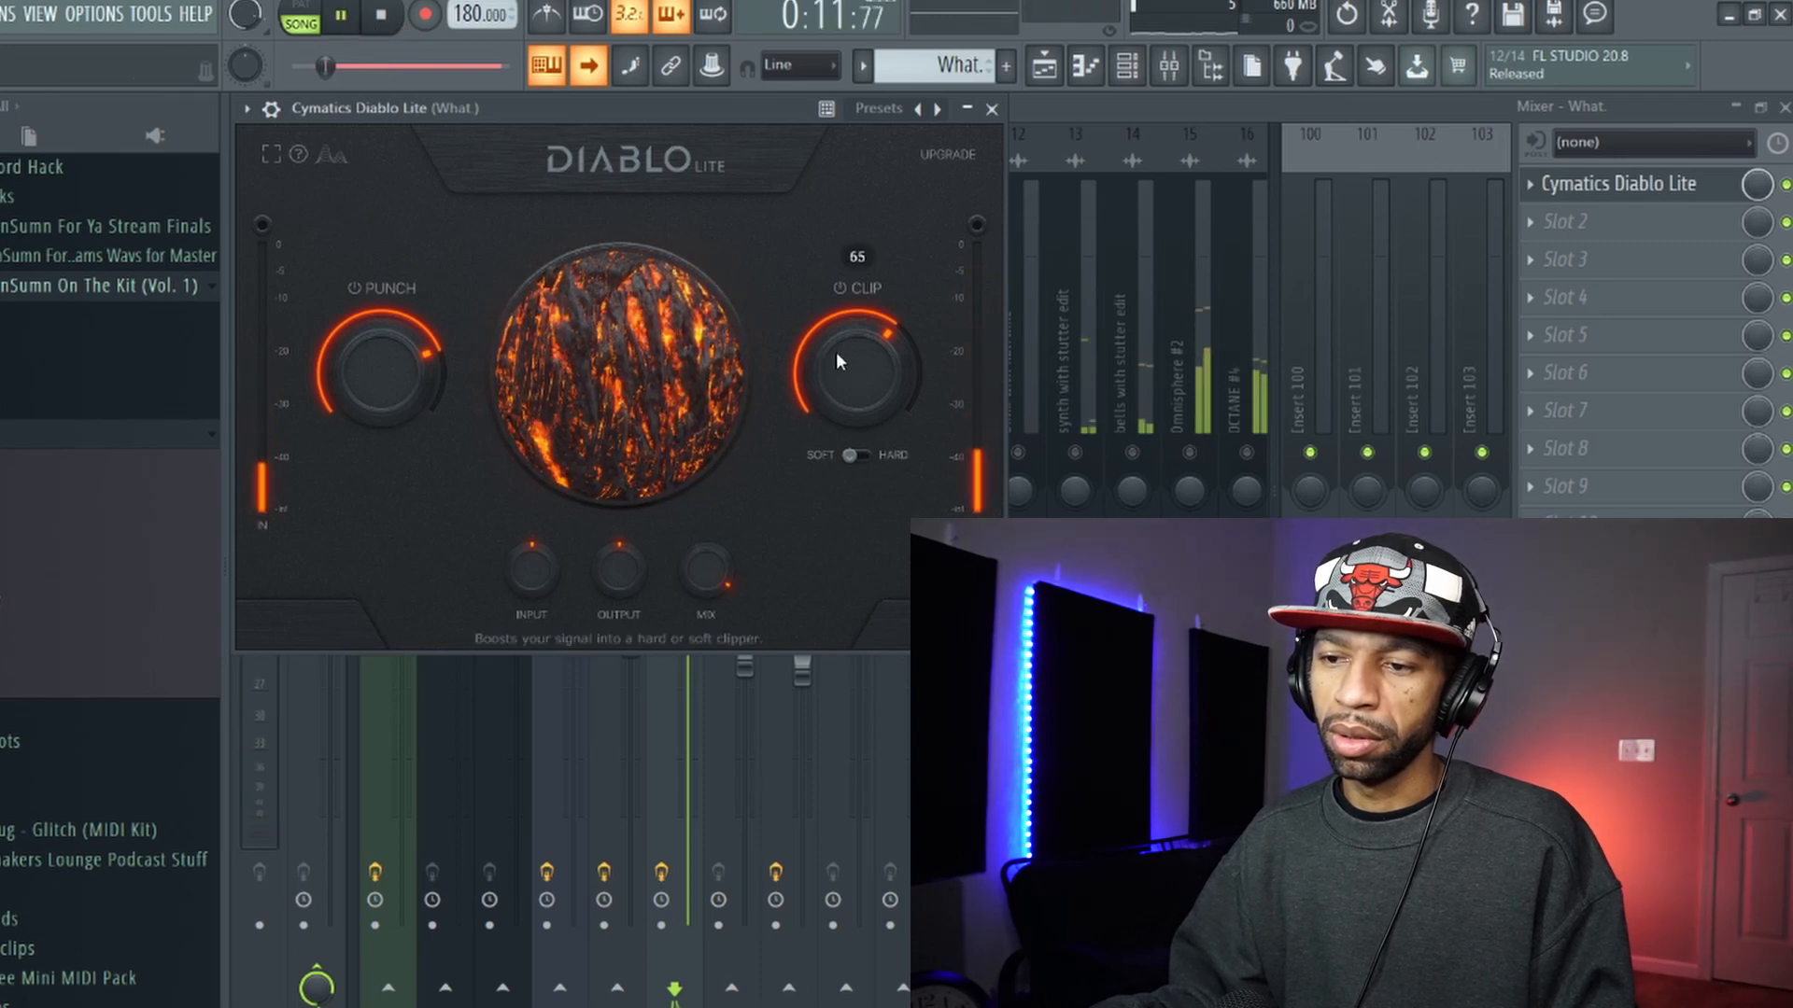
left_click_drag(381, 366, 381, 286)
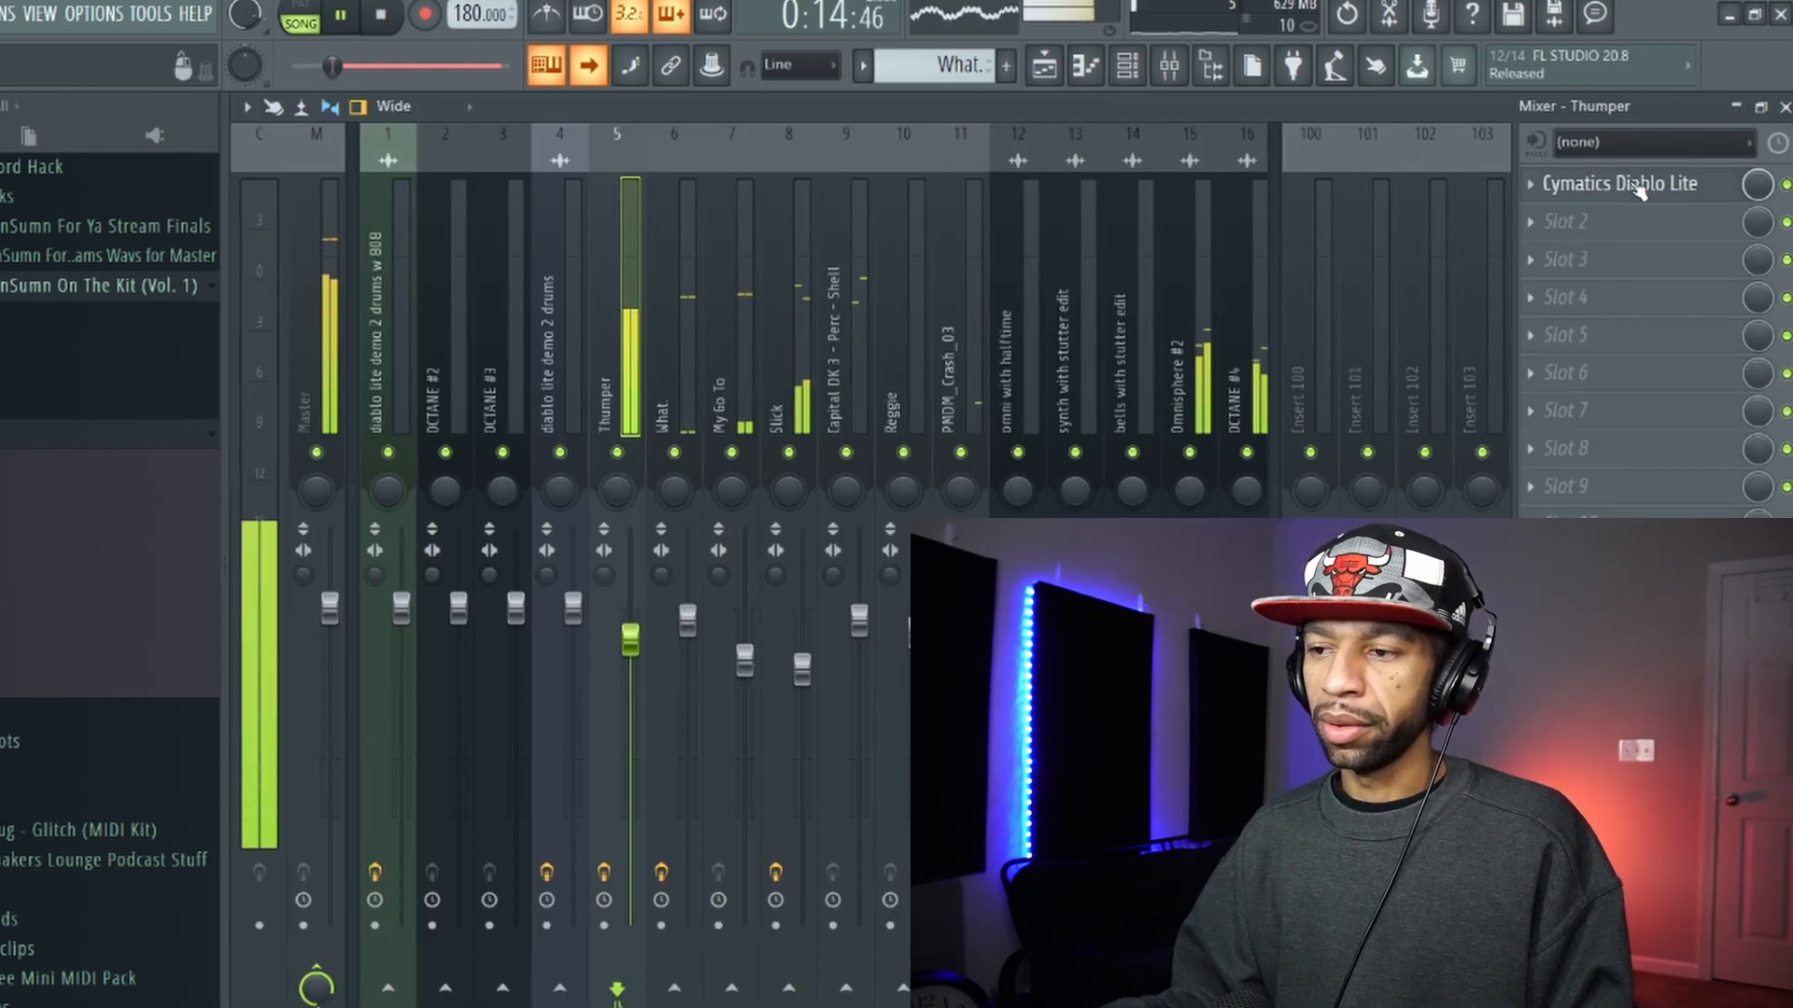
Raise Diablo Lite's Punch and Clip on the Thumper channel
left_click(1620, 183)
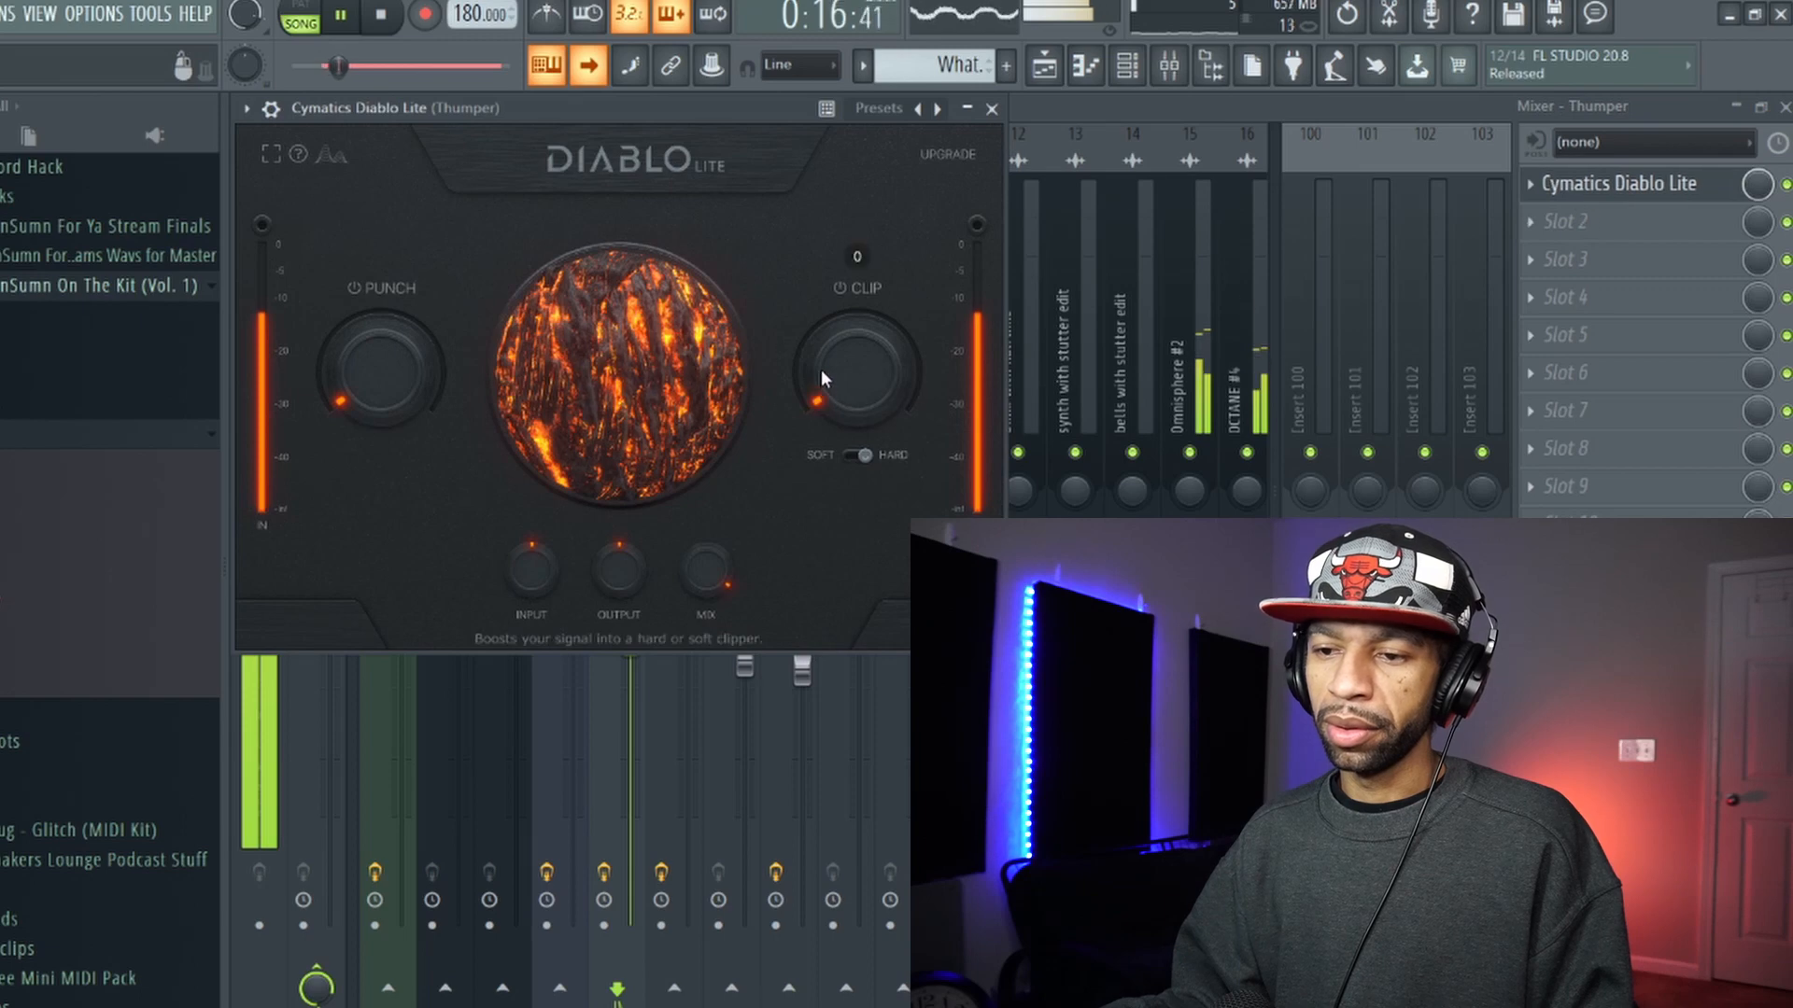
left_click_drag(857, 377, 857, 332)
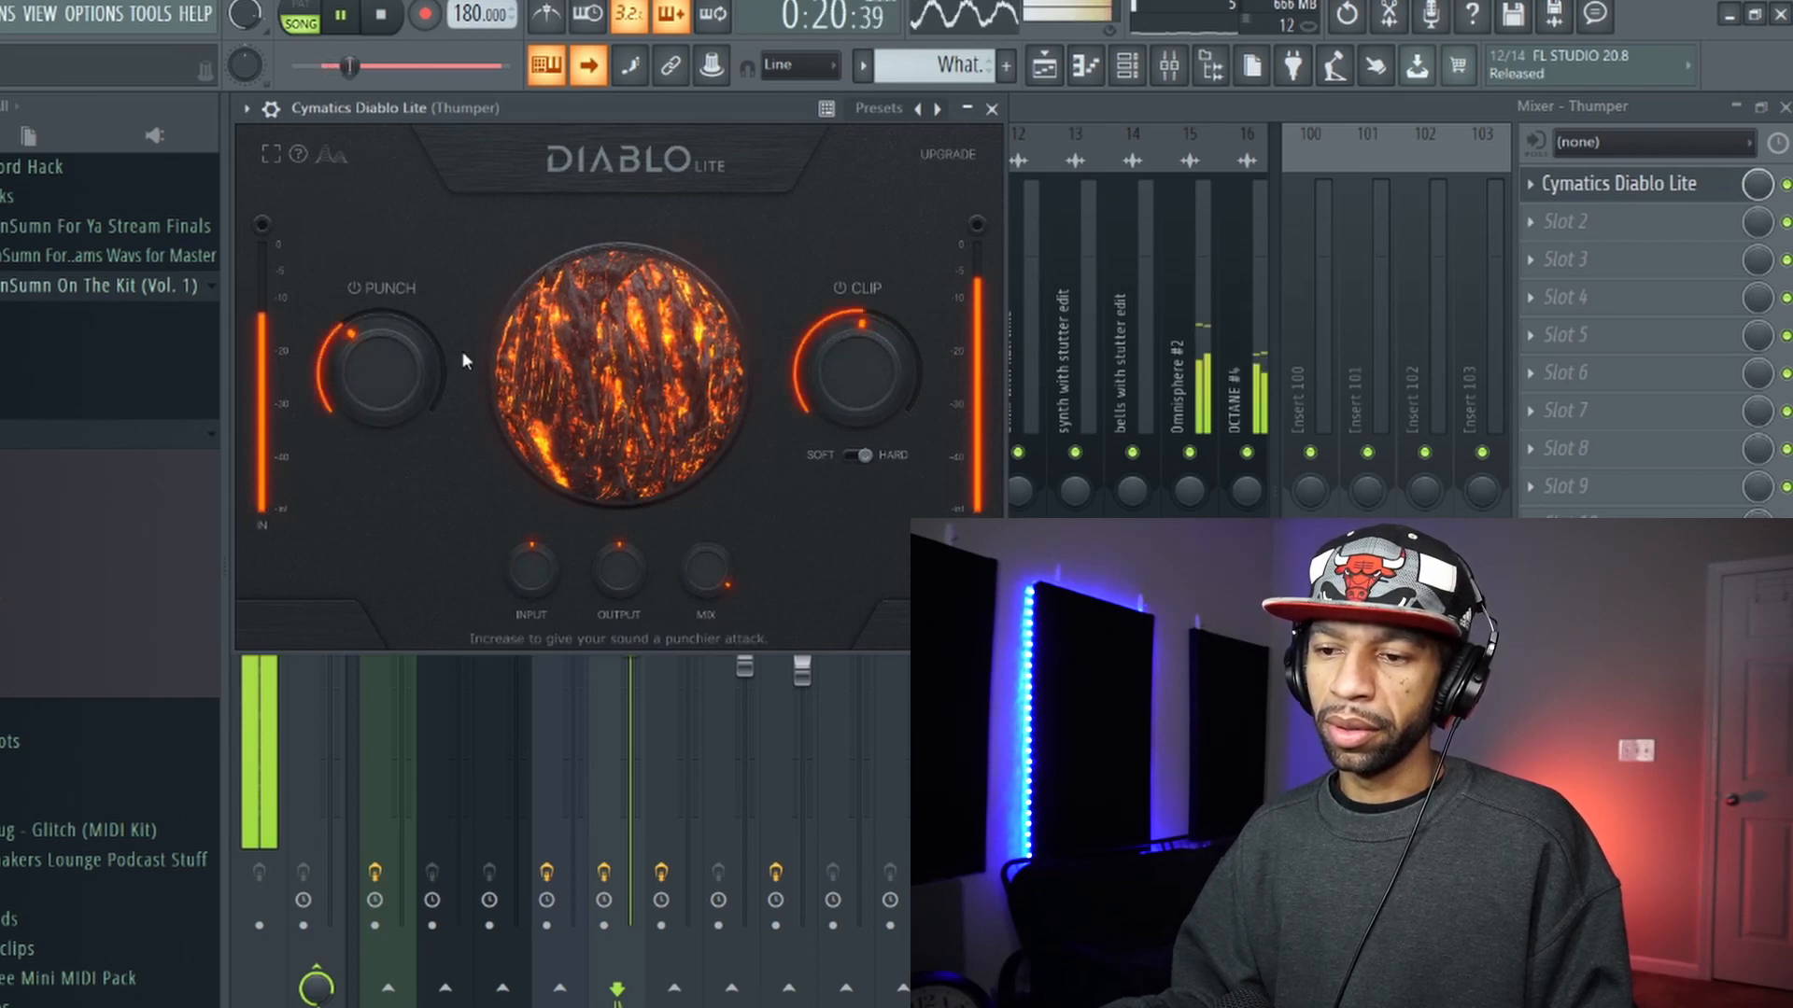
left_click_drag(862, 366, 852, 372)
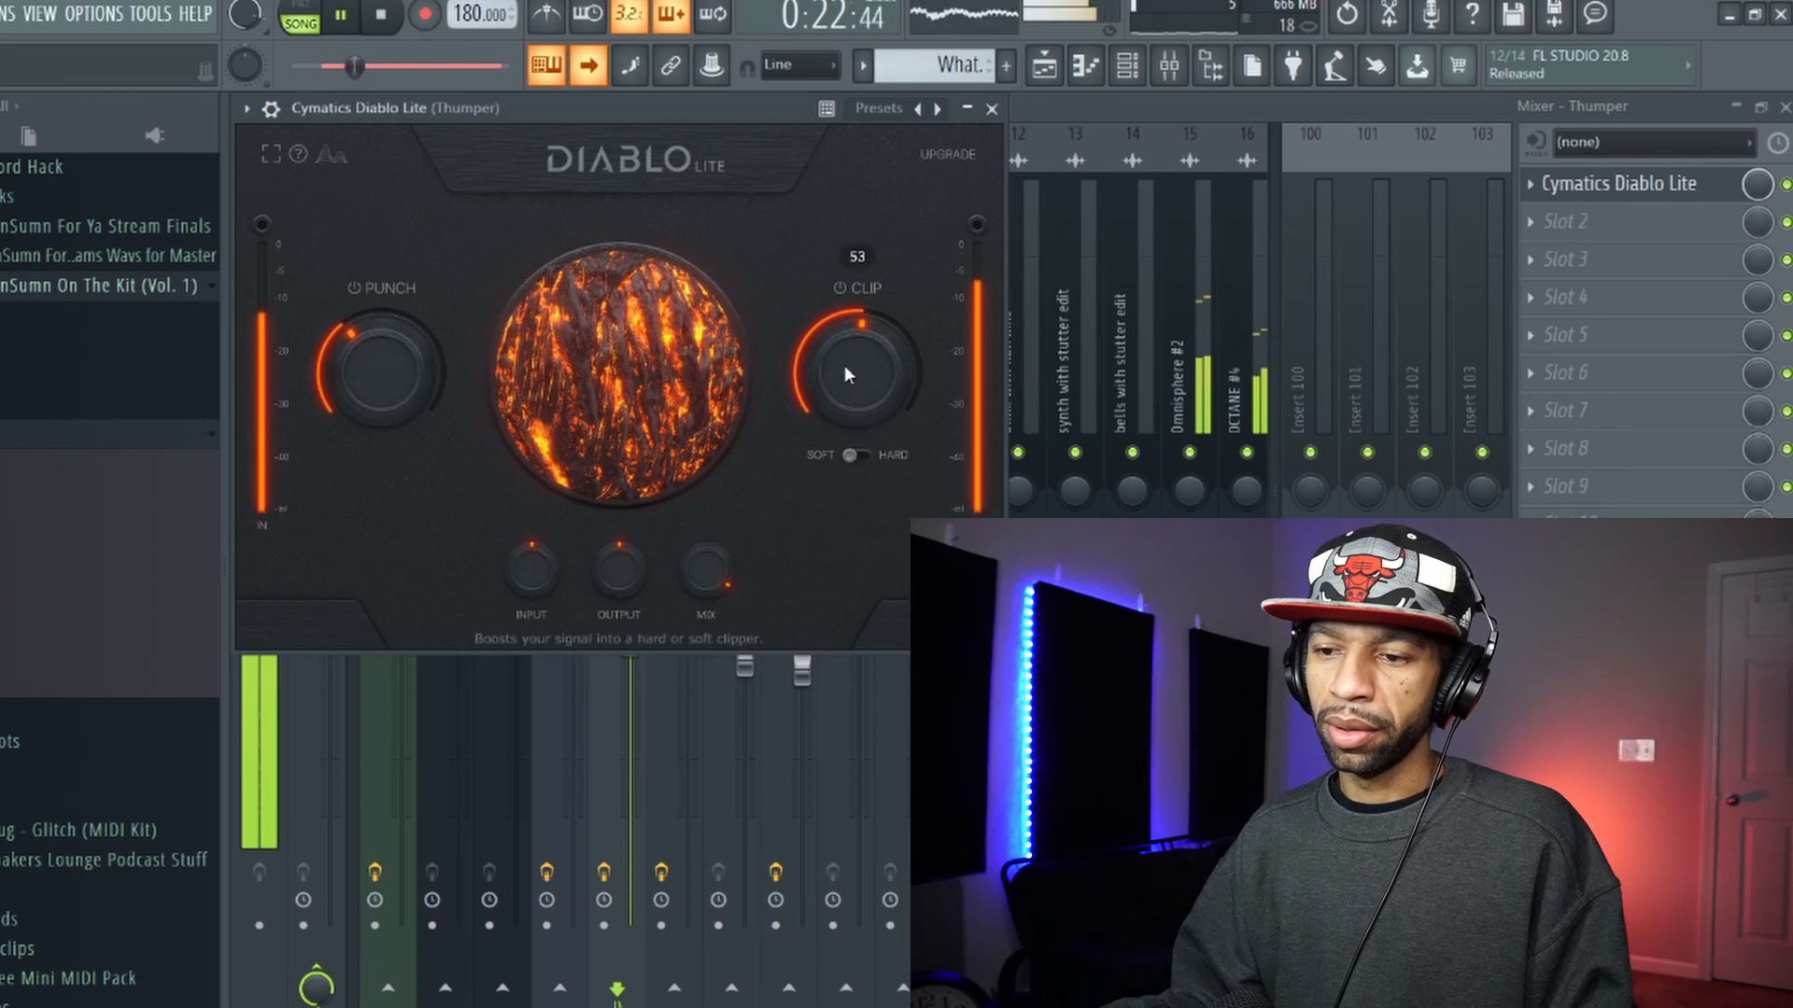
Move to the What channel and raise its Diablo Lite Clip
left_click(989, 108)
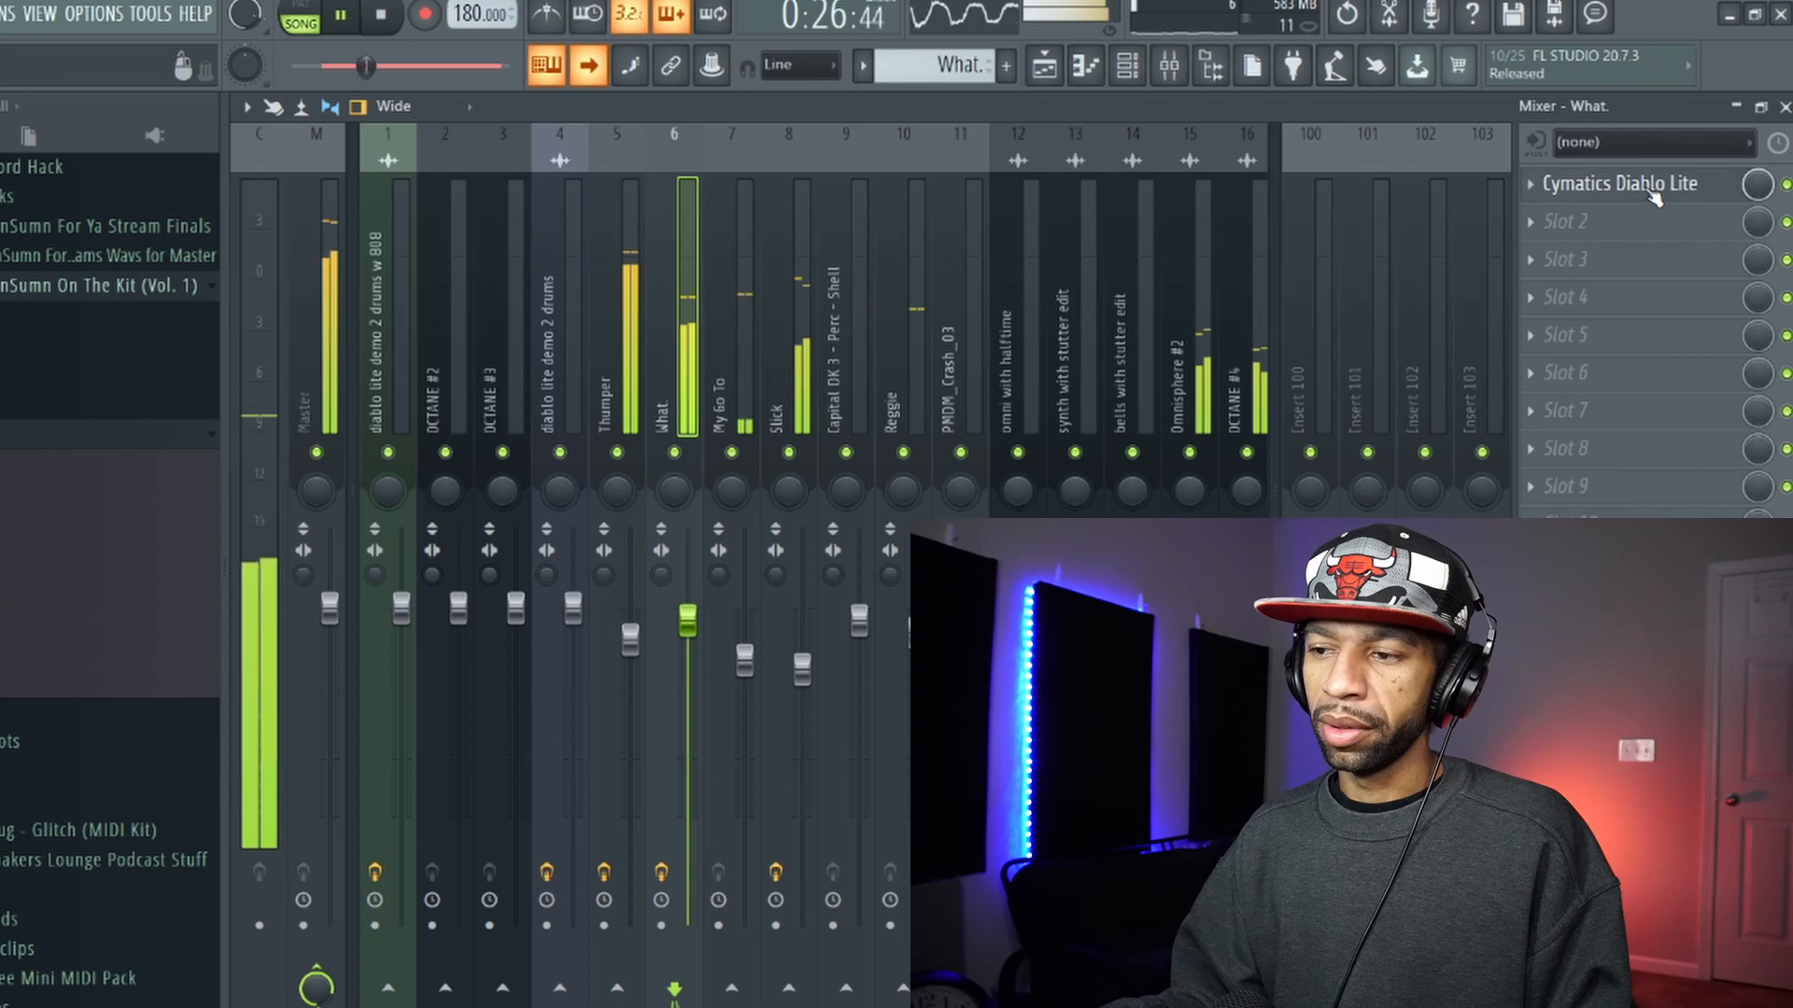
left_click(1621, 183)
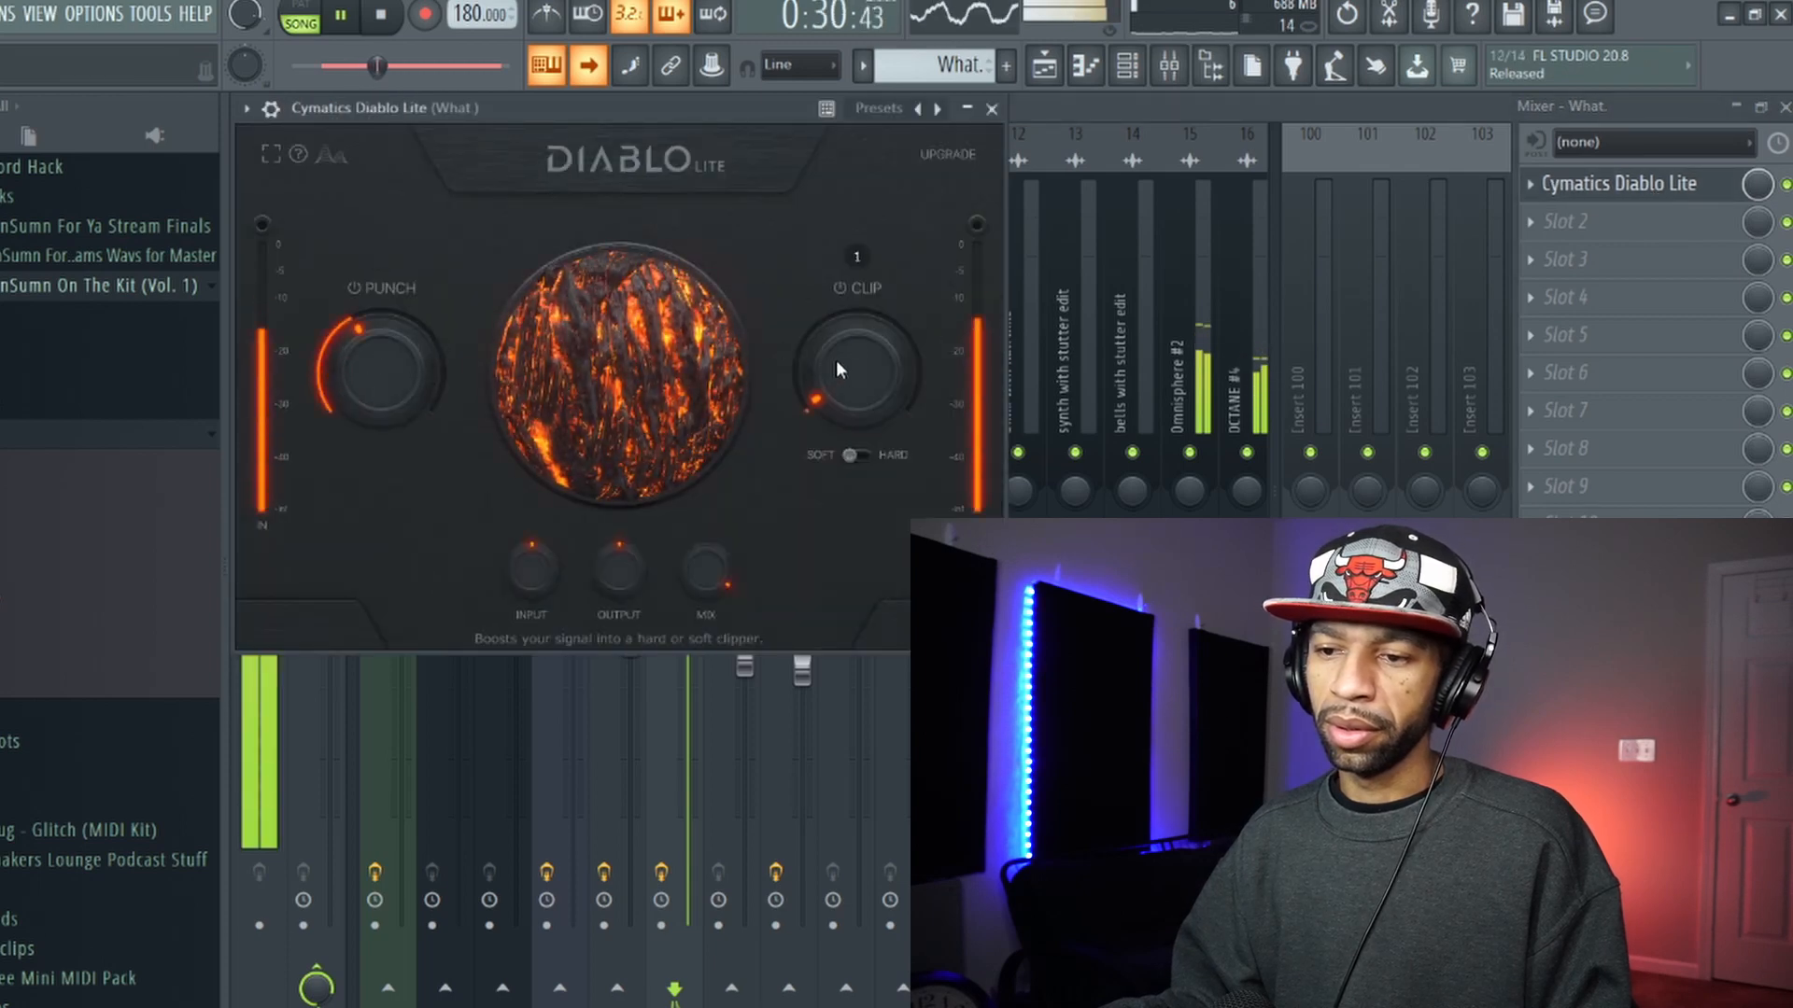
left_click_drag(858, 366, 857, 320)
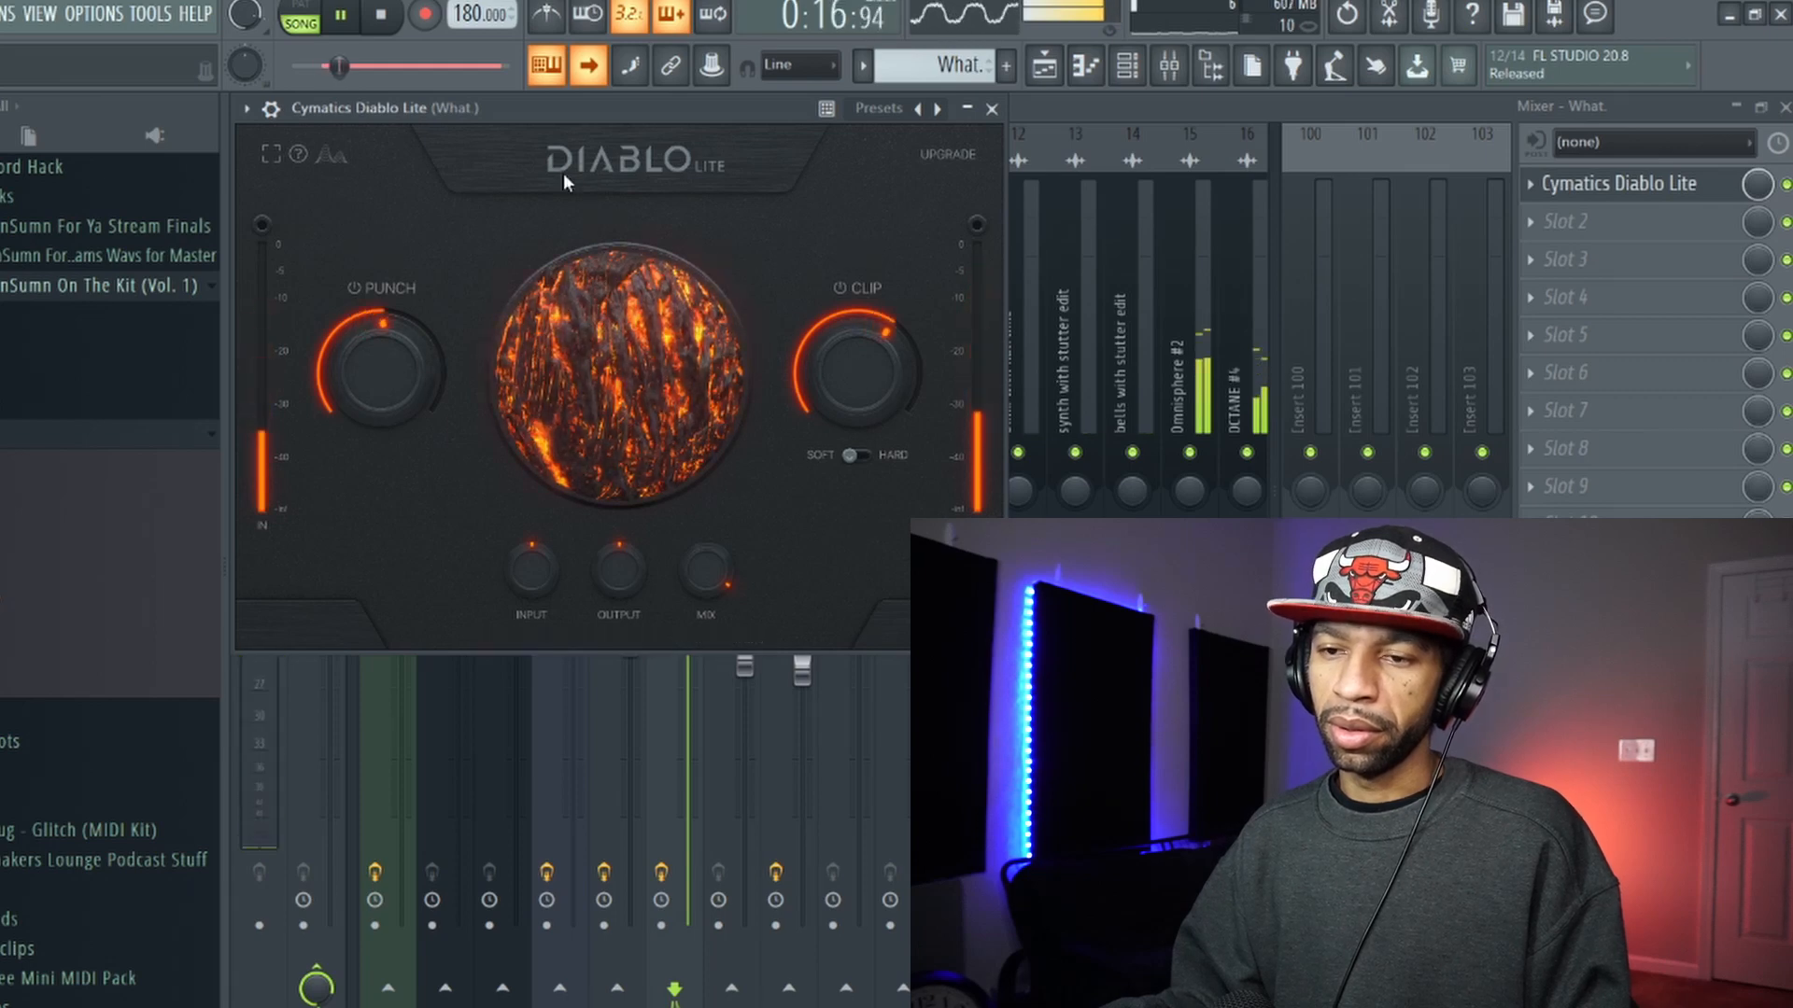
mouse_move(721, 293)
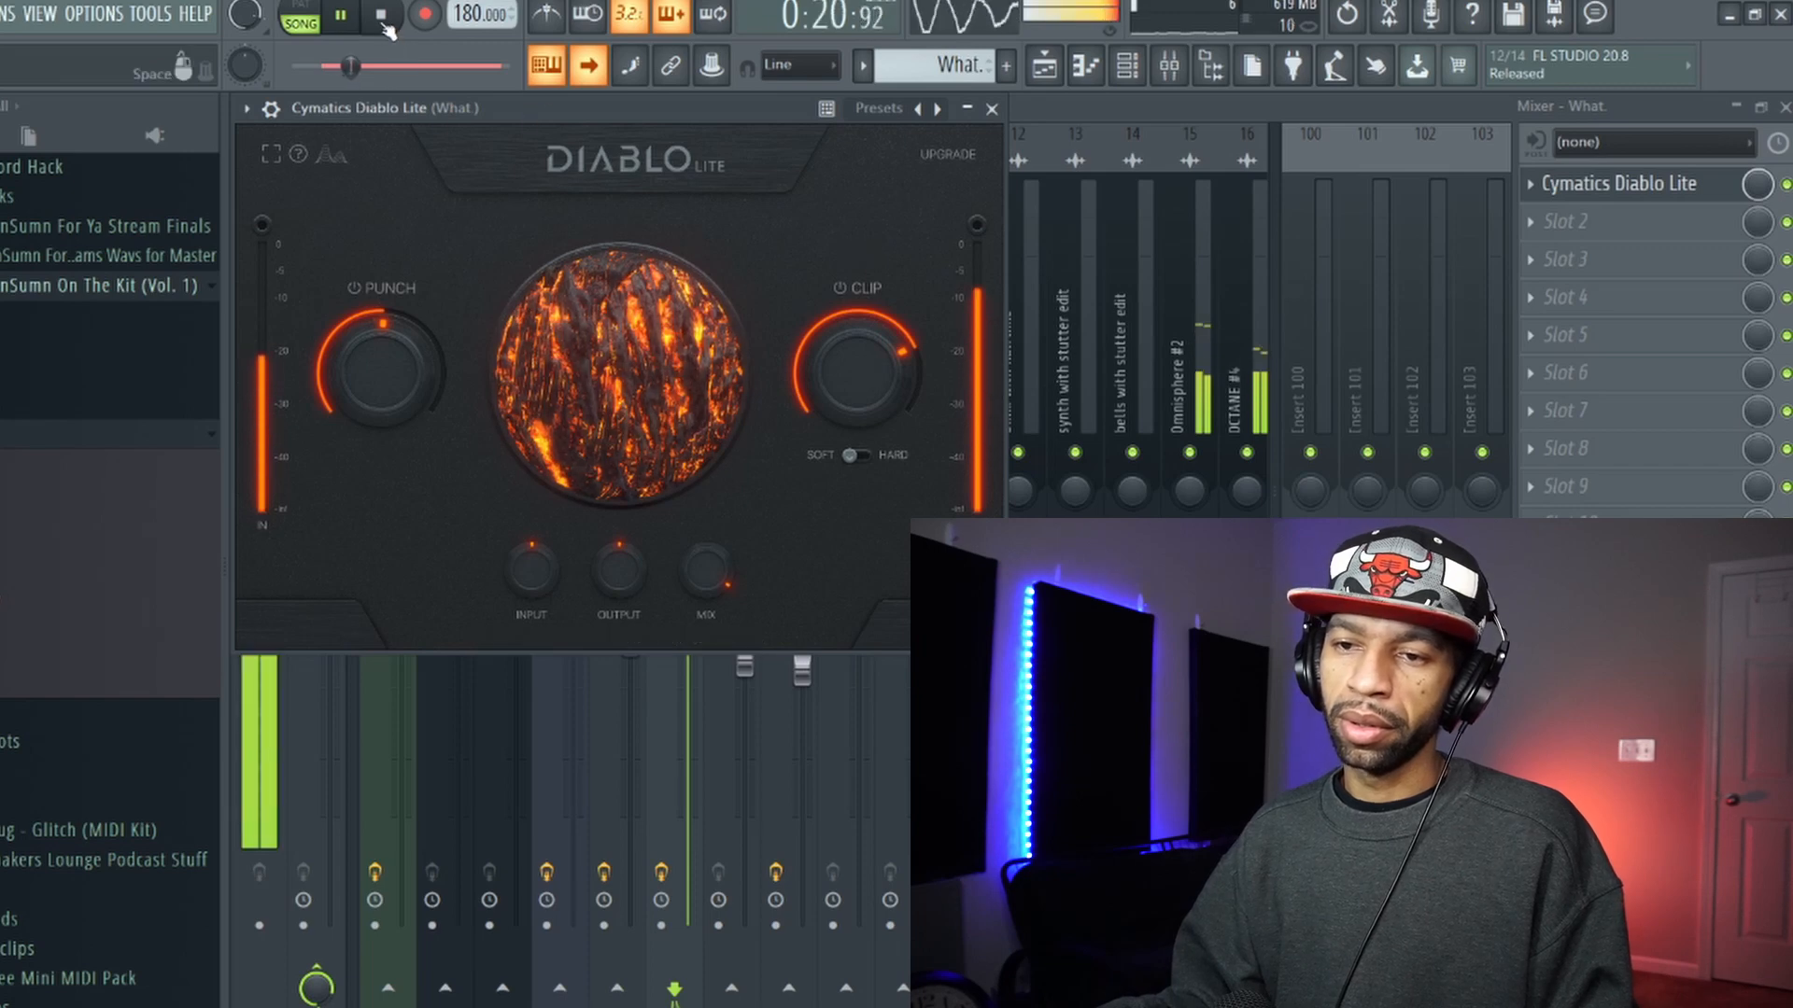
Stop the beat, close Diablo Lite, and show the channel rack
left_click(381, 17)
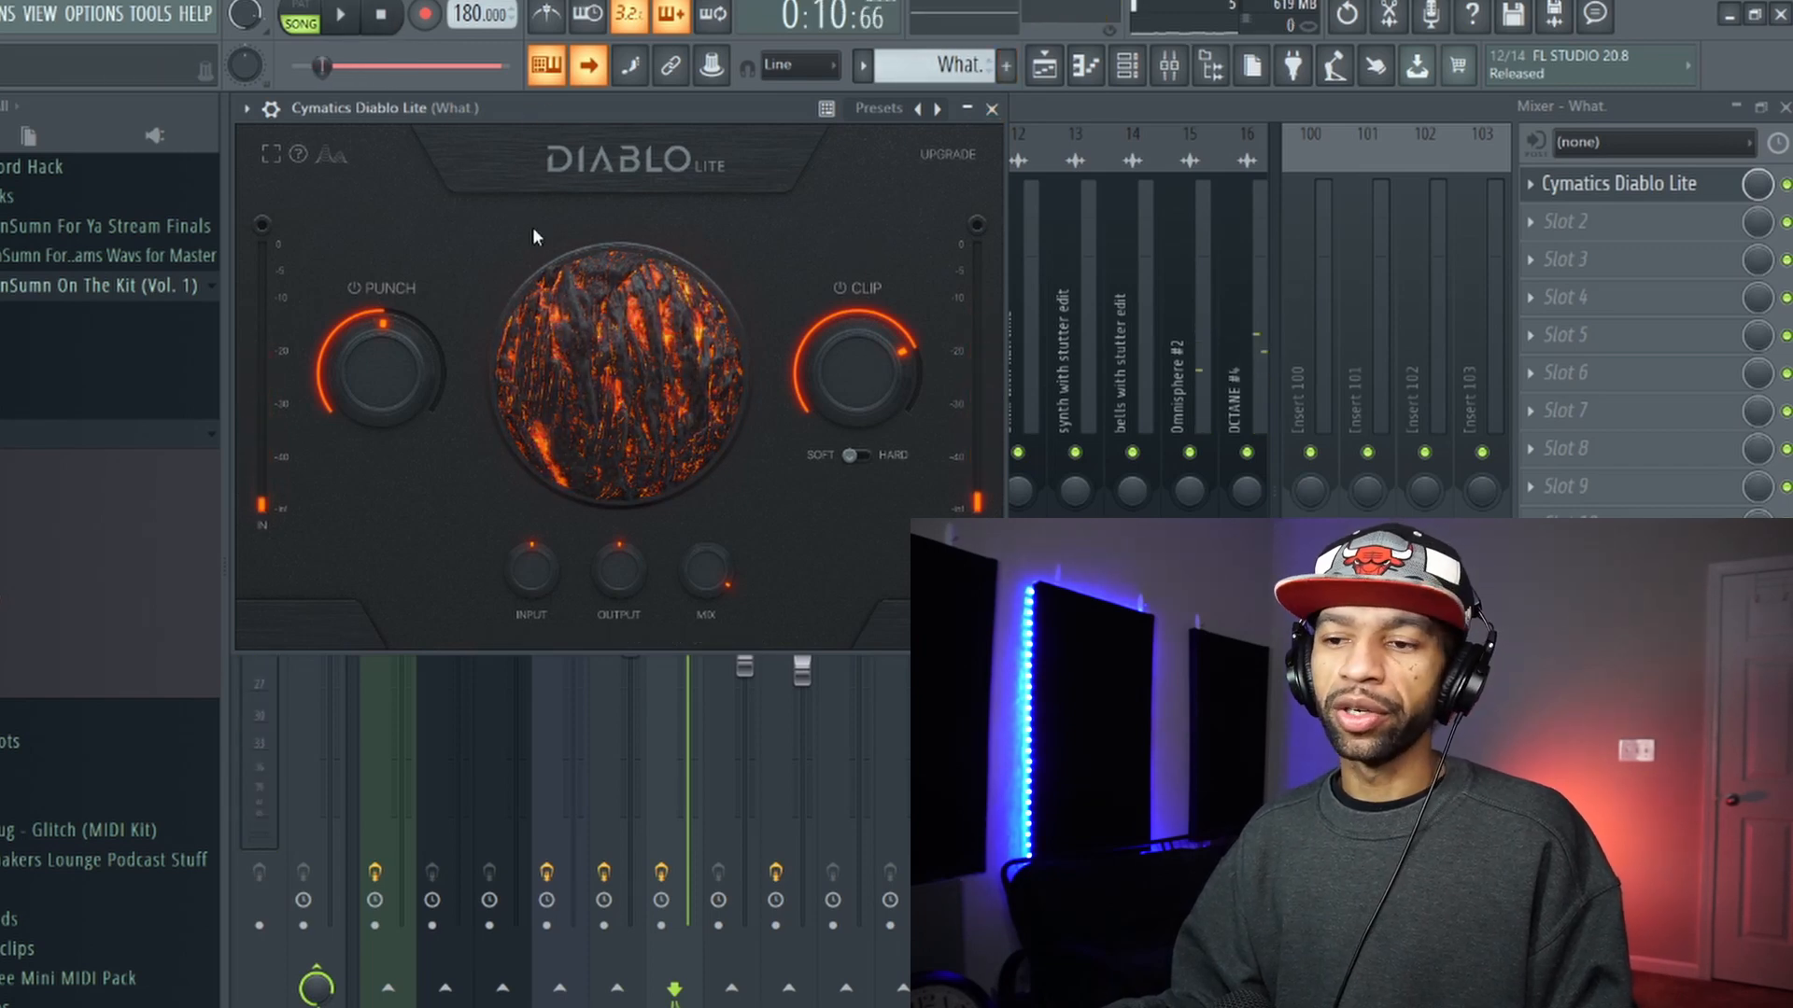
left_click(990, 108)
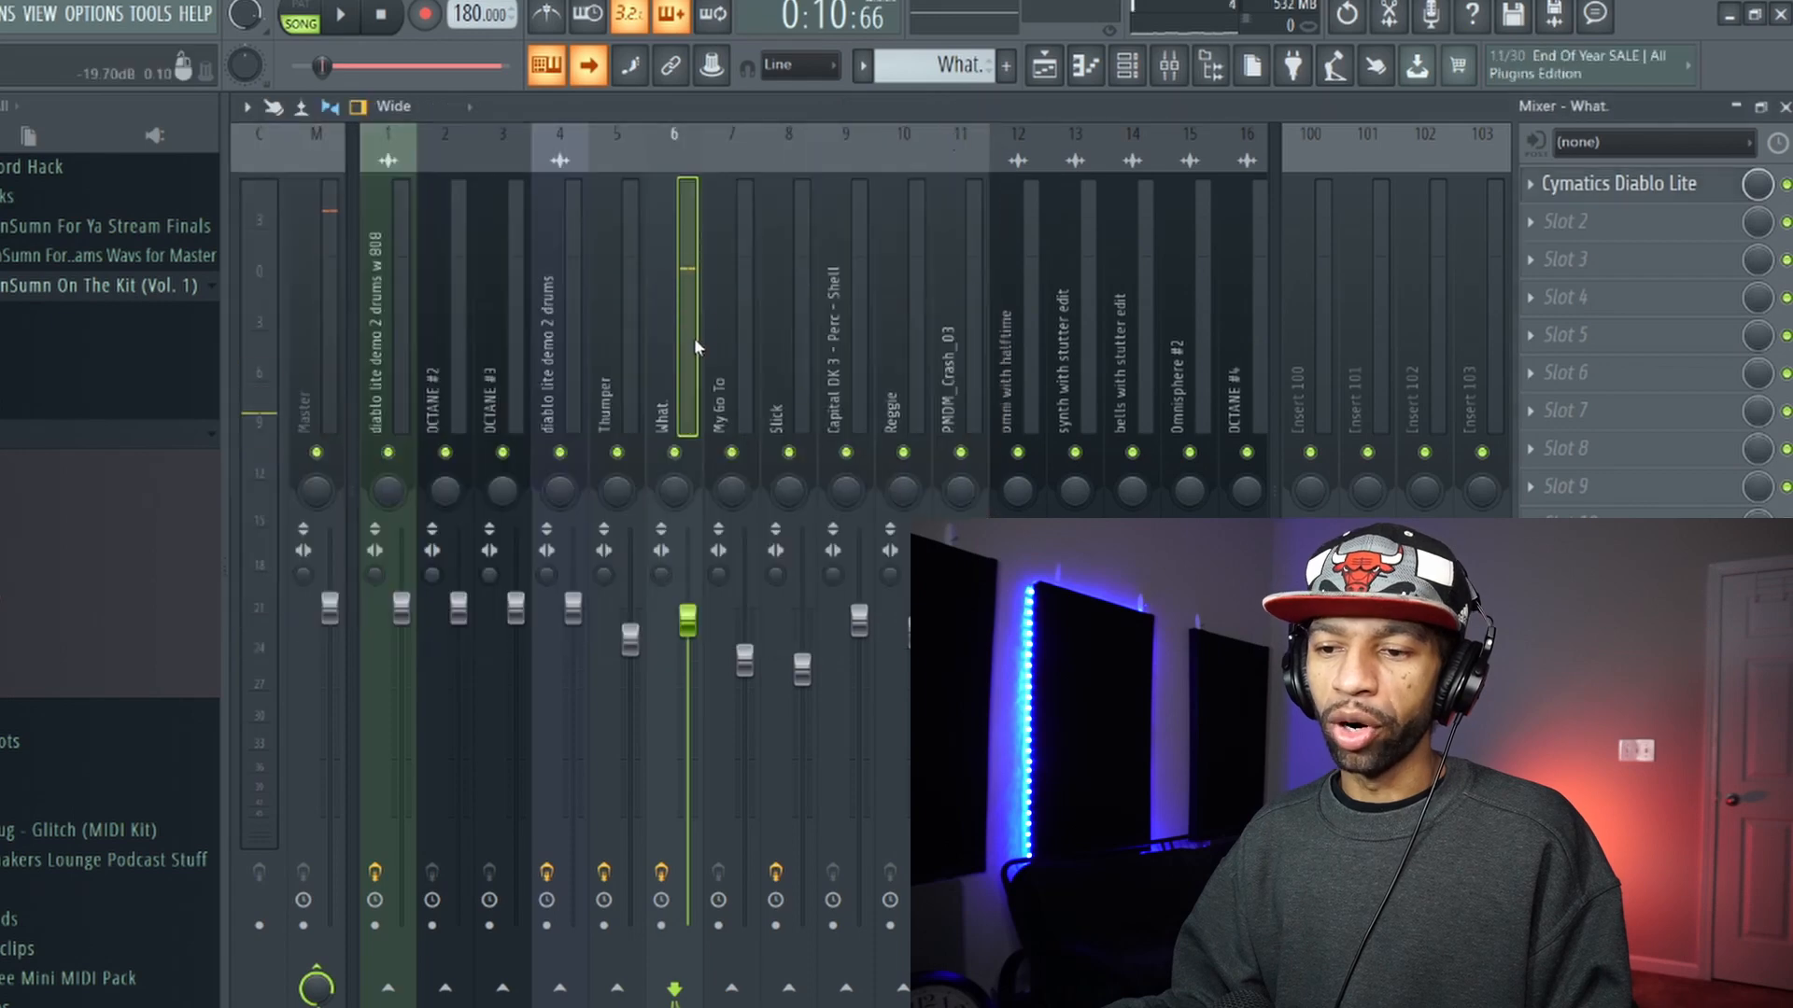
left_click(1126, 65)
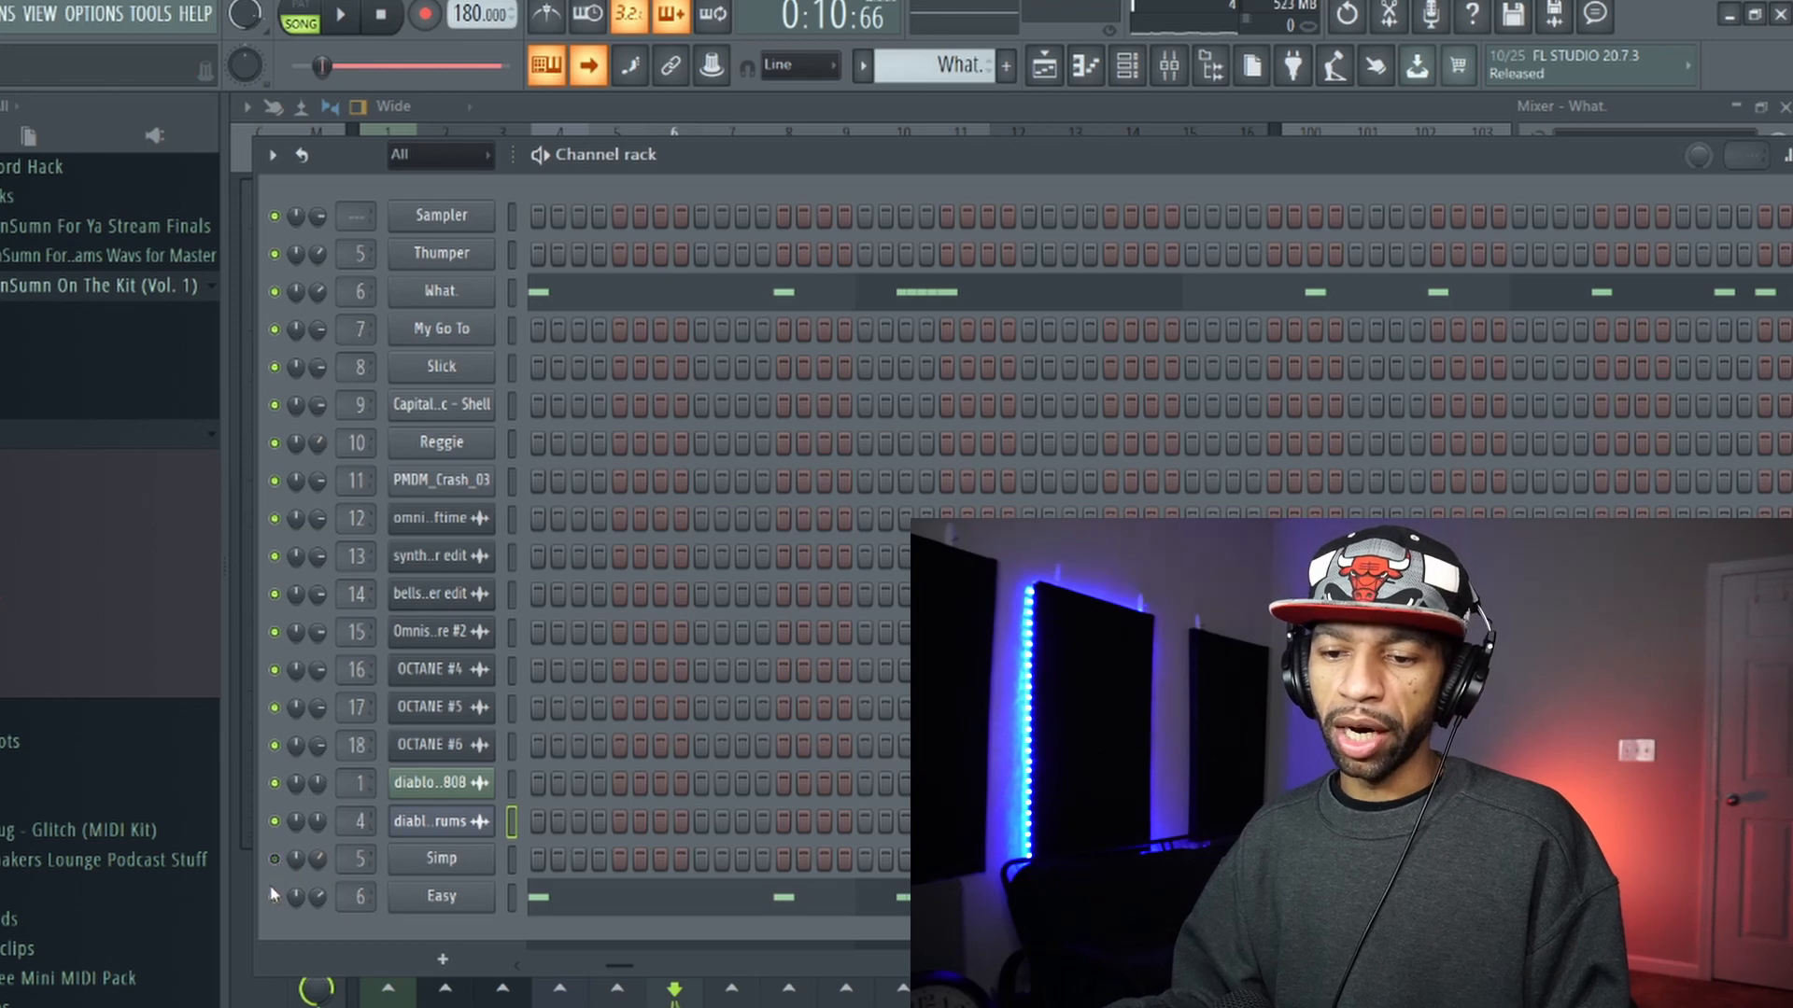
Leave the channel rack and return to the mixer with the Slick track selected
left_click(1130, 66)
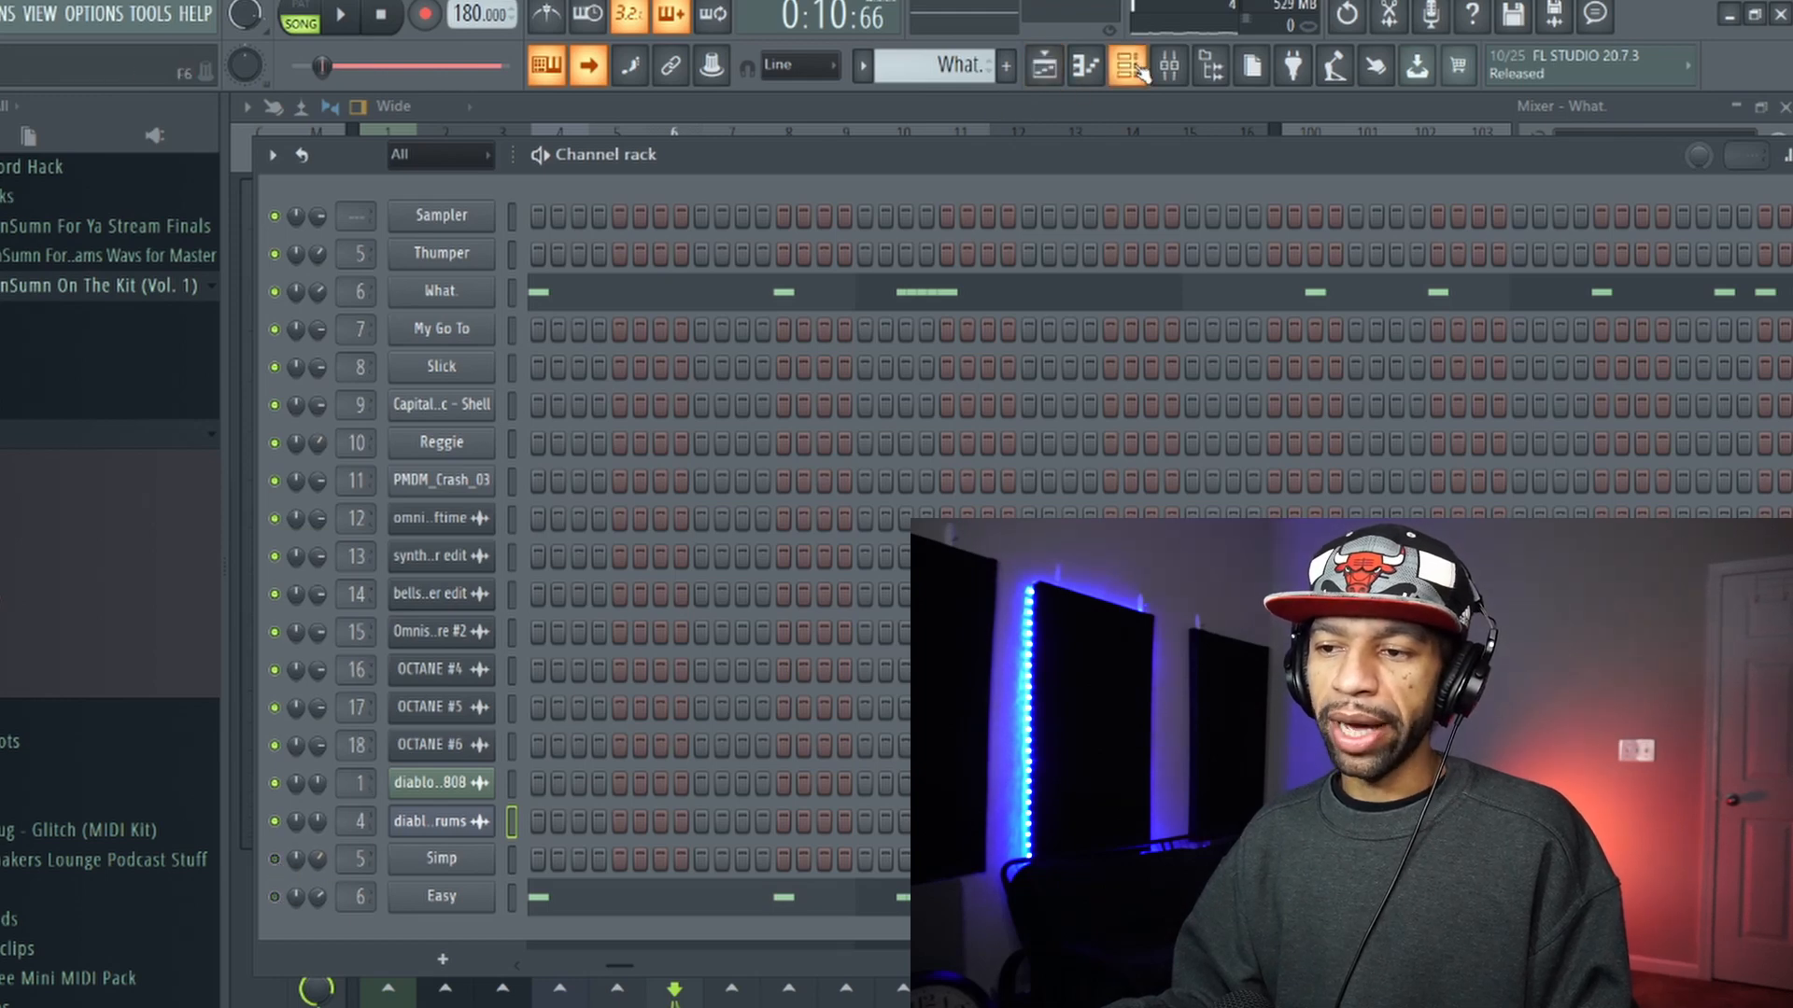
left_click(1167, 66)
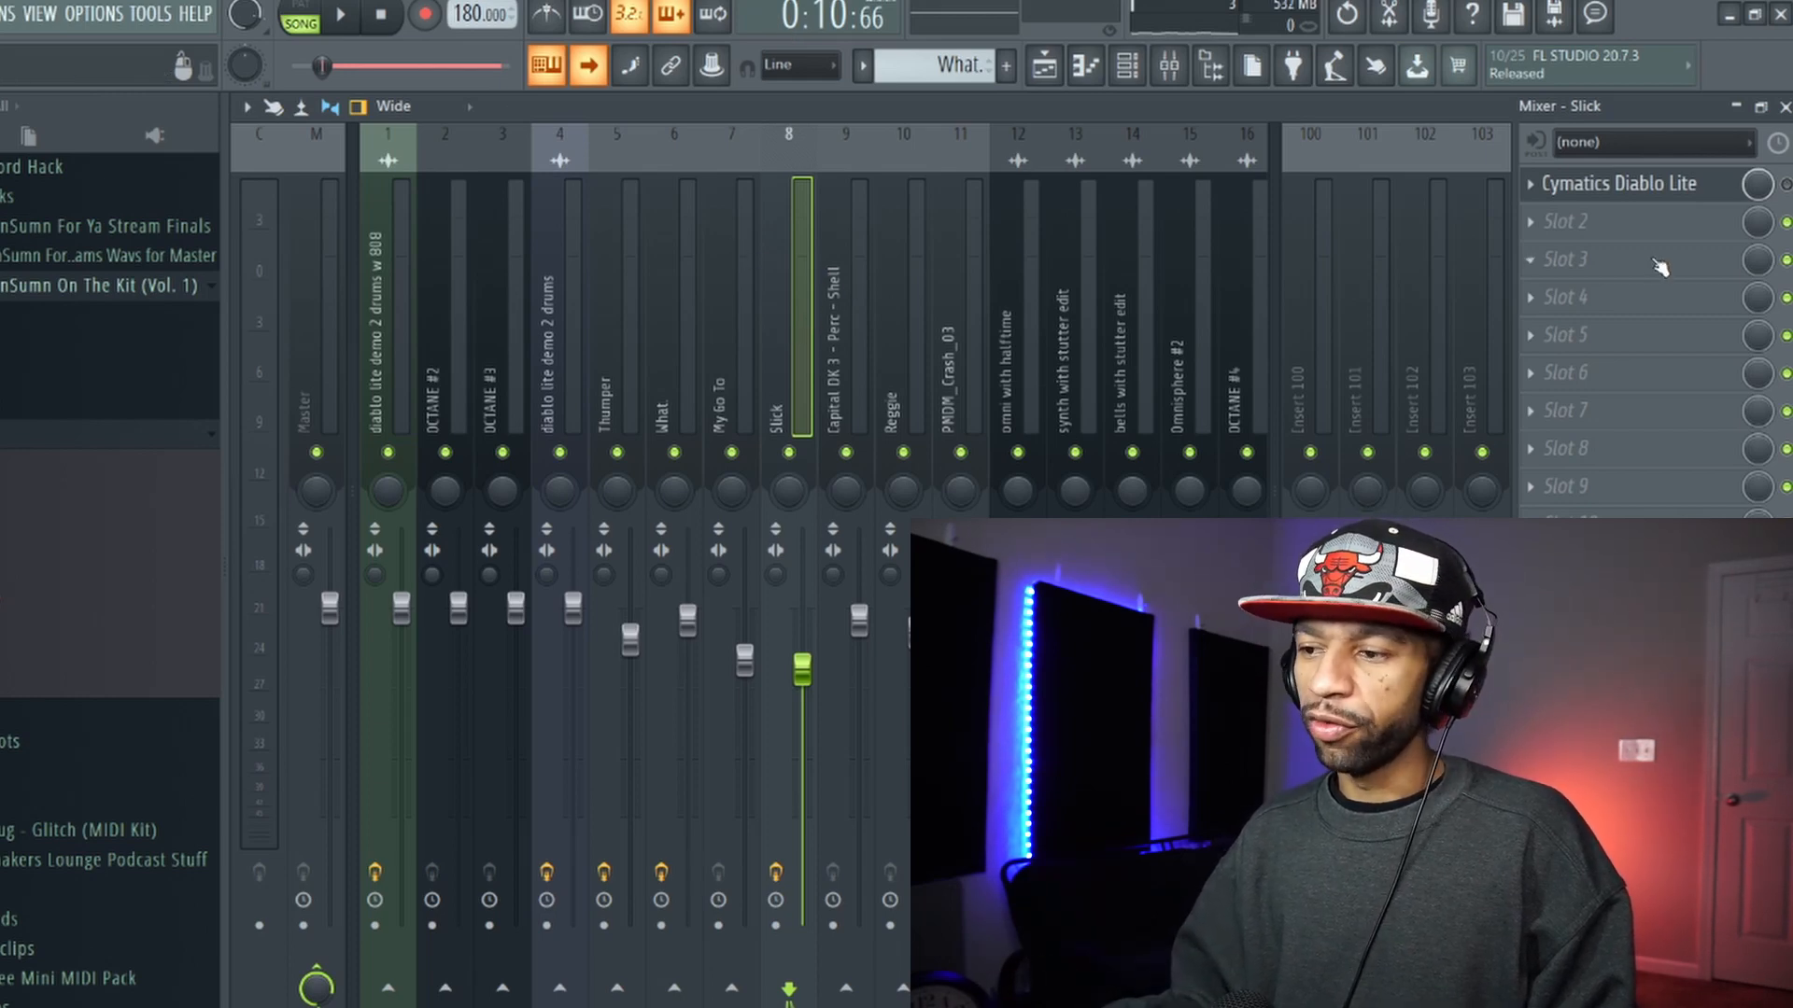
mouse_move(478, 115)
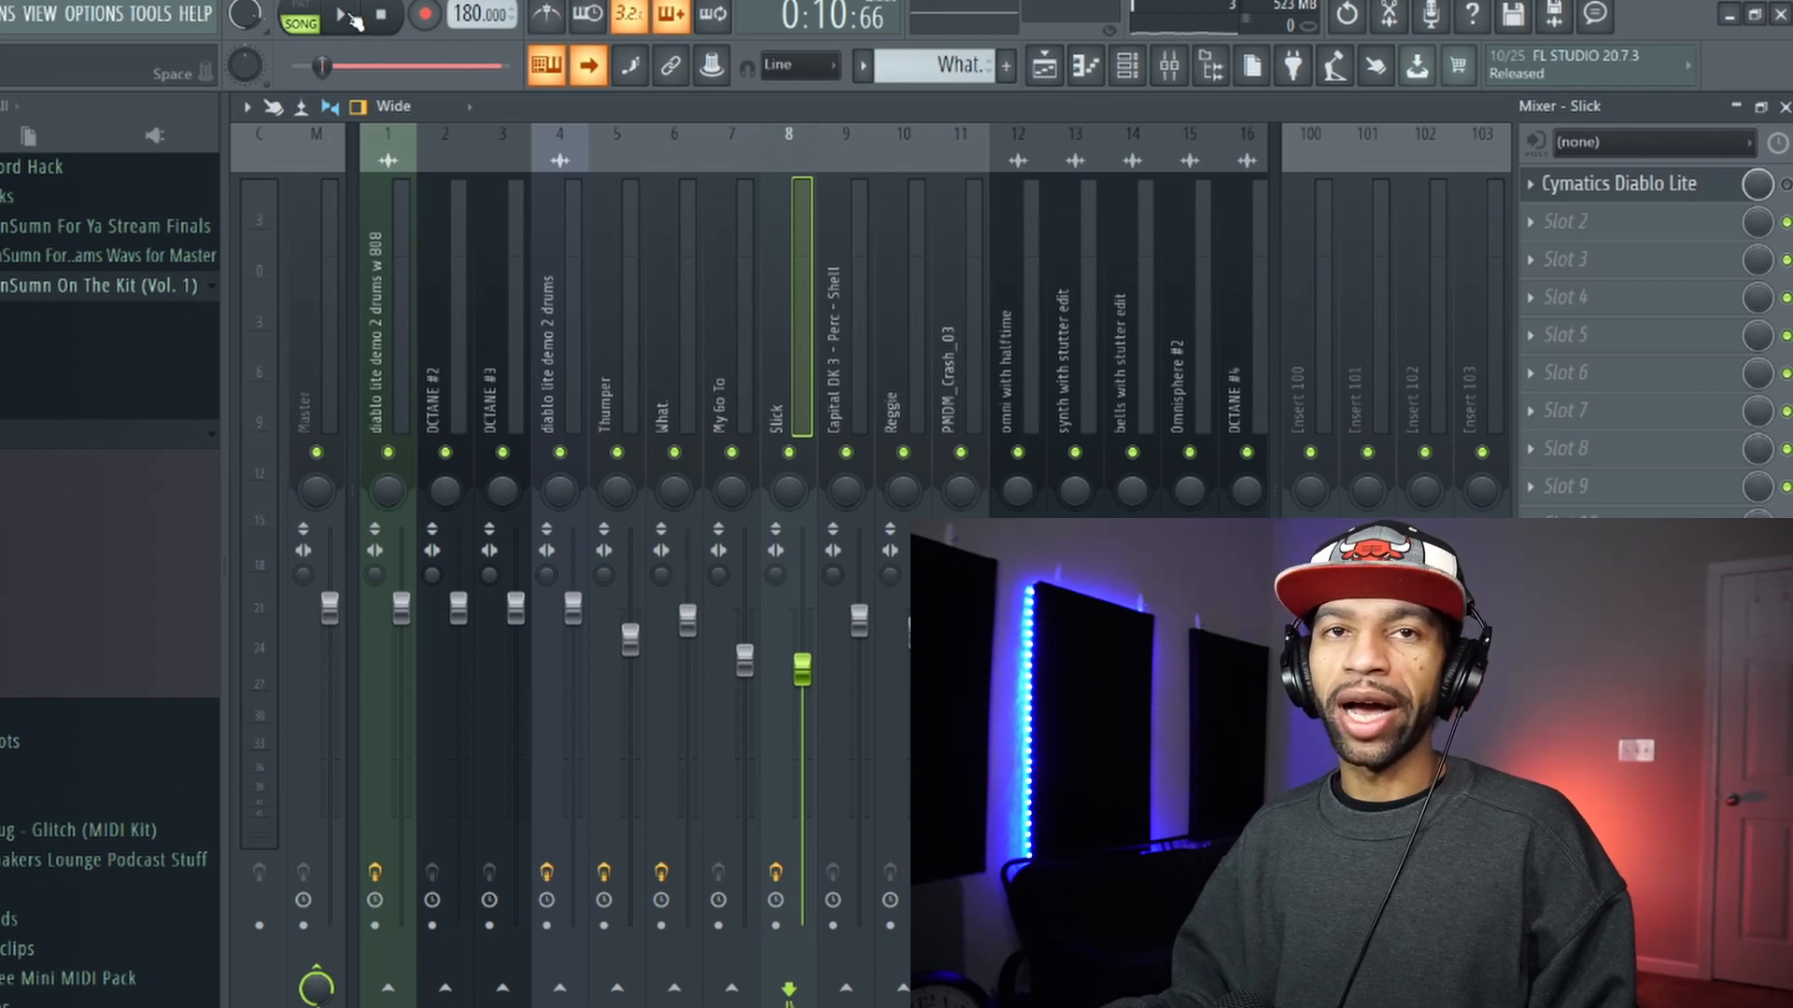
Audition the beat, restart it, and open Diablo Lite on the Slick channel
left_click(340, 16)
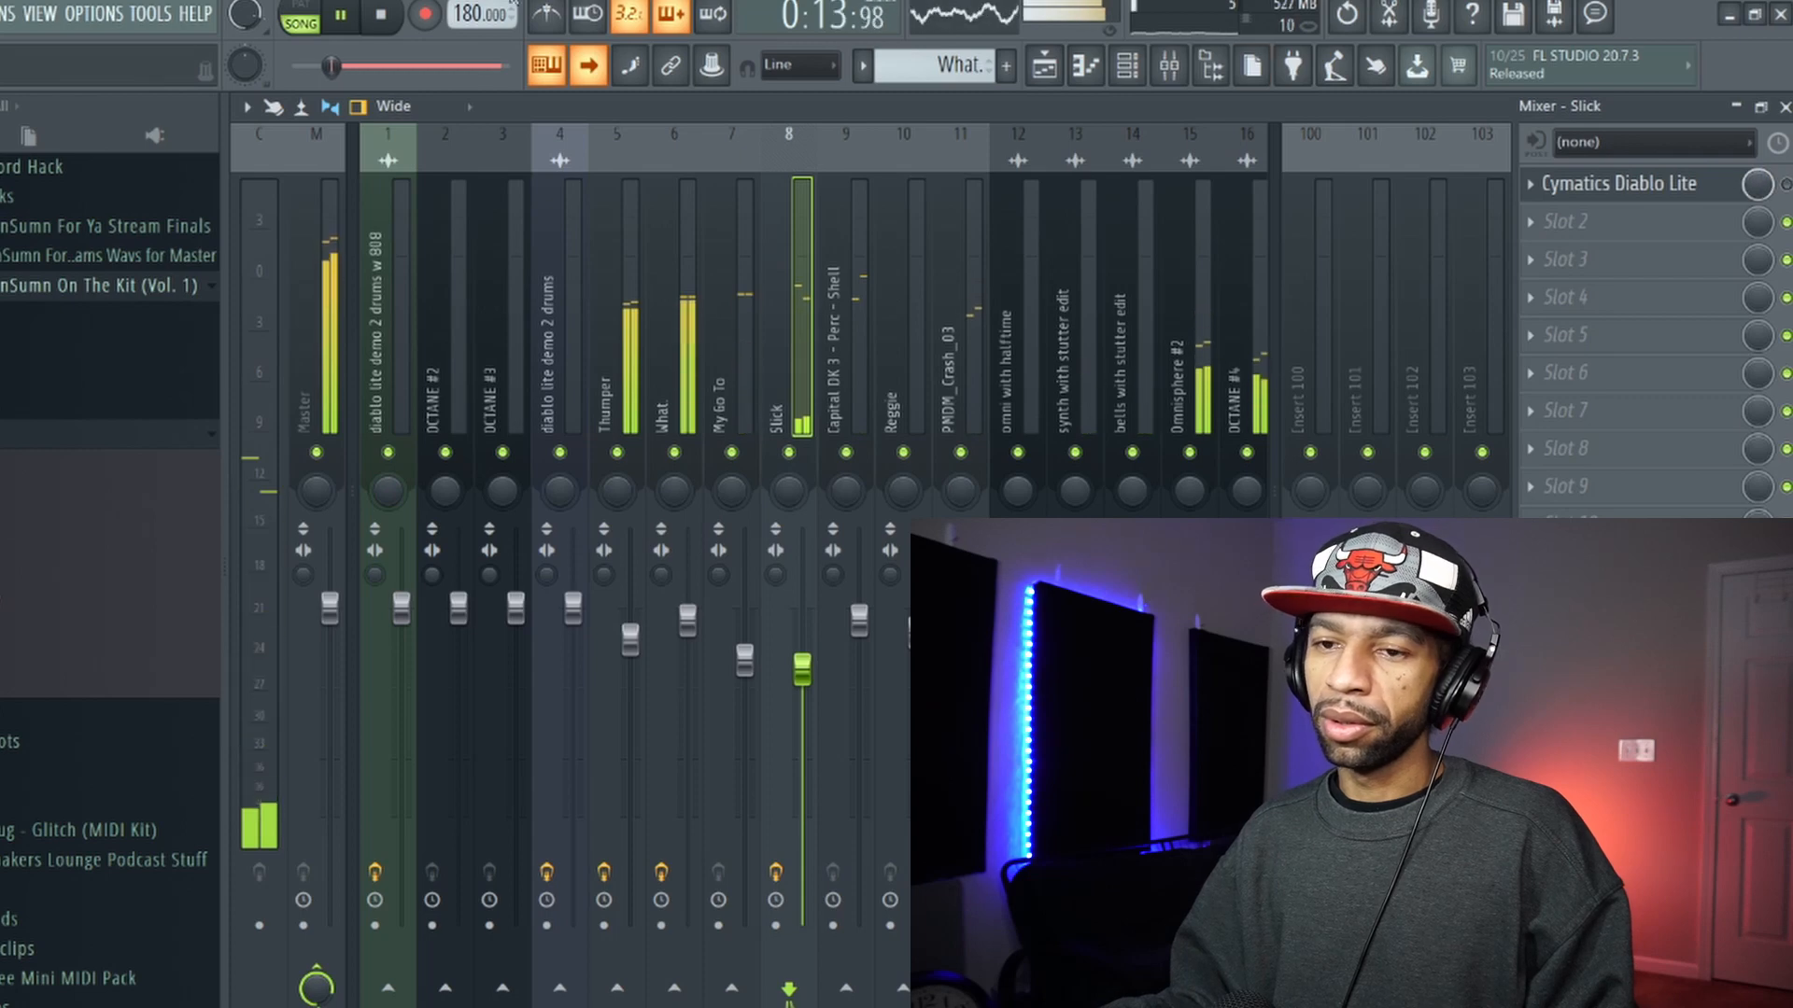
left_click(340, 17)
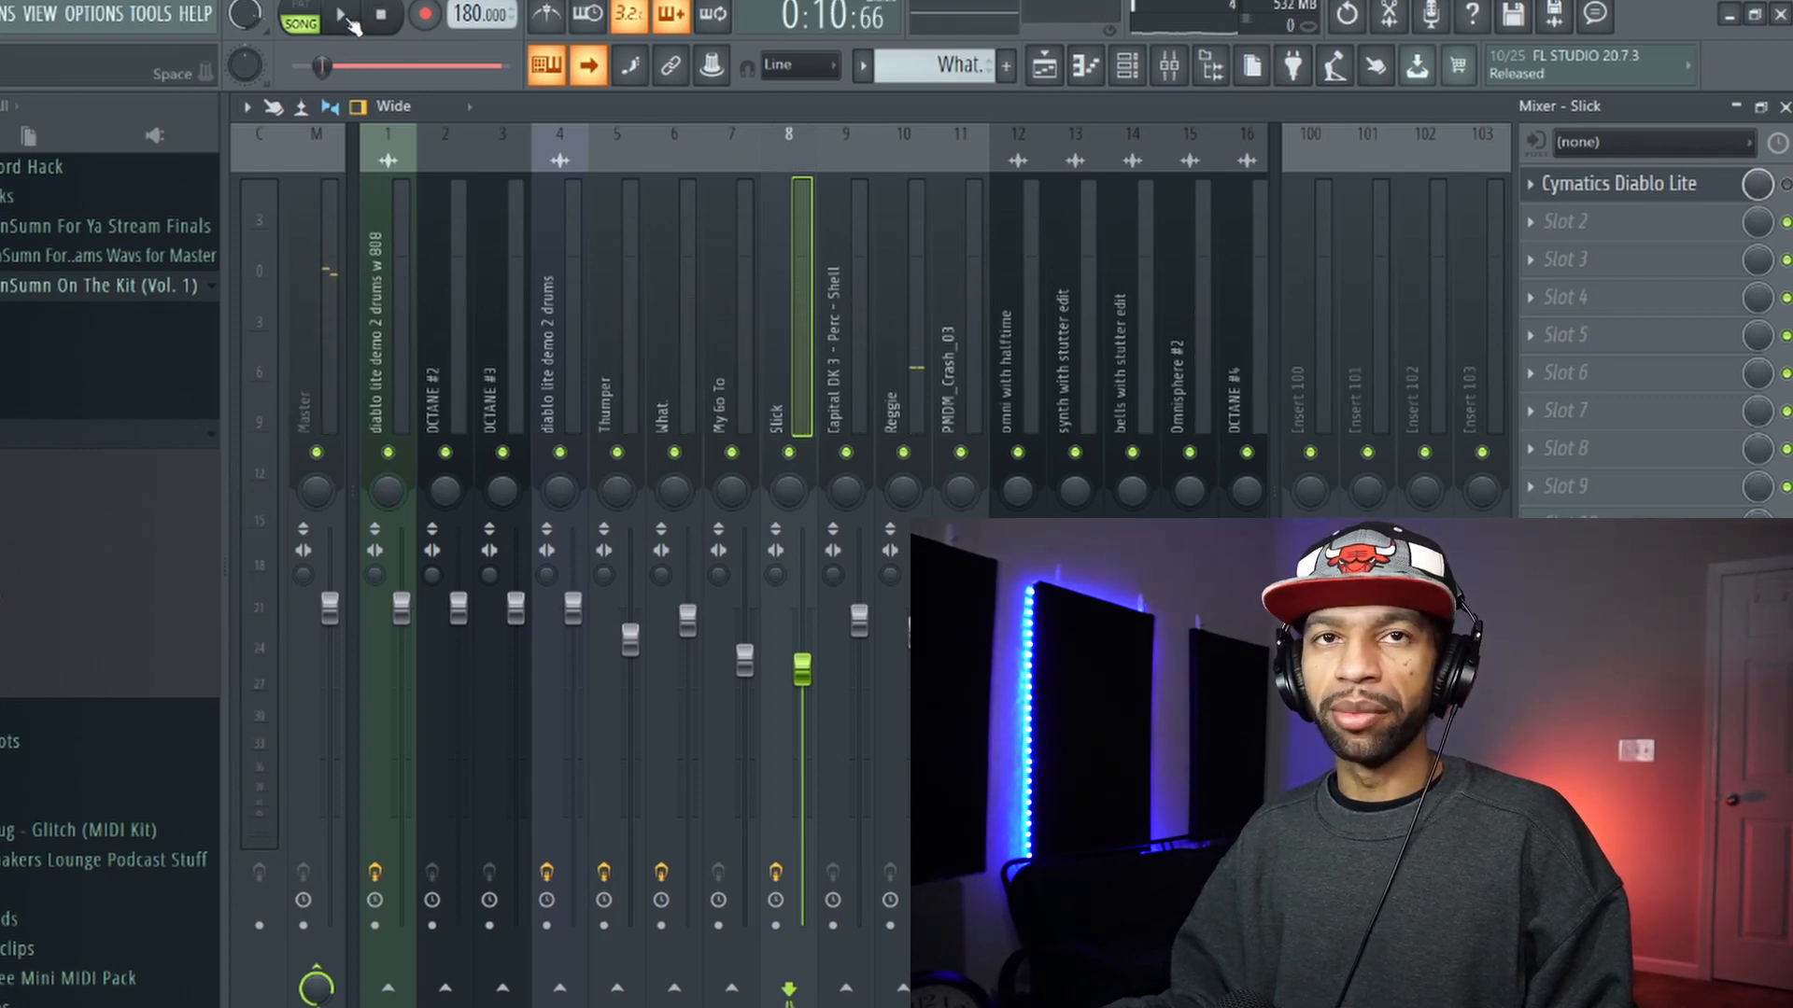
left_click(340, 17)
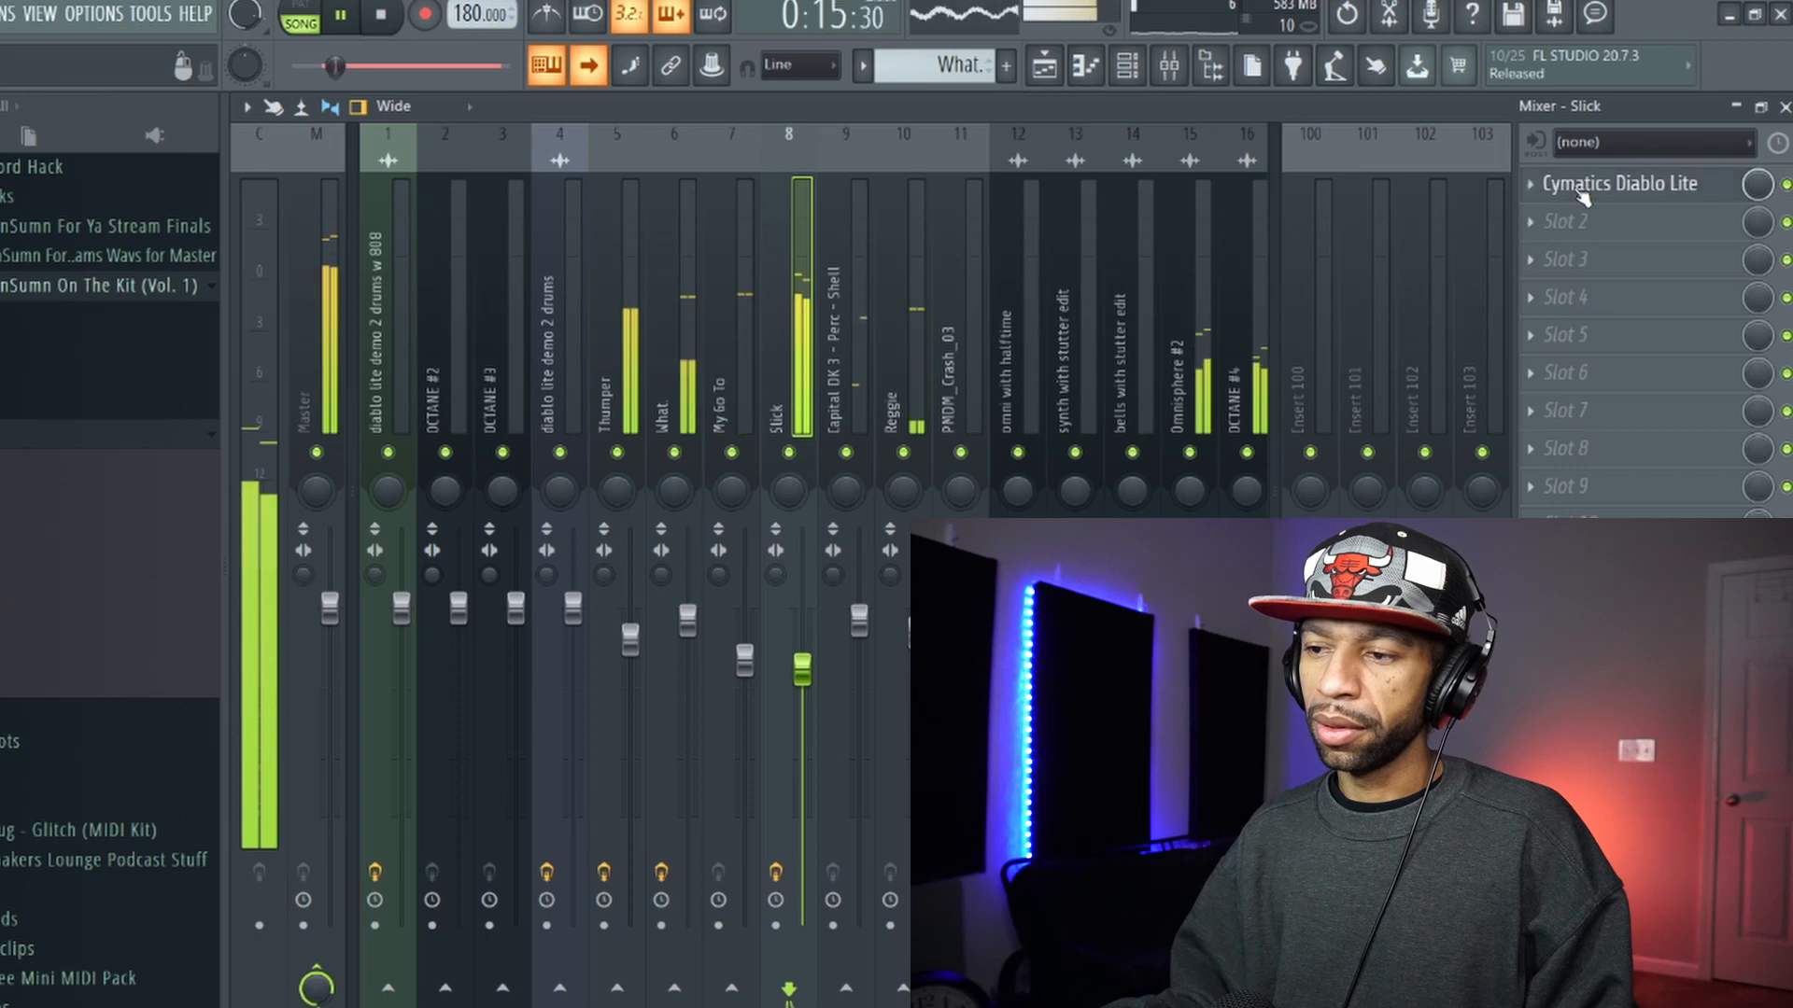
left_click(1617, 183)
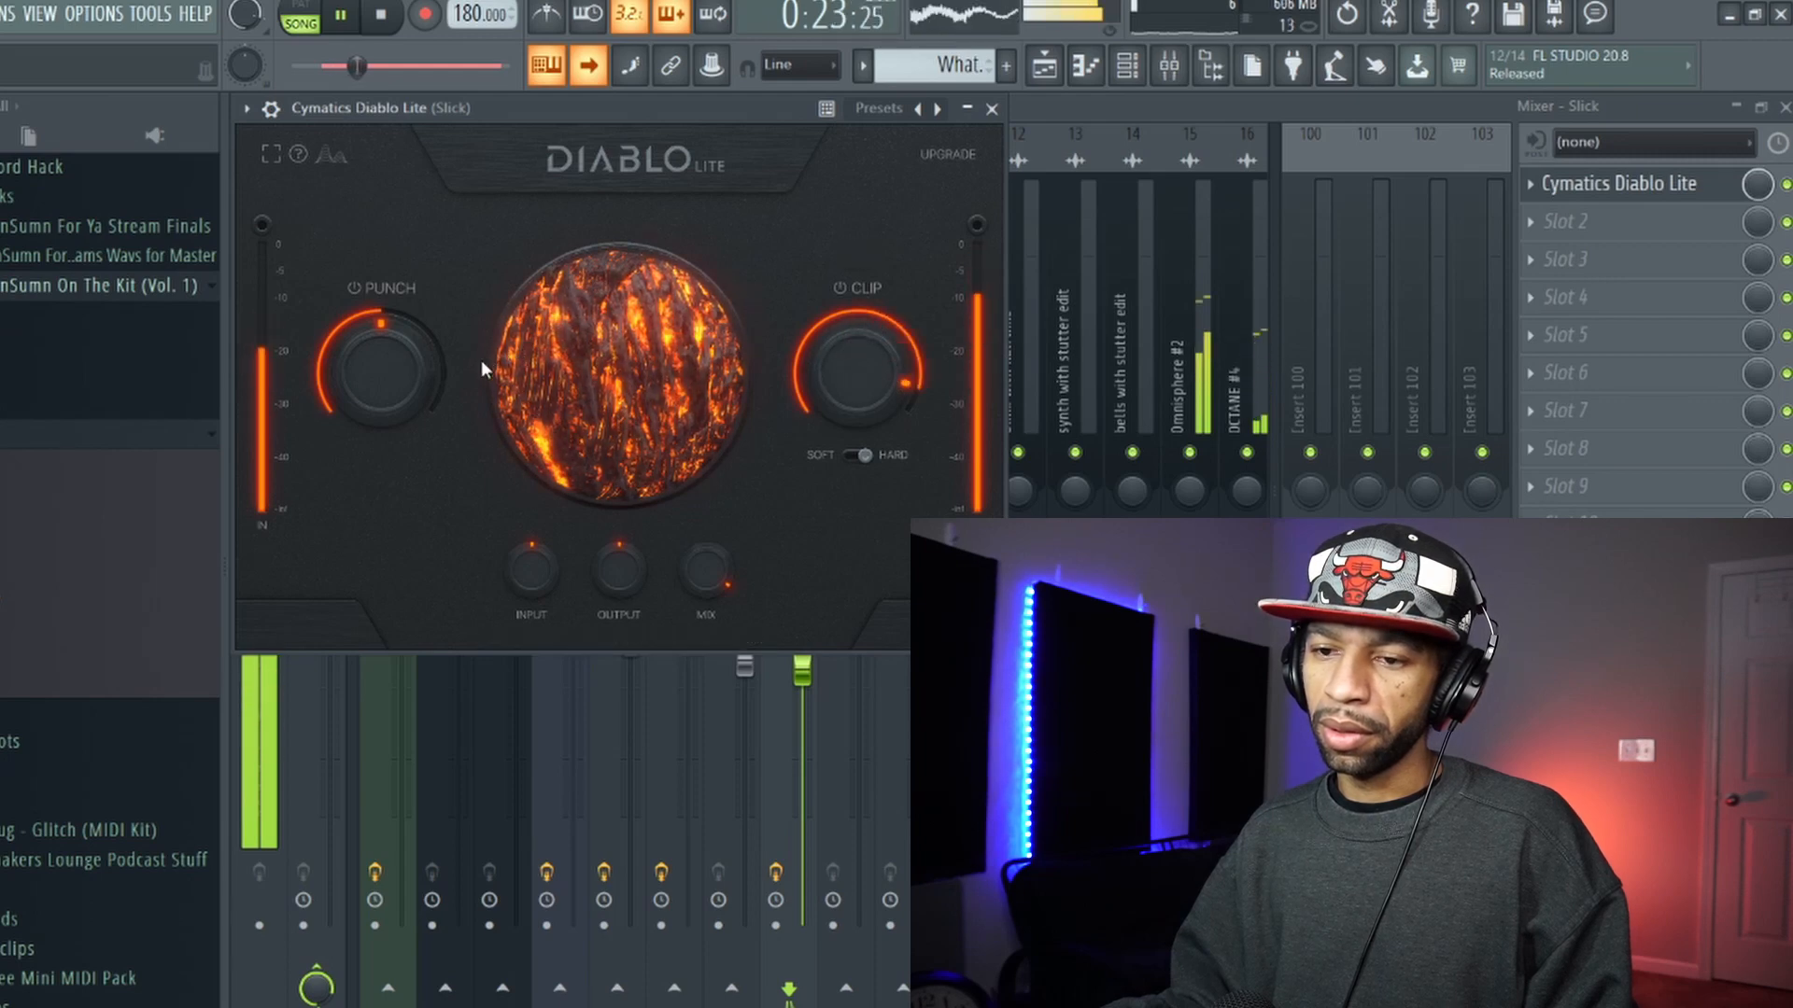
Nudge the Slick channel's Diablo Lite knob up, then close the plugin for the playlist arrangement
left_click_drag(381, 366, 380, 319)
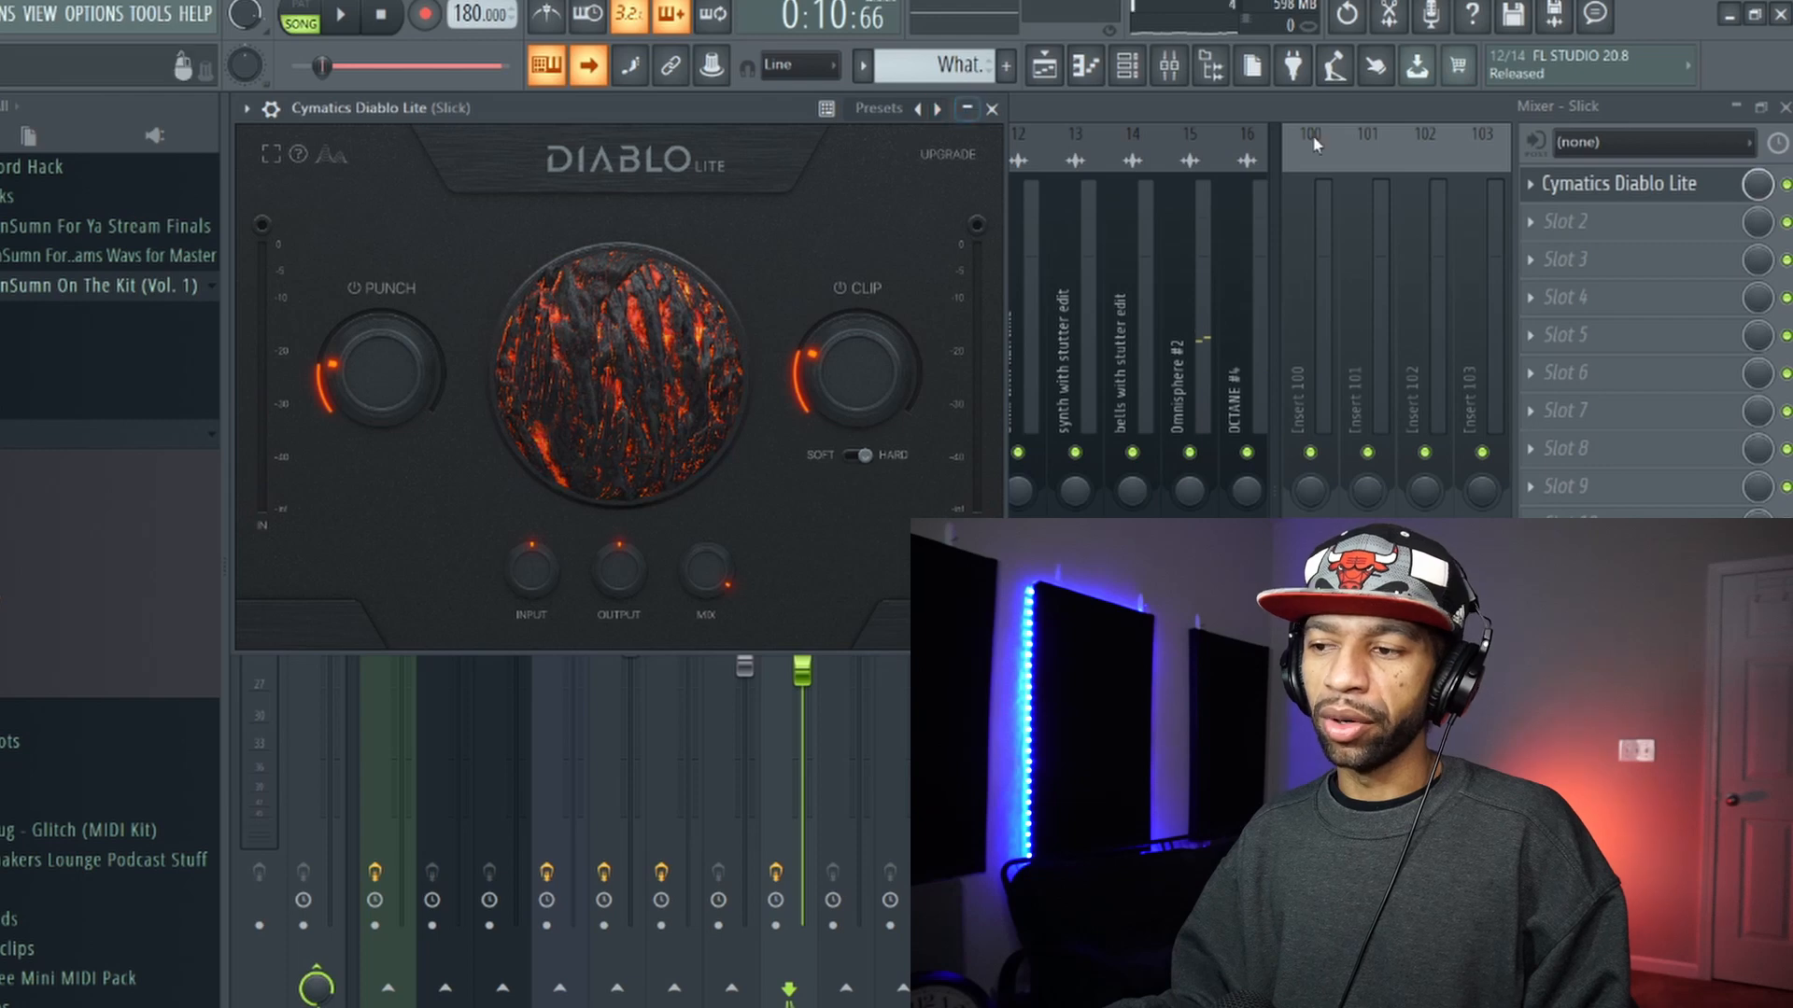
left_click(989, 109)
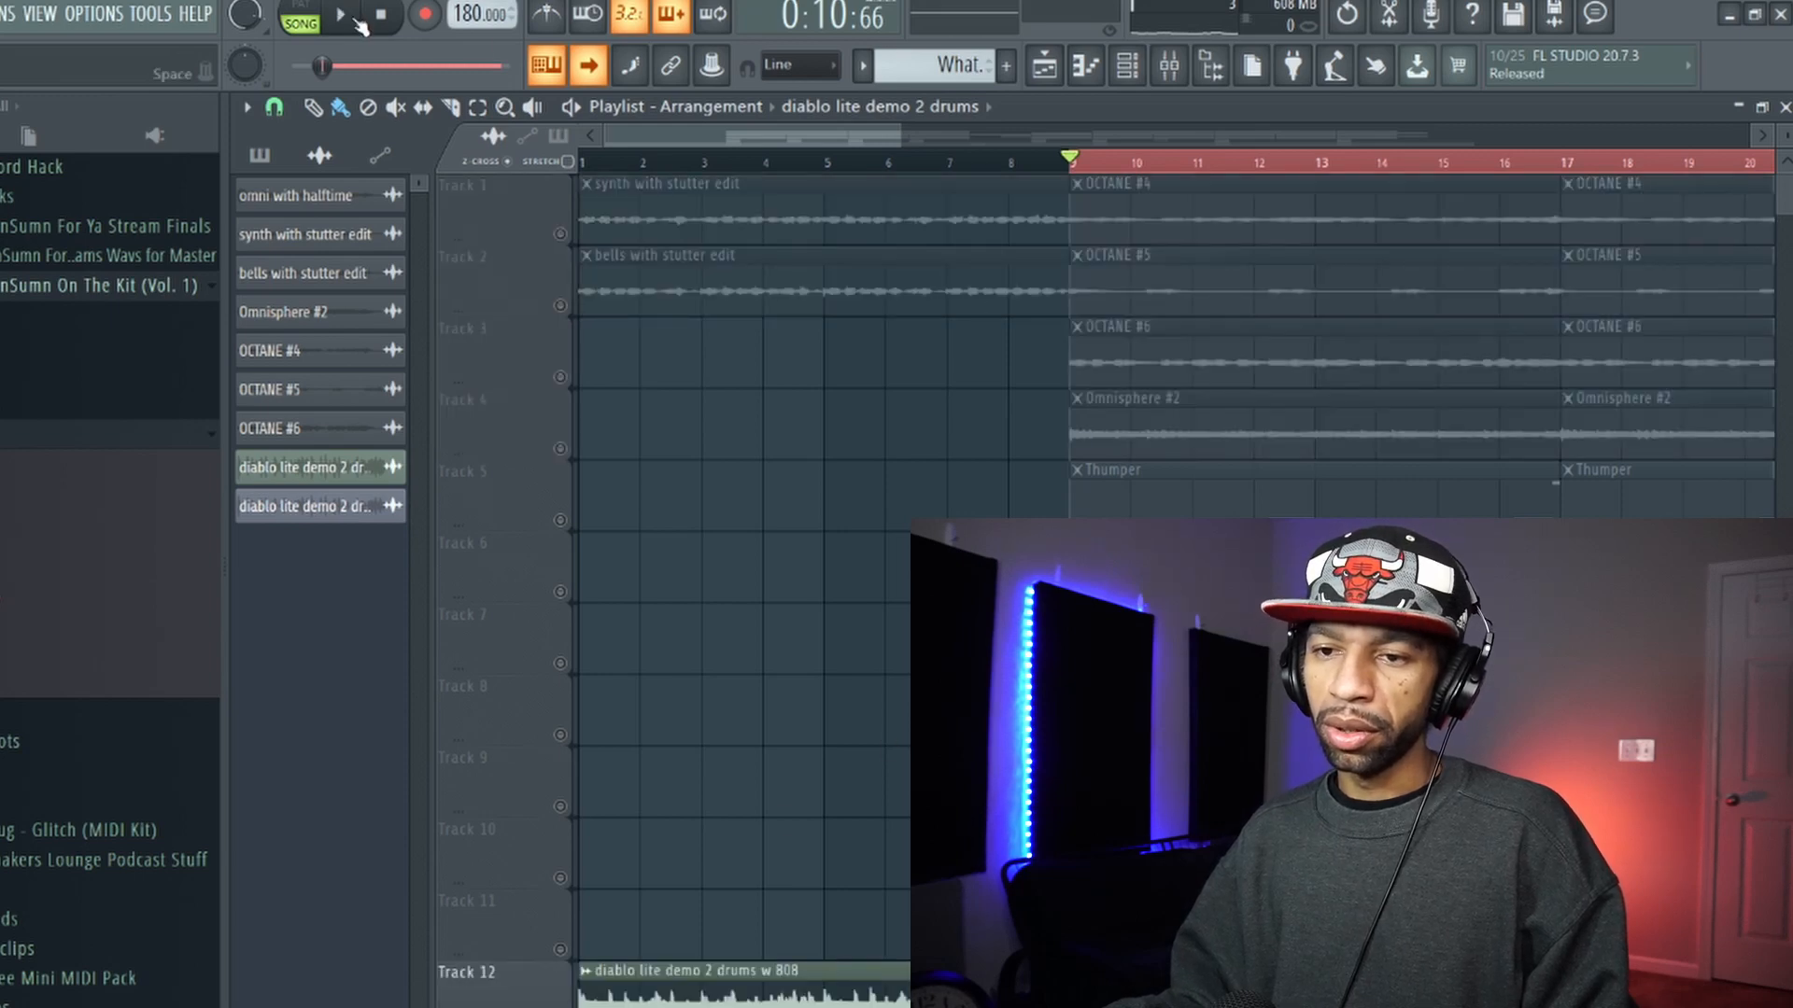
Start playback of the song with Diablo Lite on the 808 drum bus
left_click(340, 17)
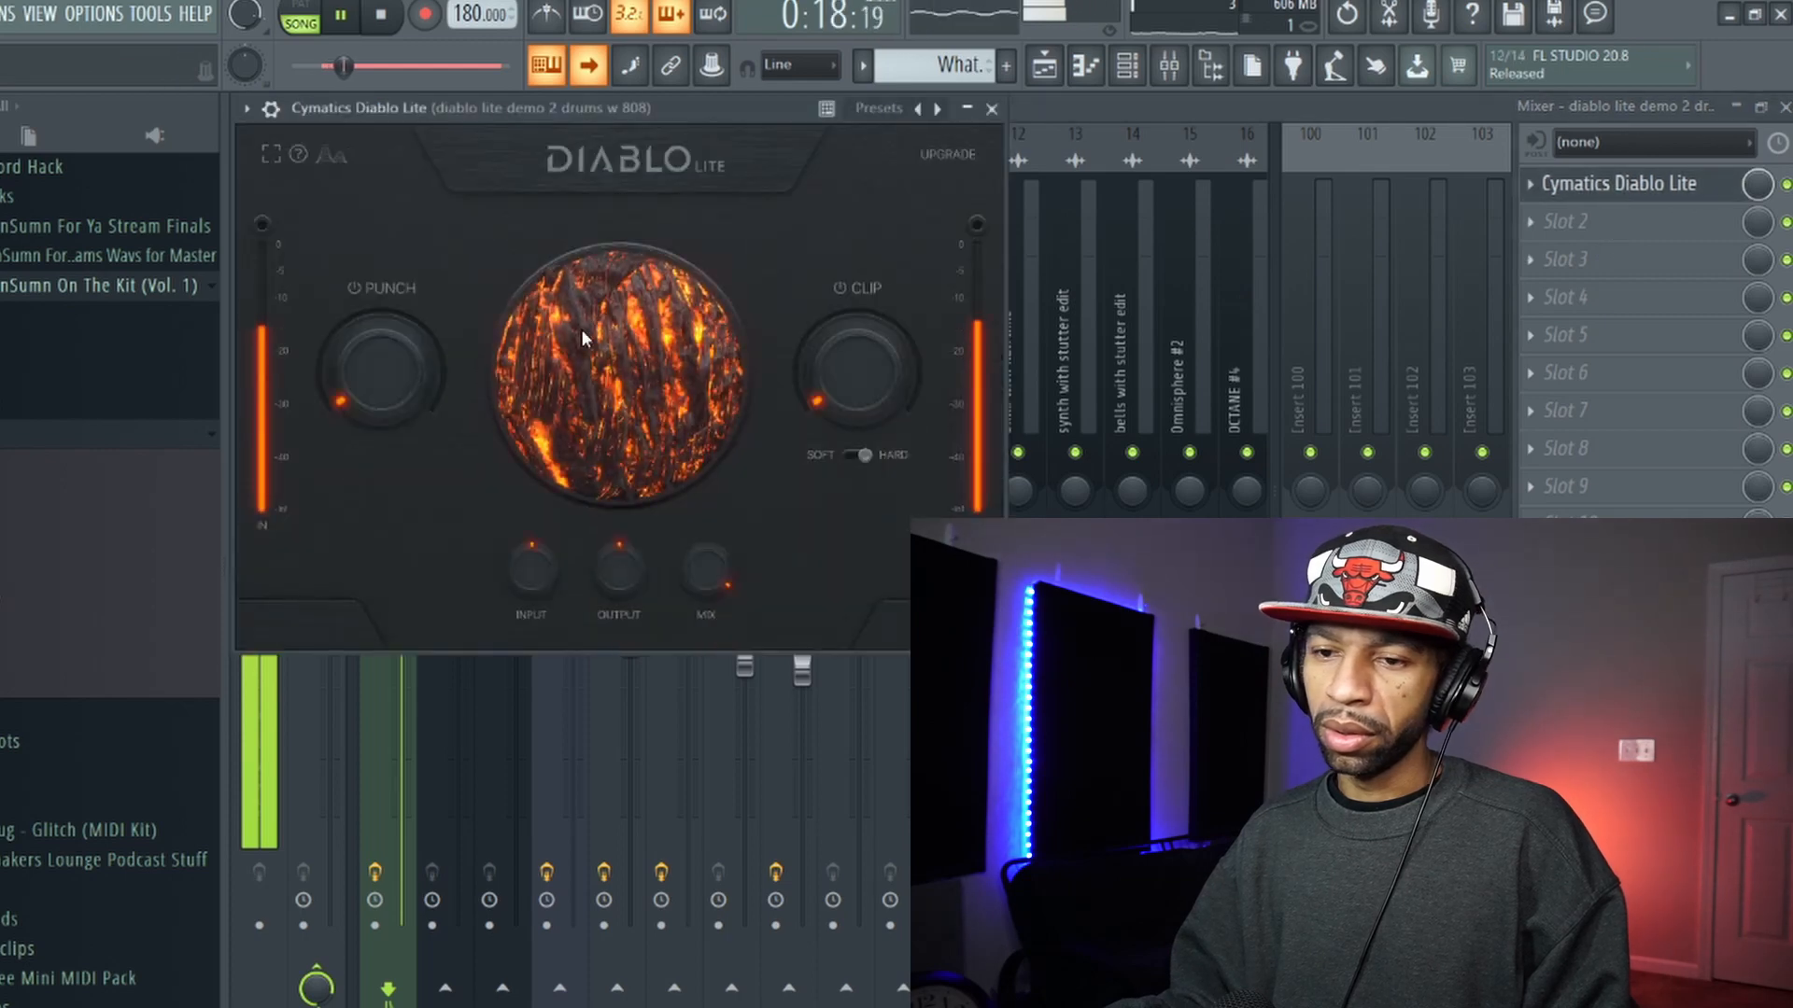
Raise Diablo Lite's Punch and Clip knobs on the drums w 808 channel, then show the channel rack
left_click_drag(381, 366, 381, 332)
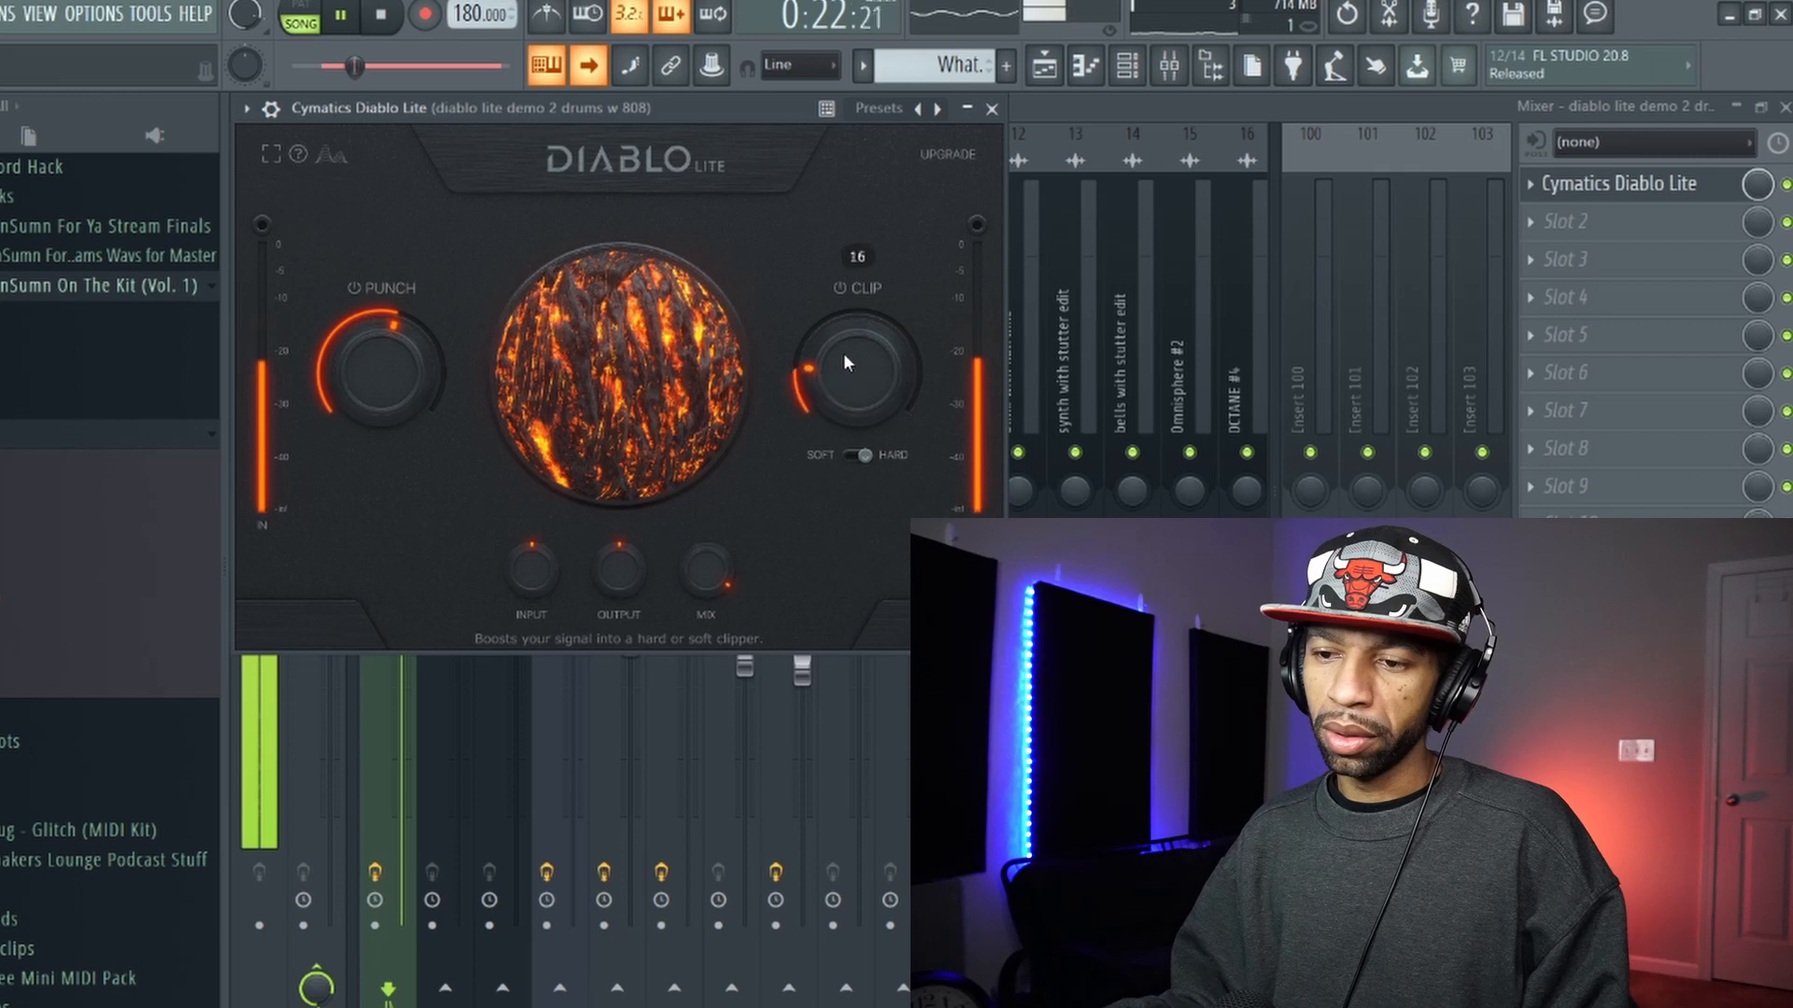
left_click_drag(856, 366, 855, 344)
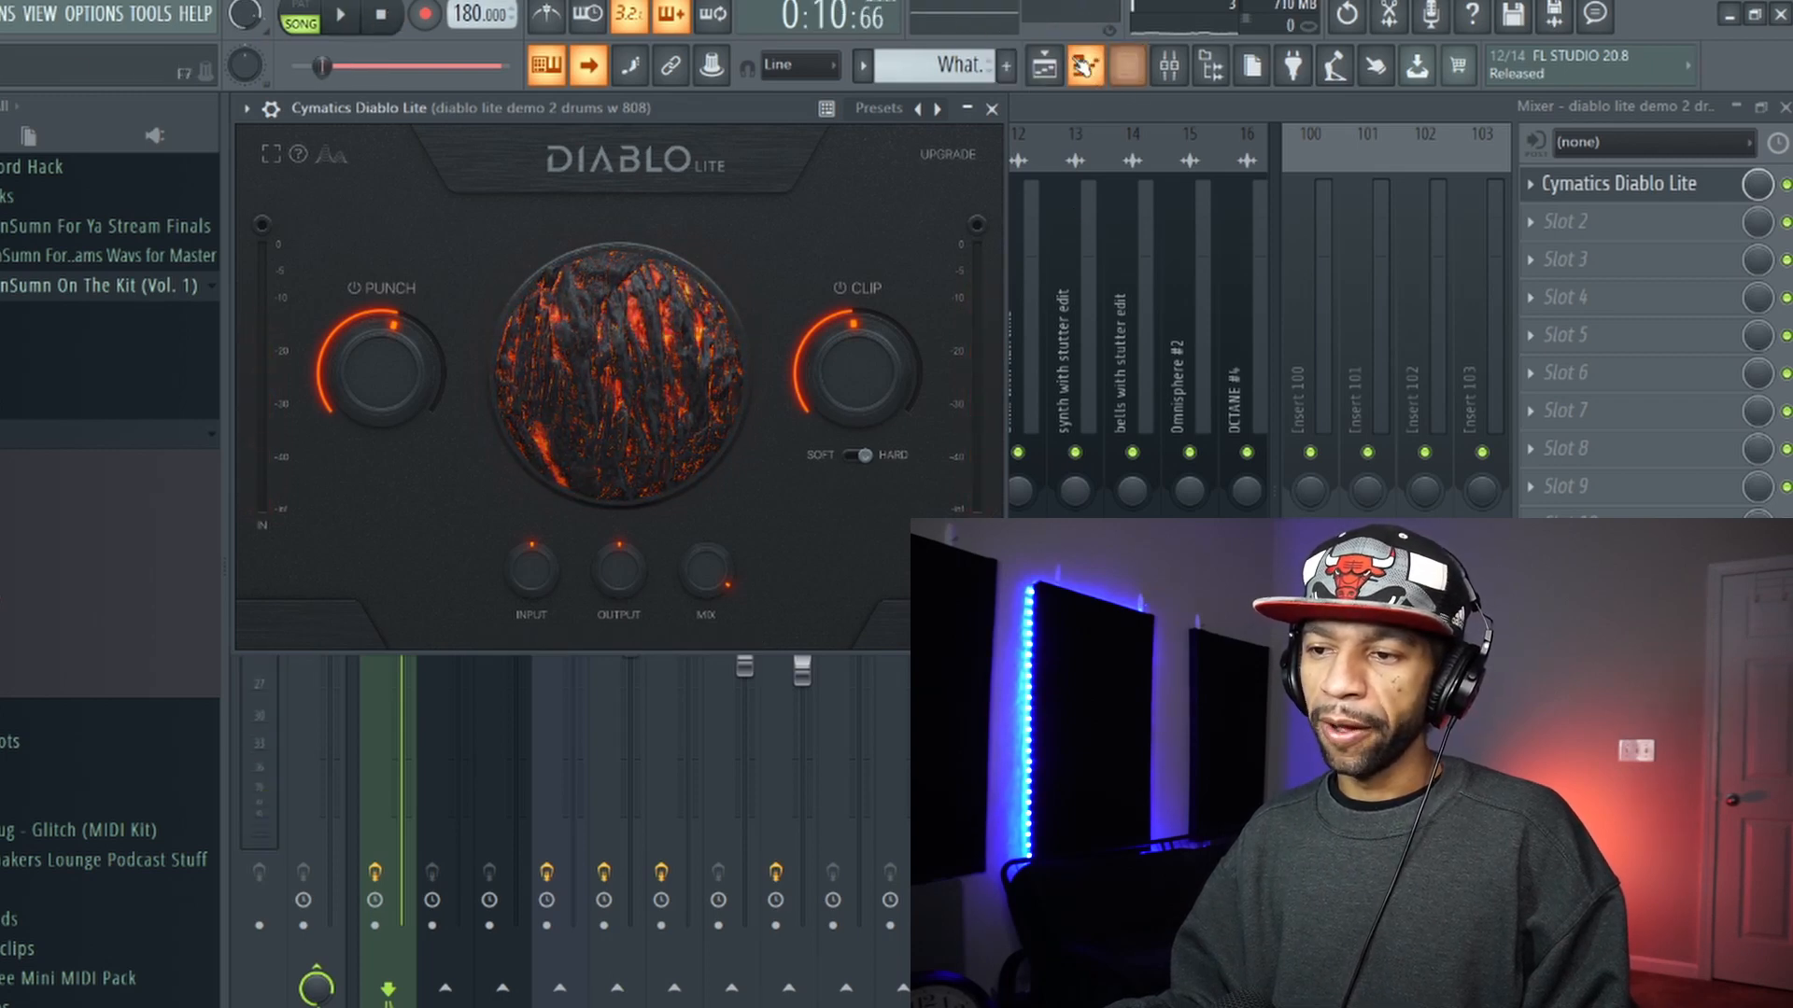
left_click(1124, 66)
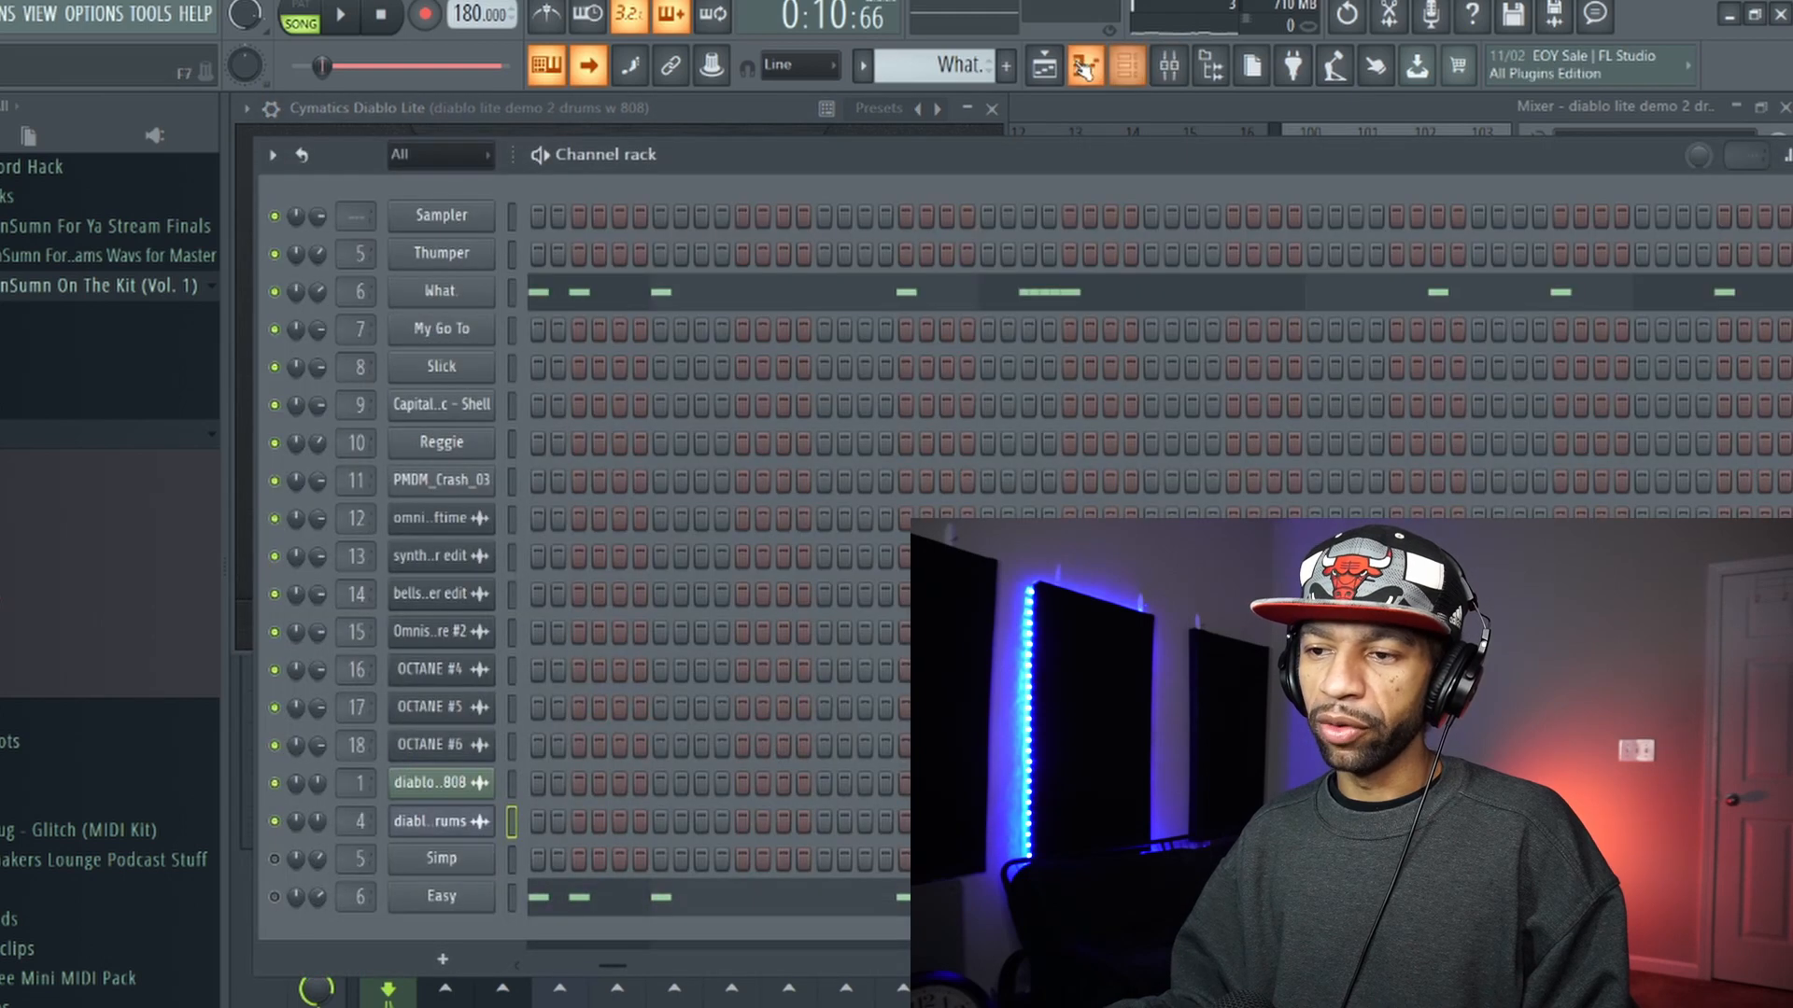
Switch to the playlist, then show the full mixer with all inserts
left_click(1126, 65)
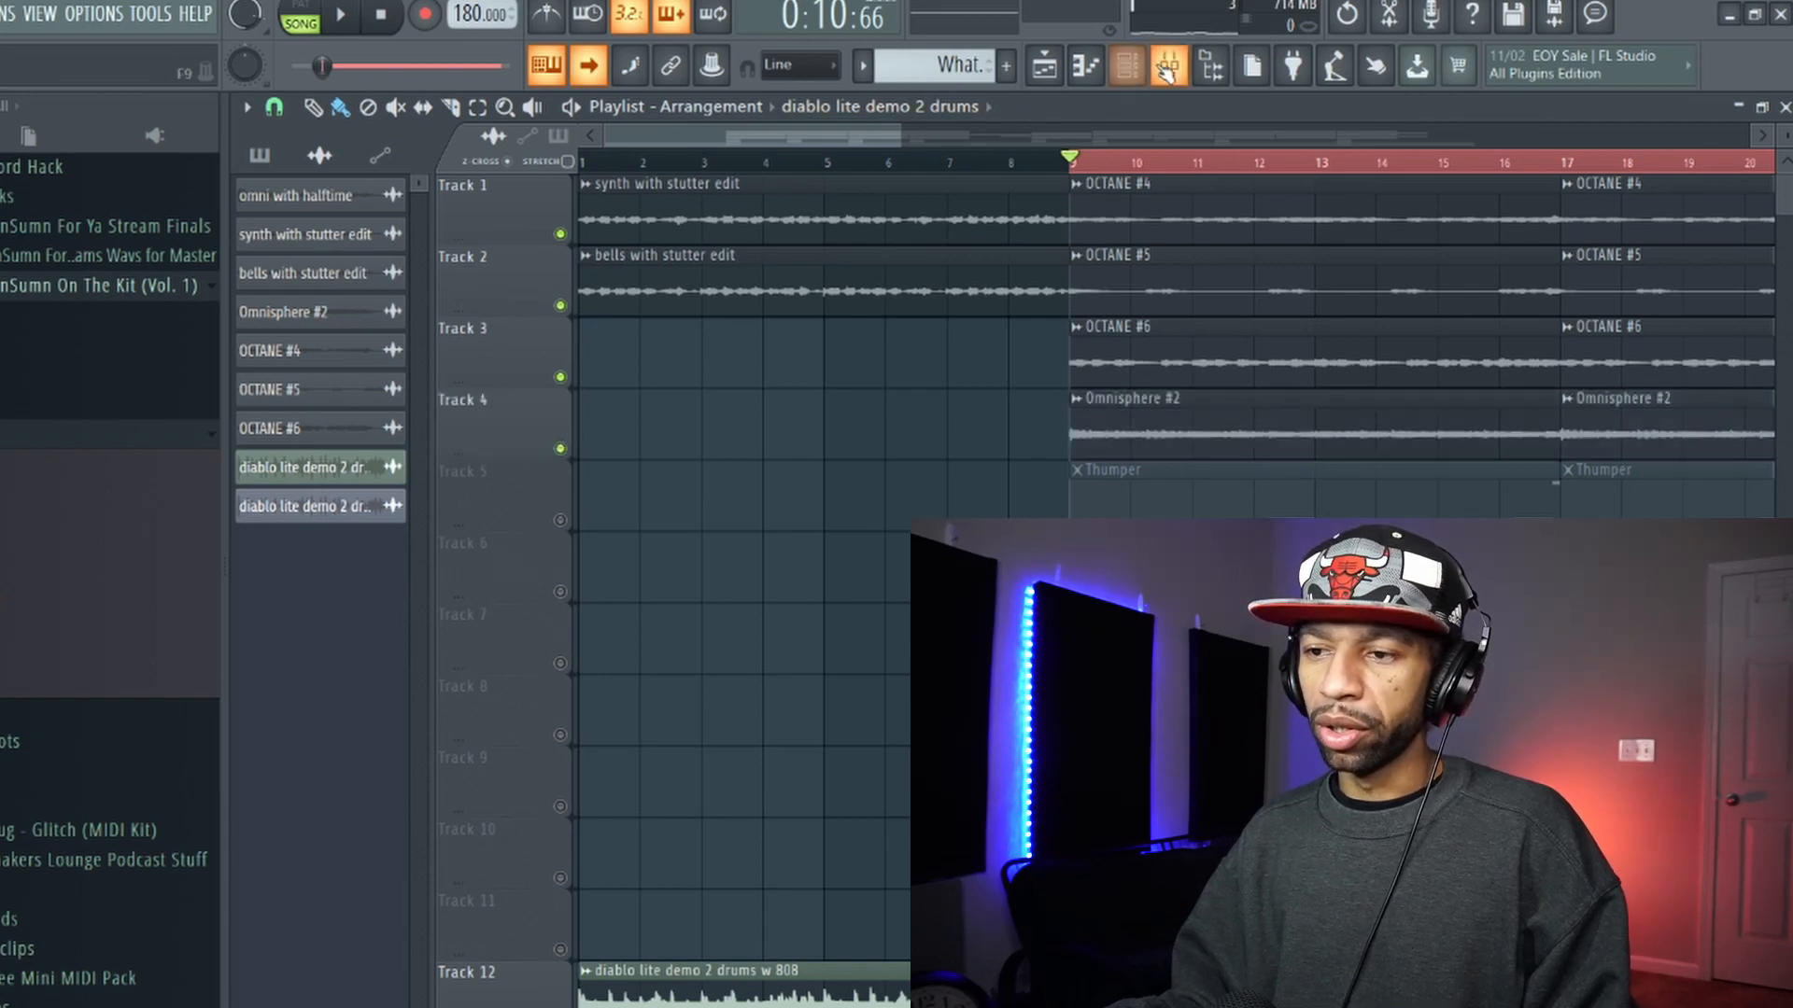
left_click(1165, 65)
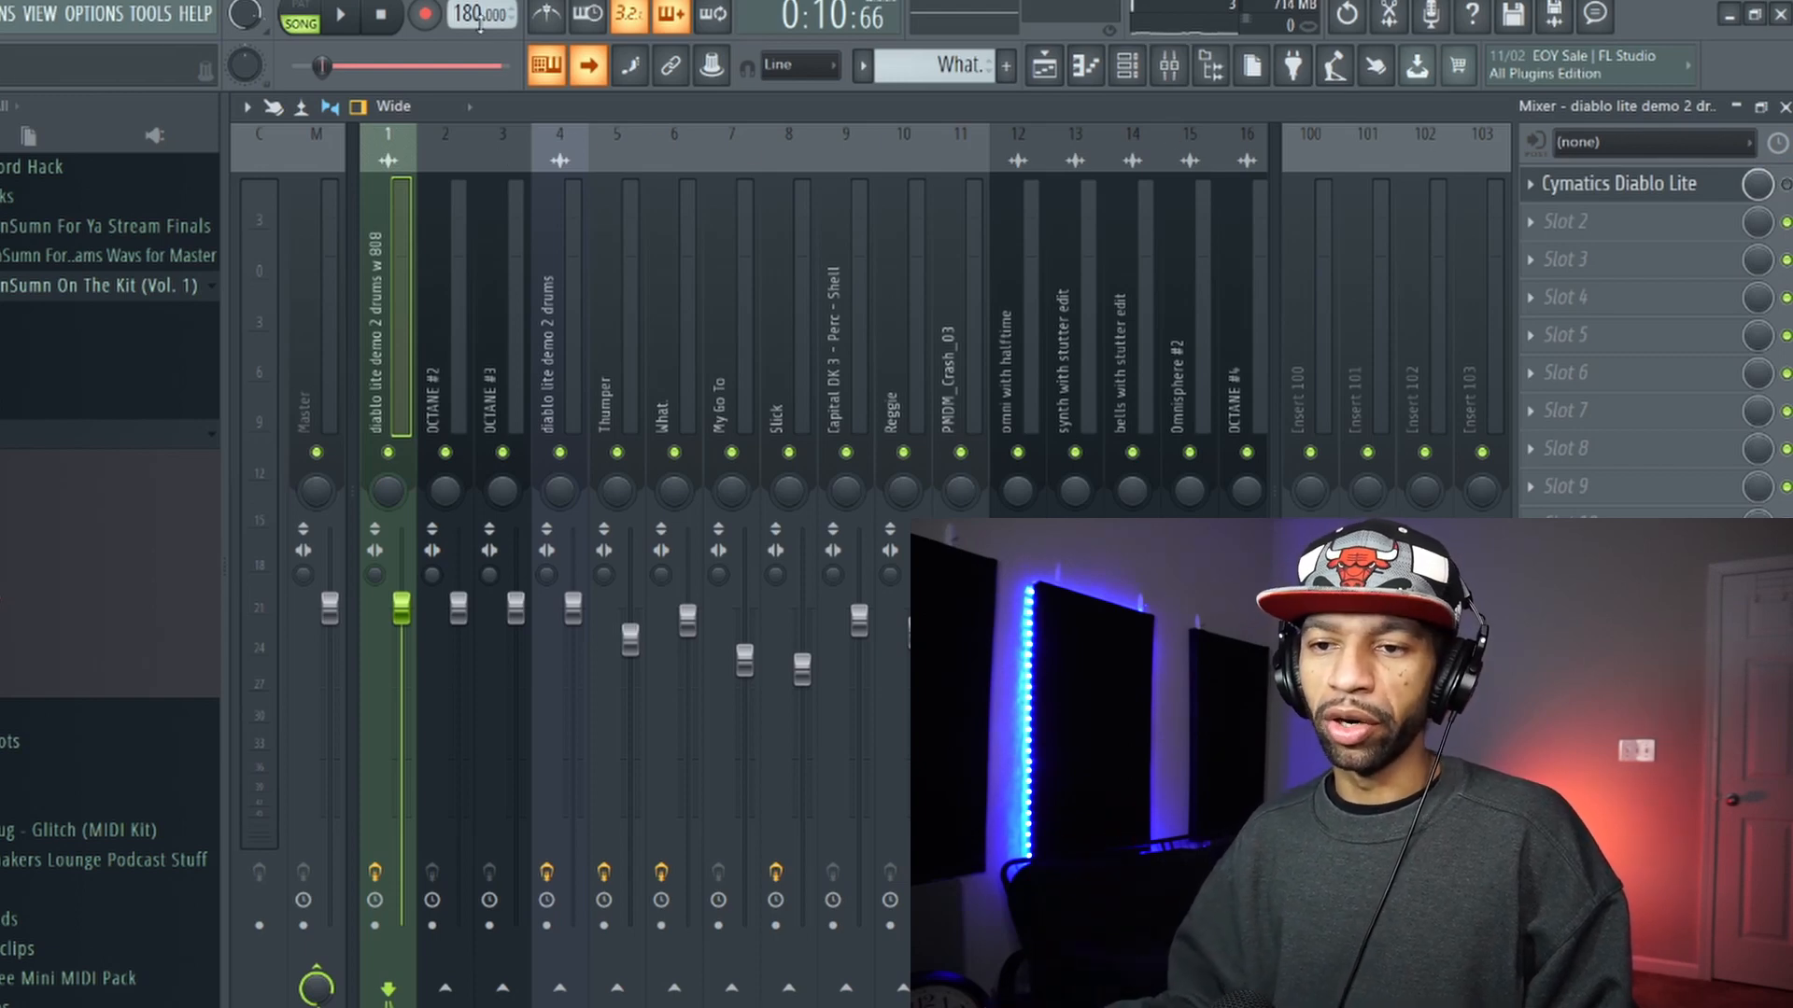
Play the beat with Diablo Lite reopened on insert 1, then stop playback
left_click(338, 17)
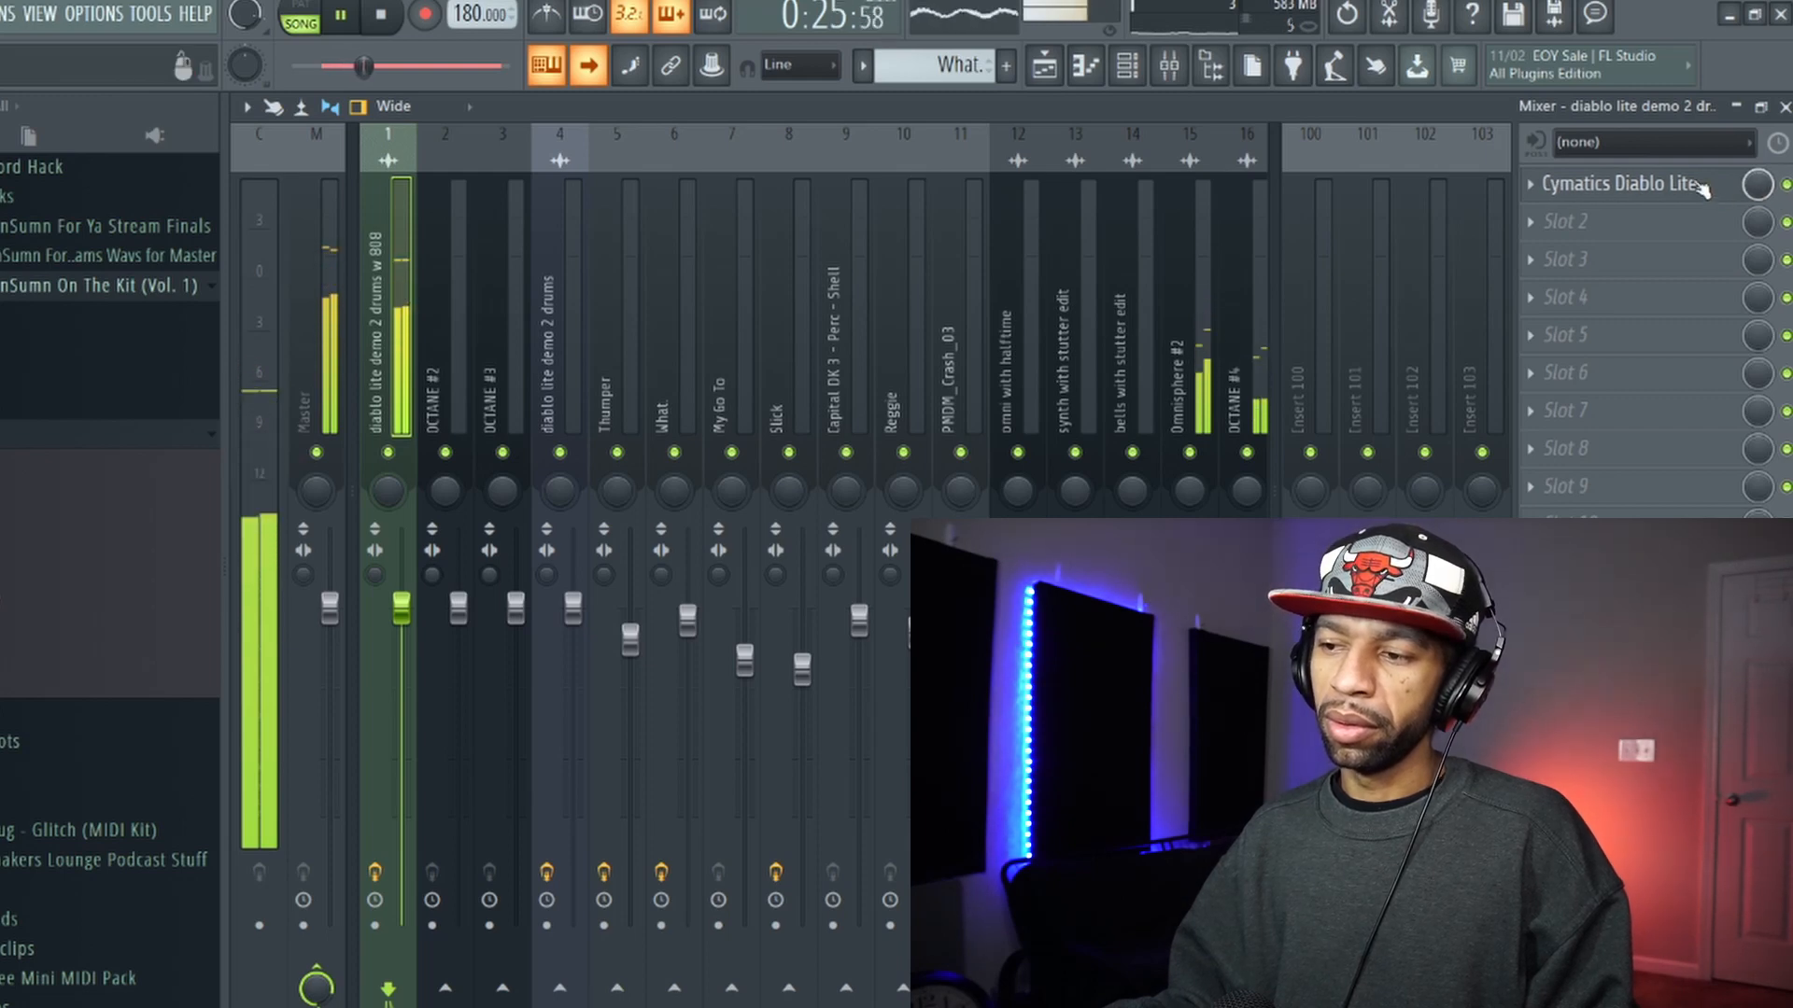
left_click(1622, 183)
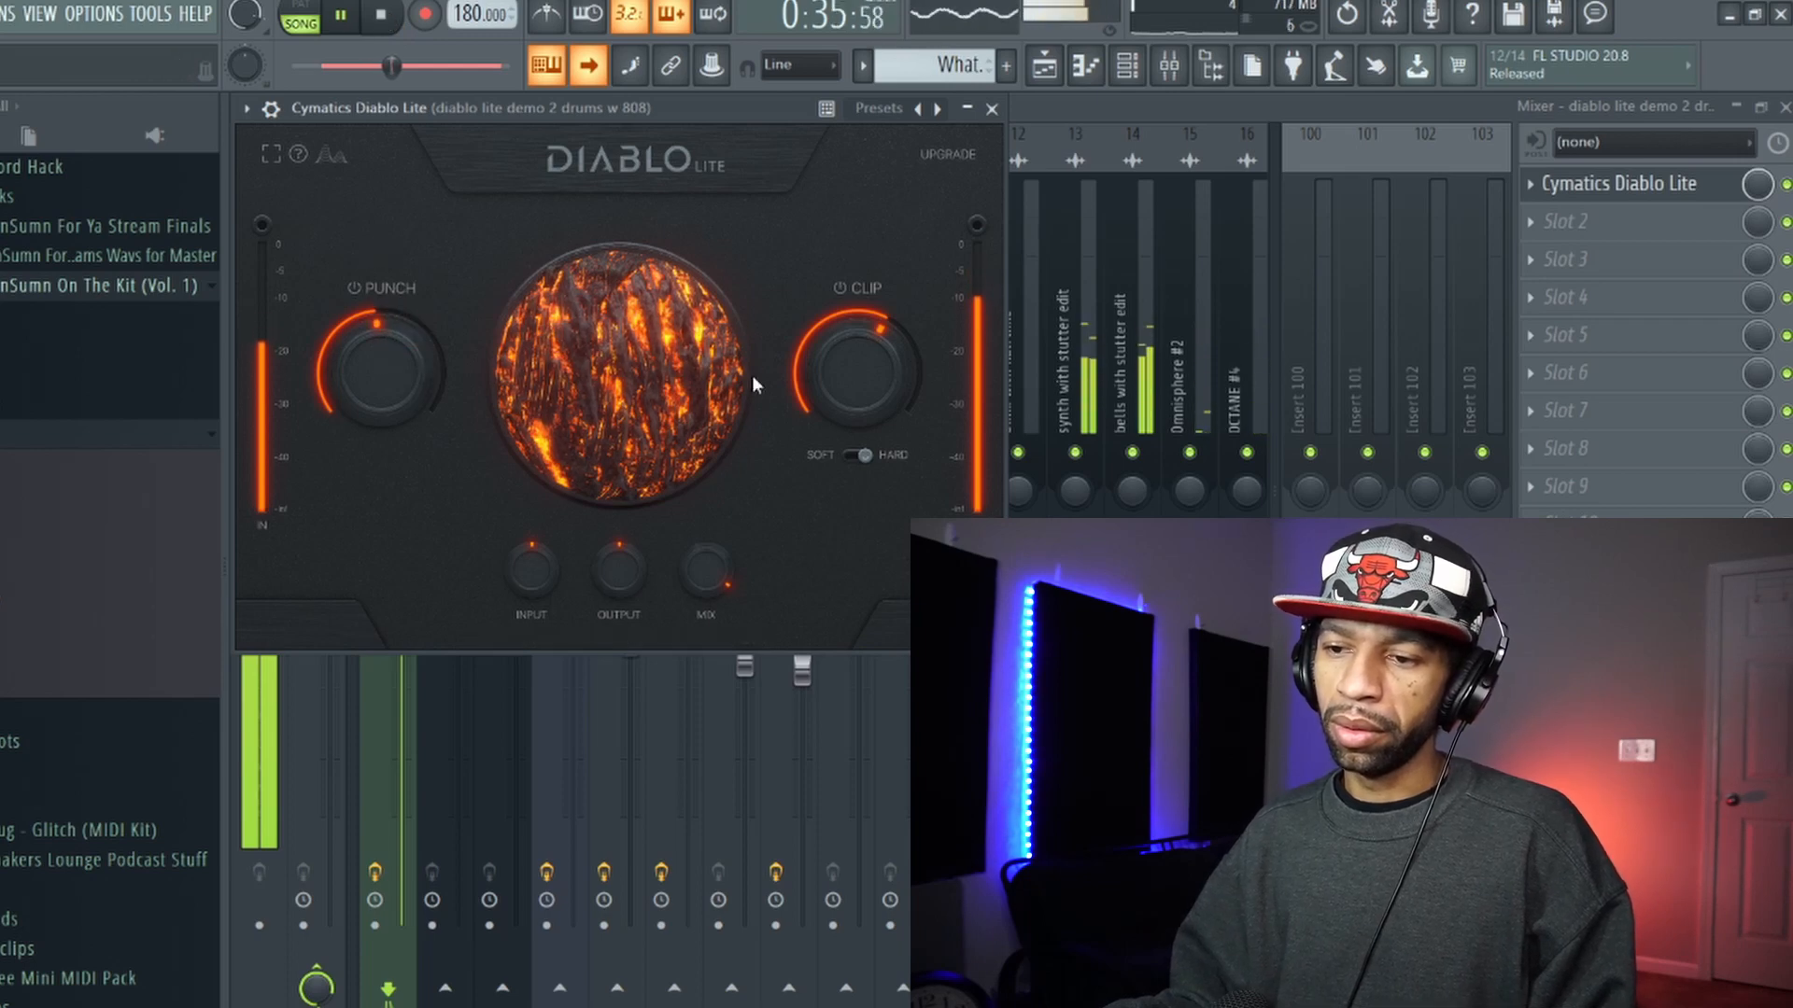
left_click(381, 18)
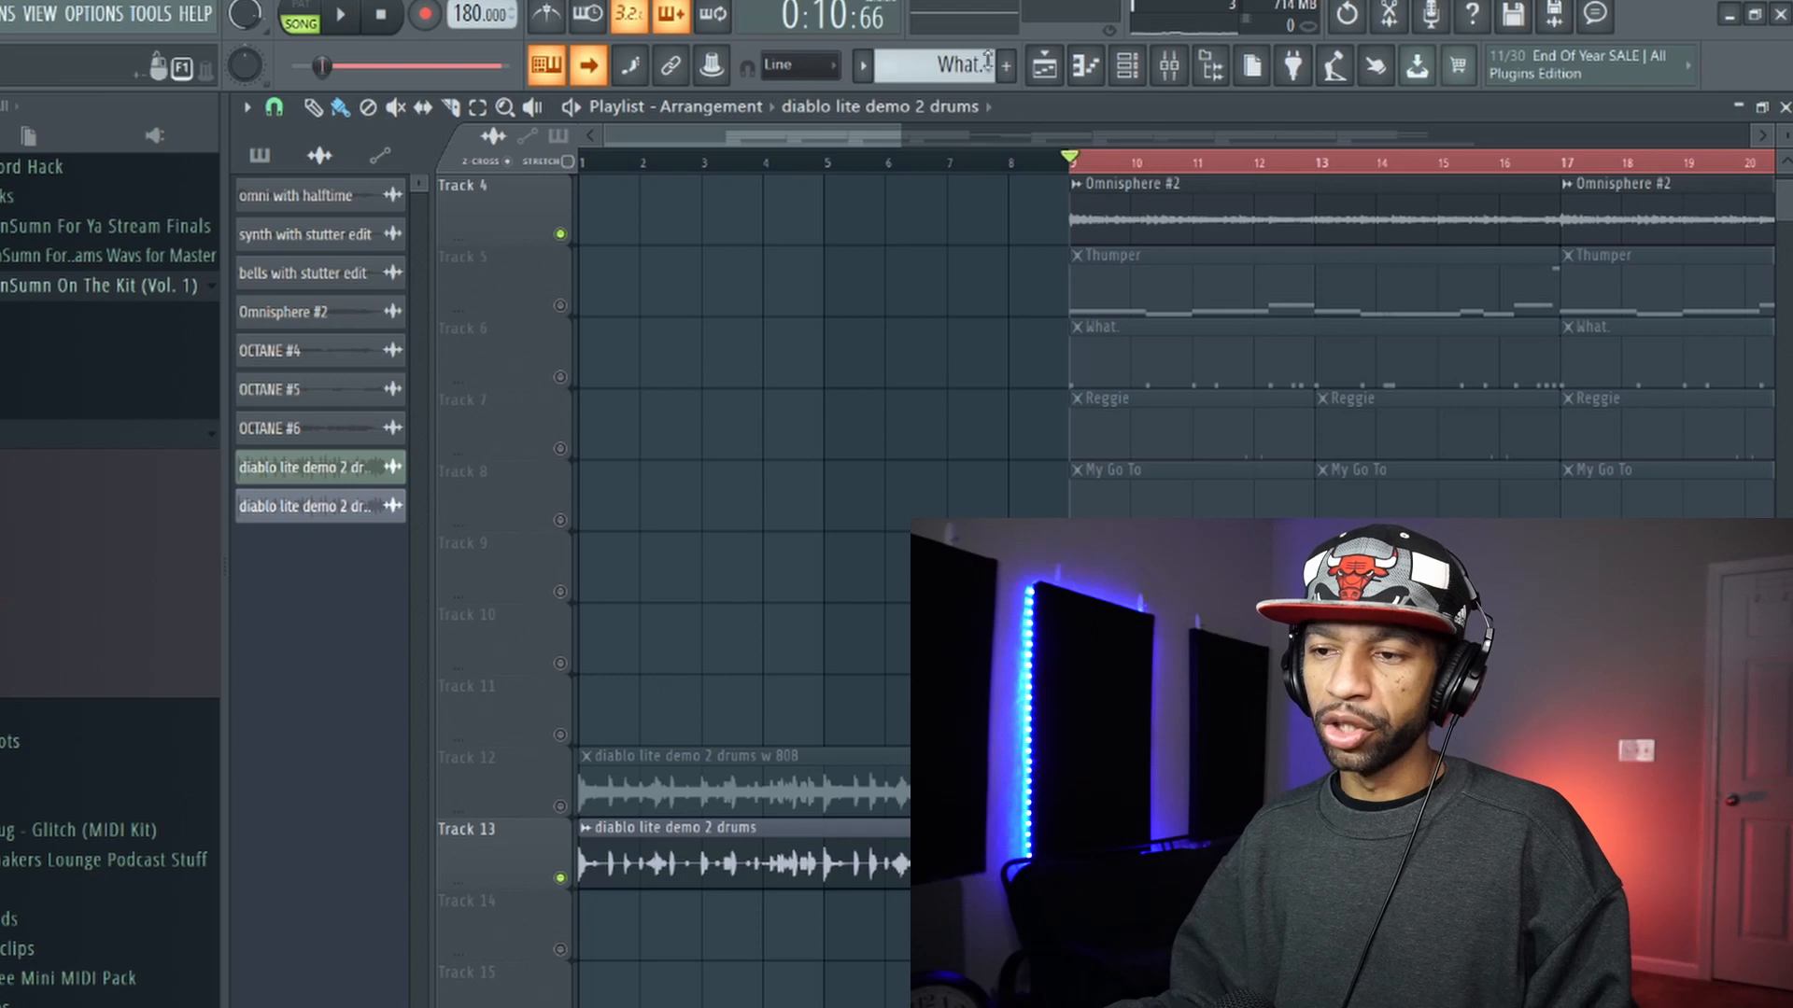
Select insert 4 (diablo lite demo 2 drums) in the mixer and play the beat with Diablo Lite shown
left_click(1128, 66)
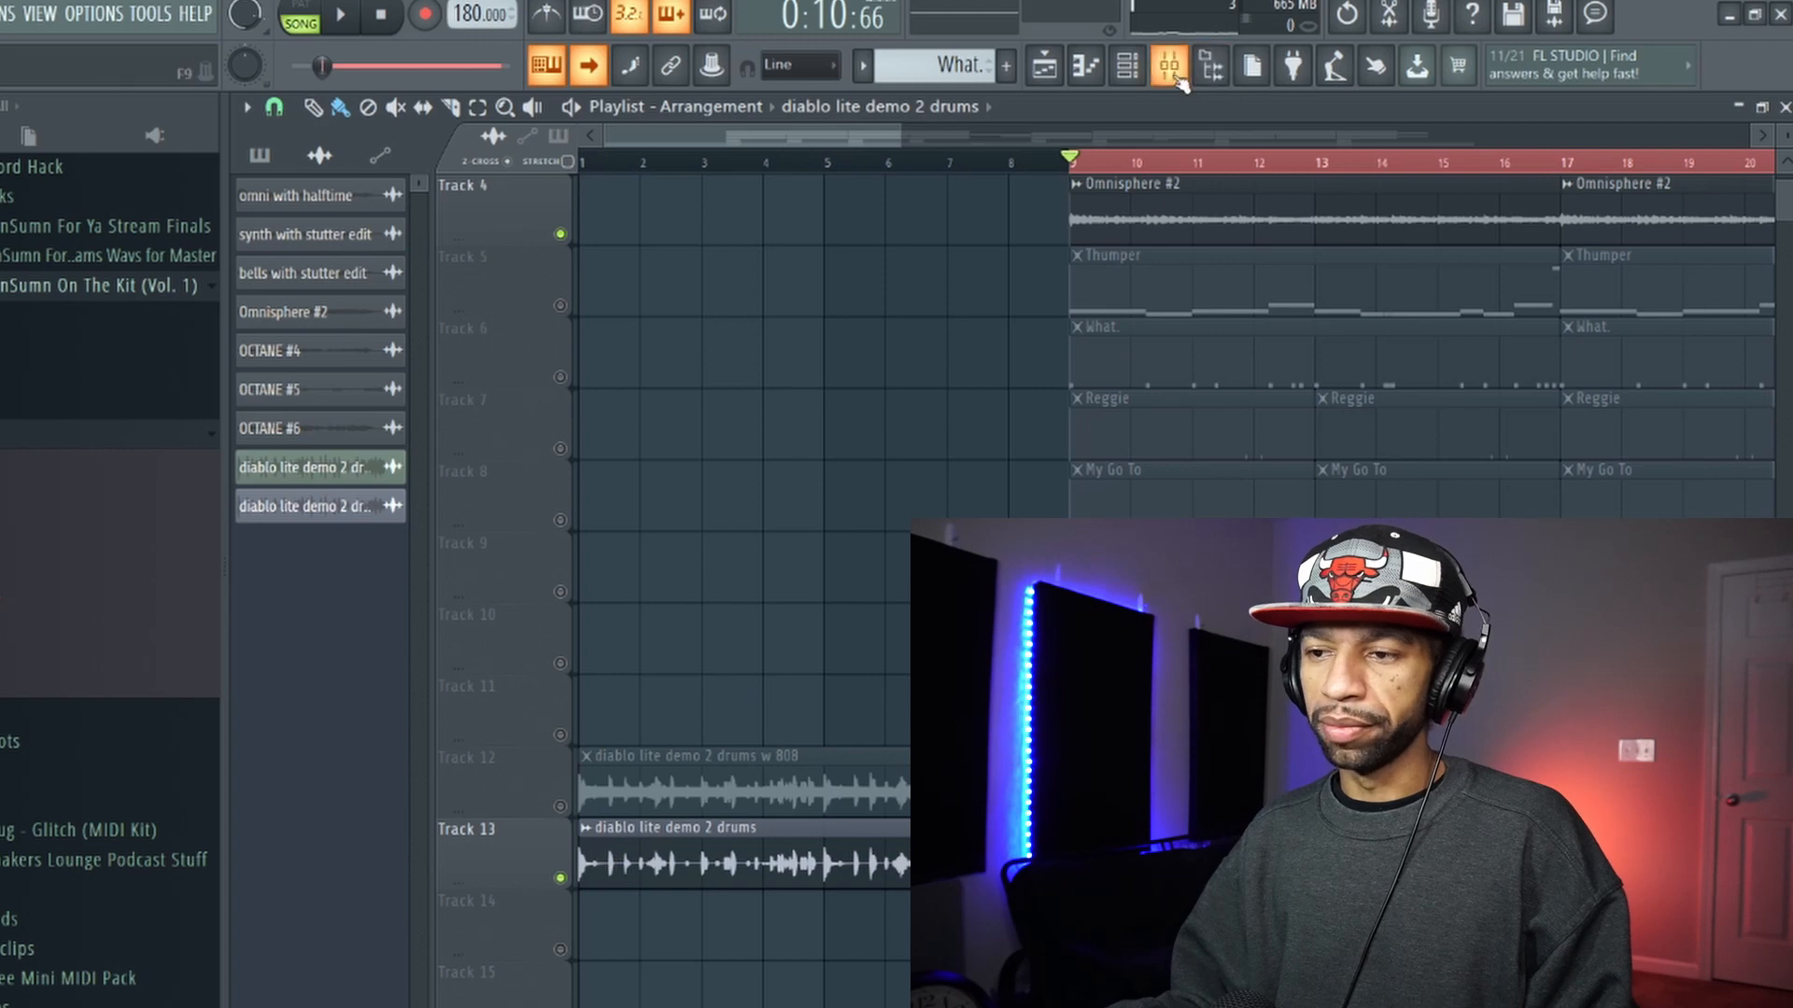
left_click(1168, 66)
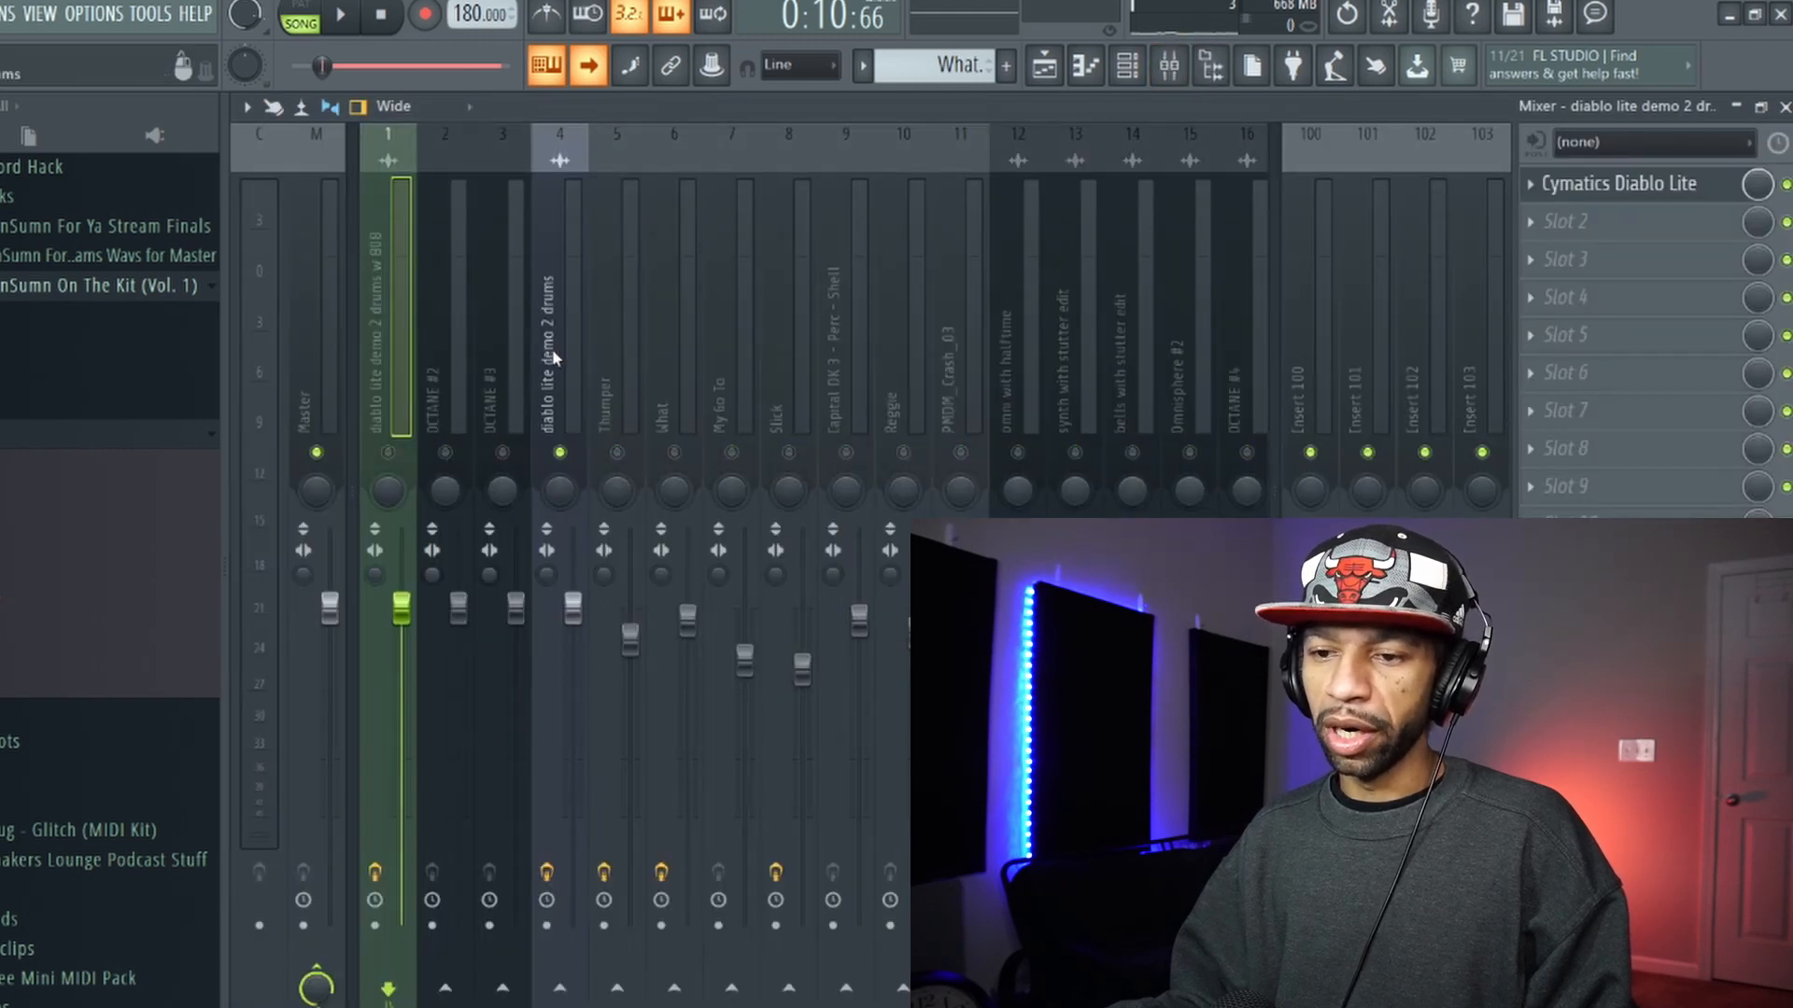
left_click(558, 320)
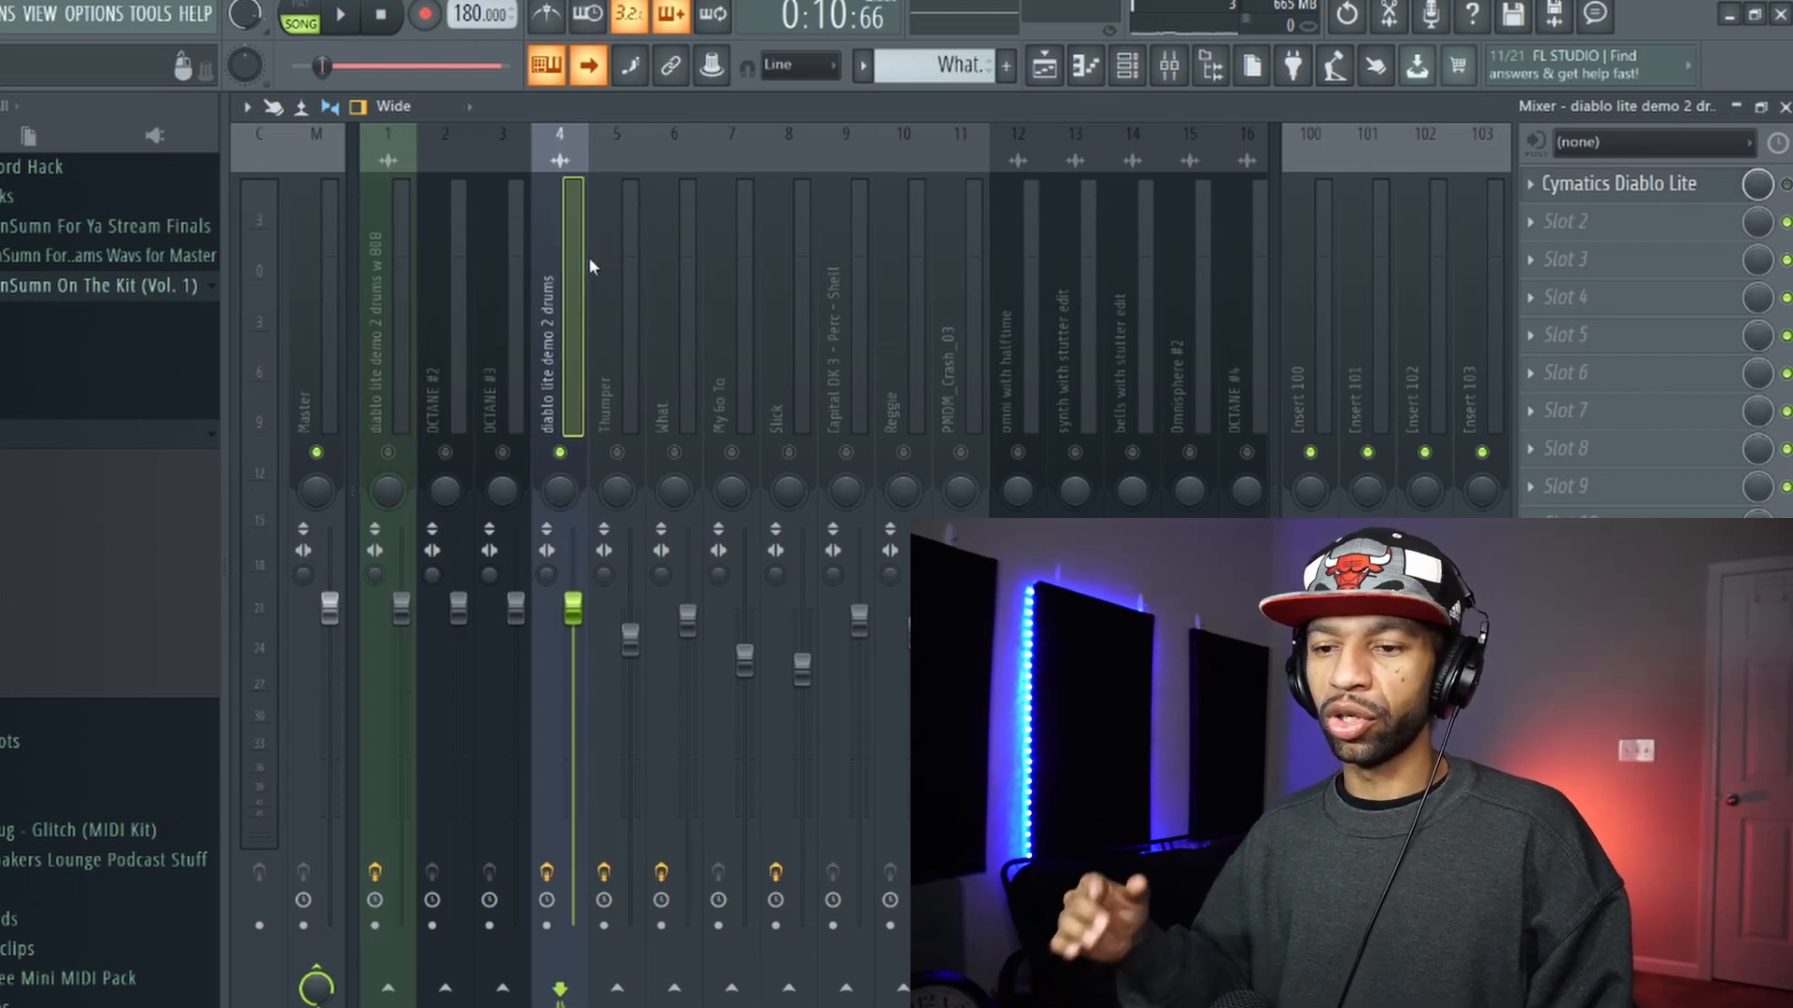
mouse_move(549, 235)
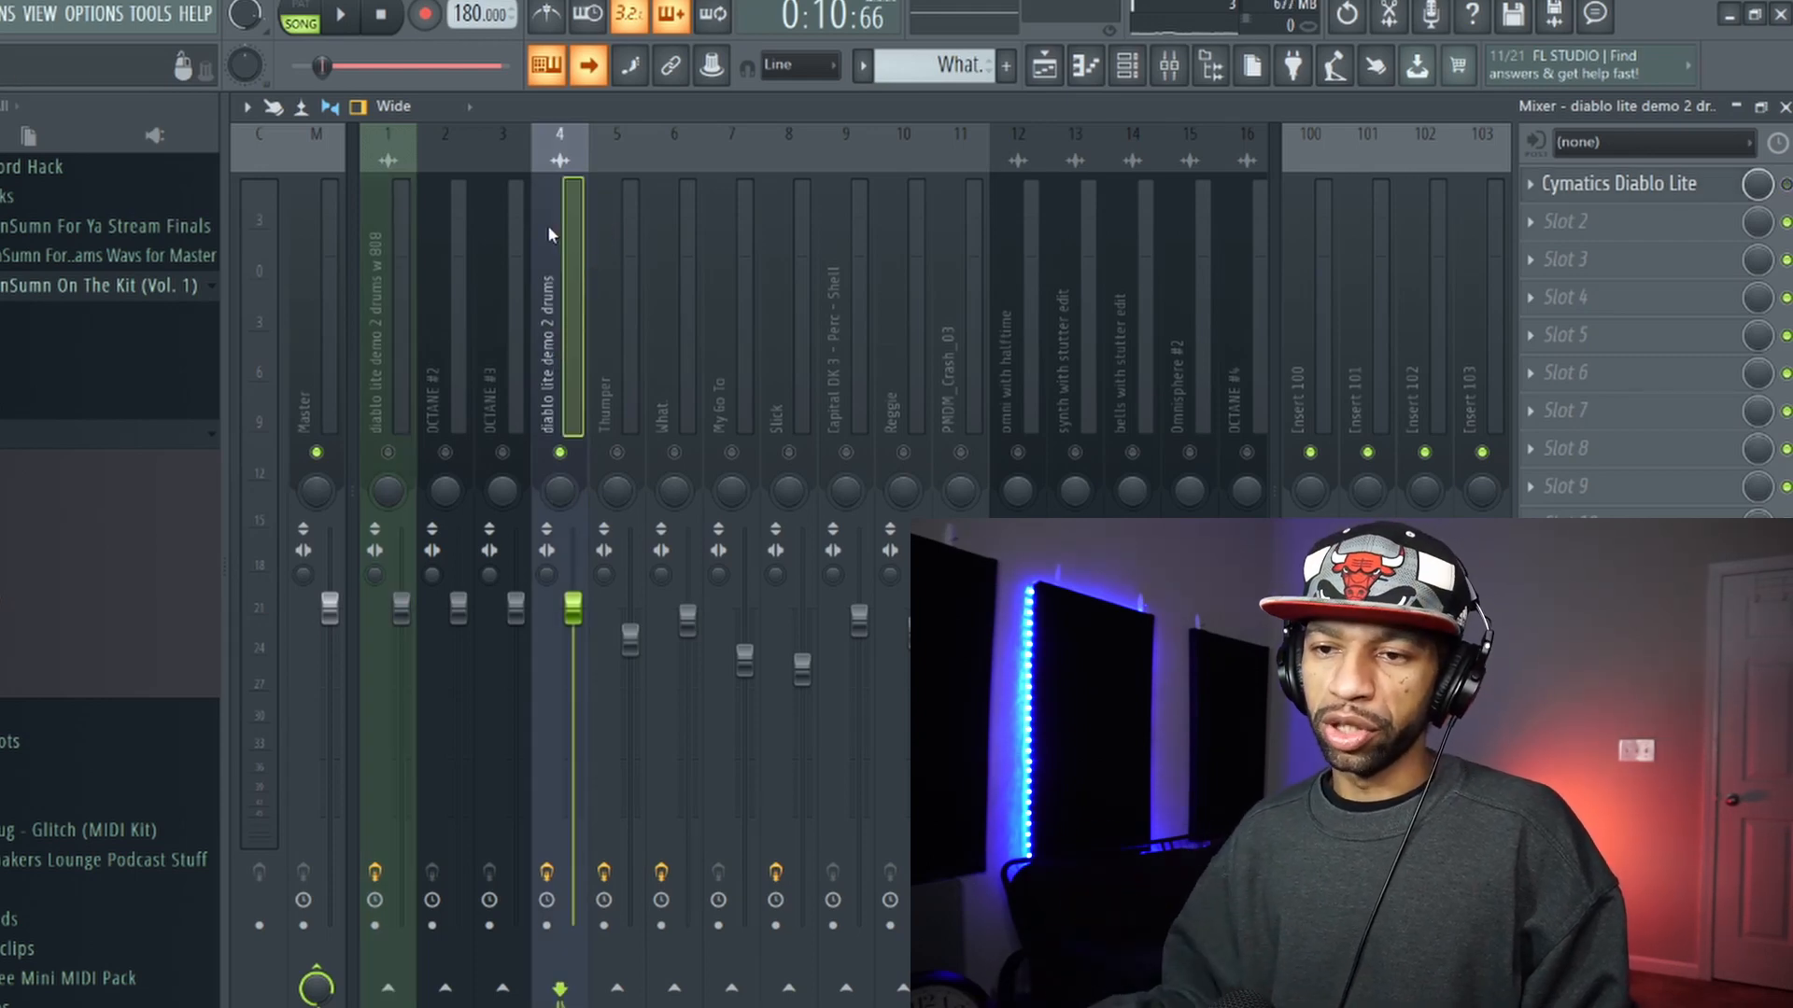
left_click(340, 17)
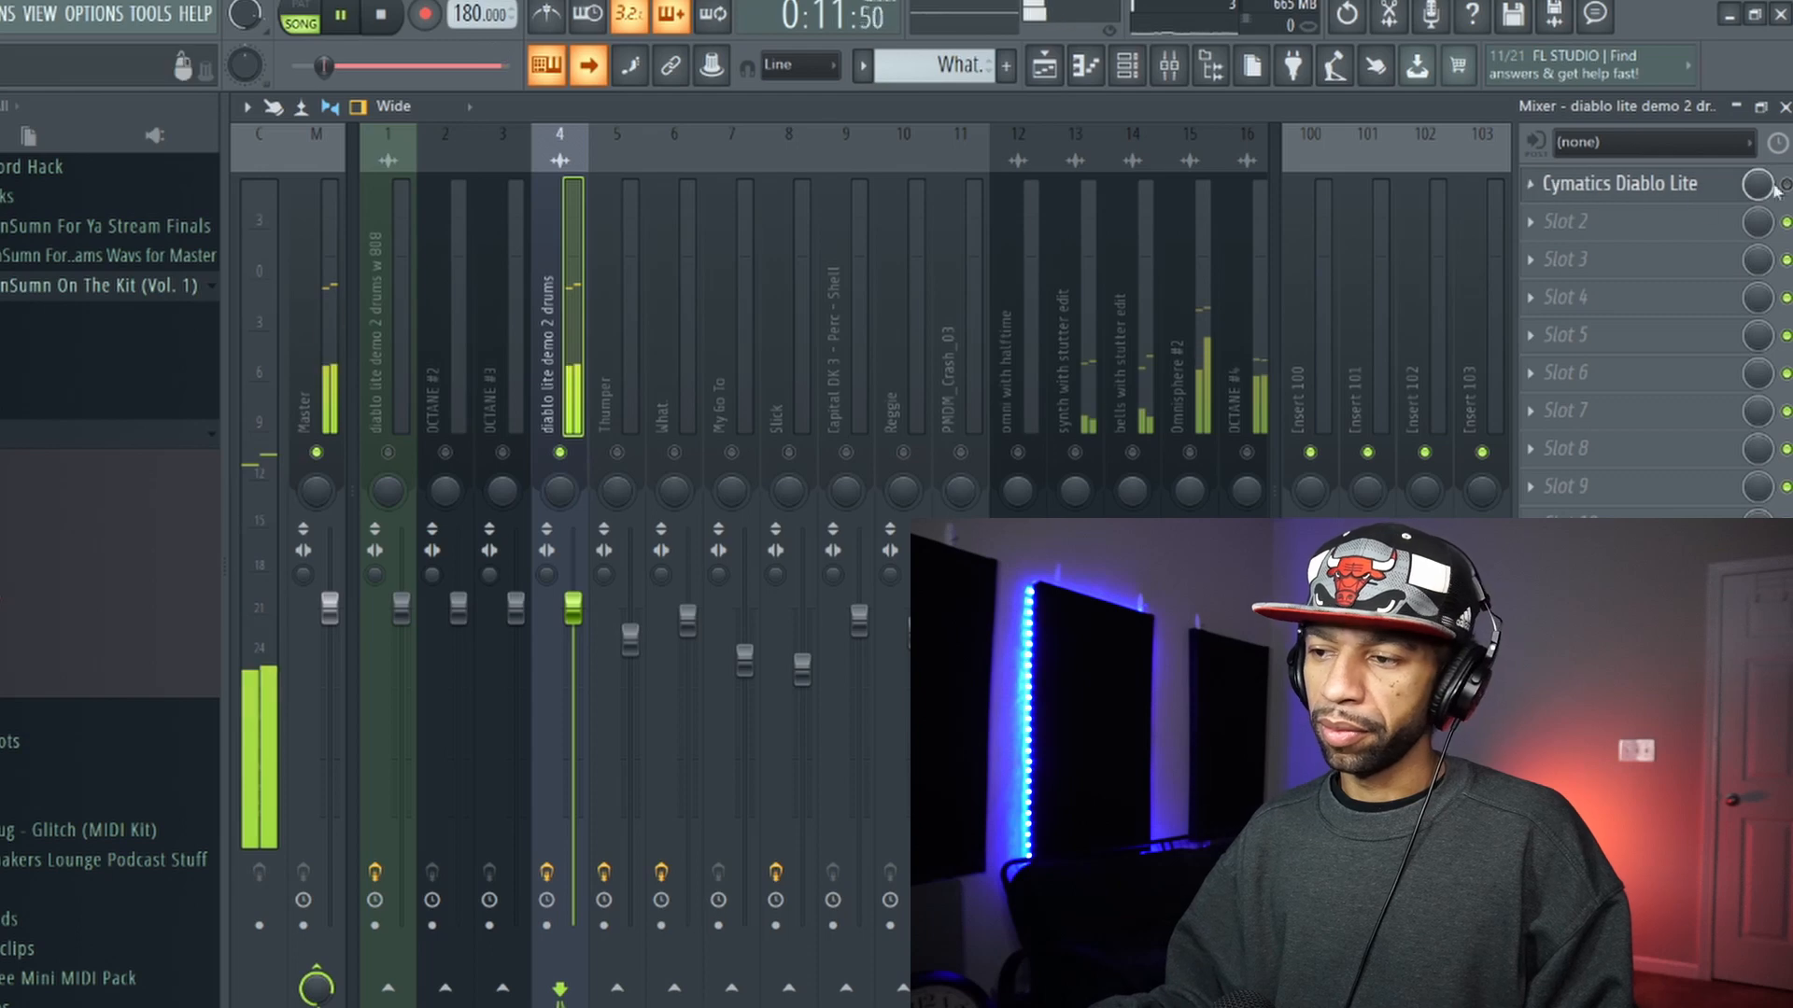
left_click(1615, 183)
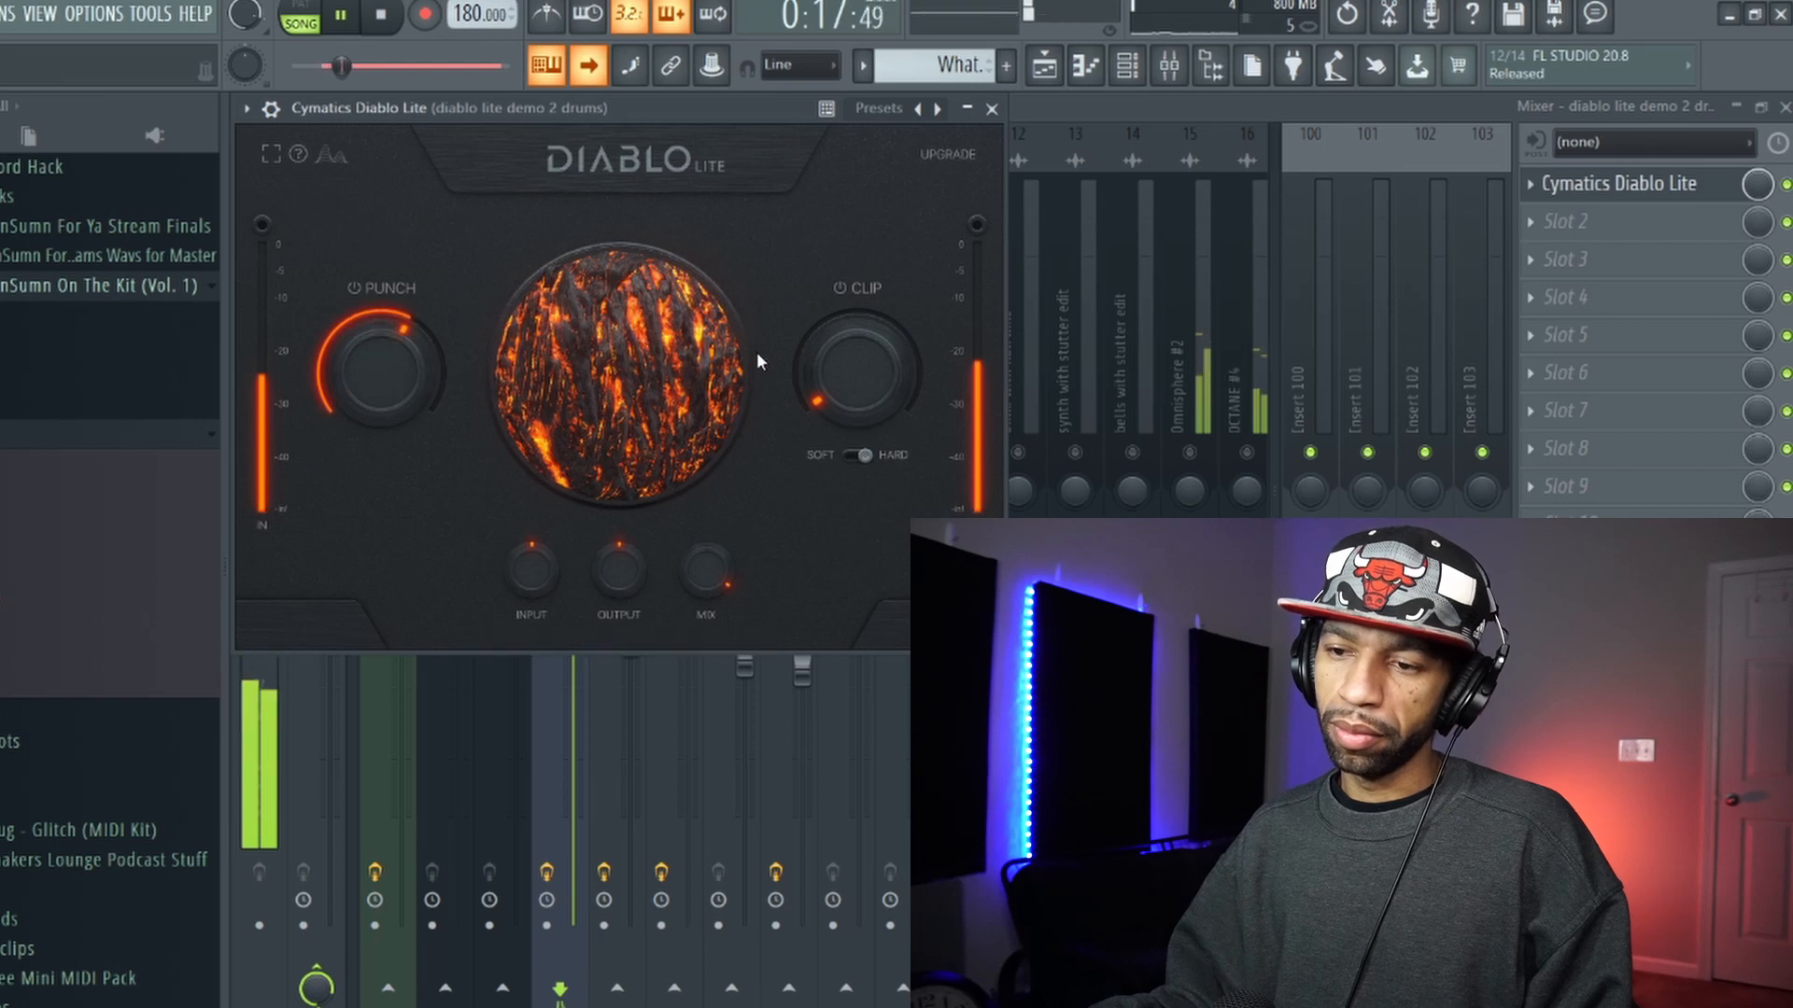
Raise Diablo Lite's Punch and Clip on the drums channel, audition with the plugin reopened, then stop
left_click_drag(855, 366, 855, 344)
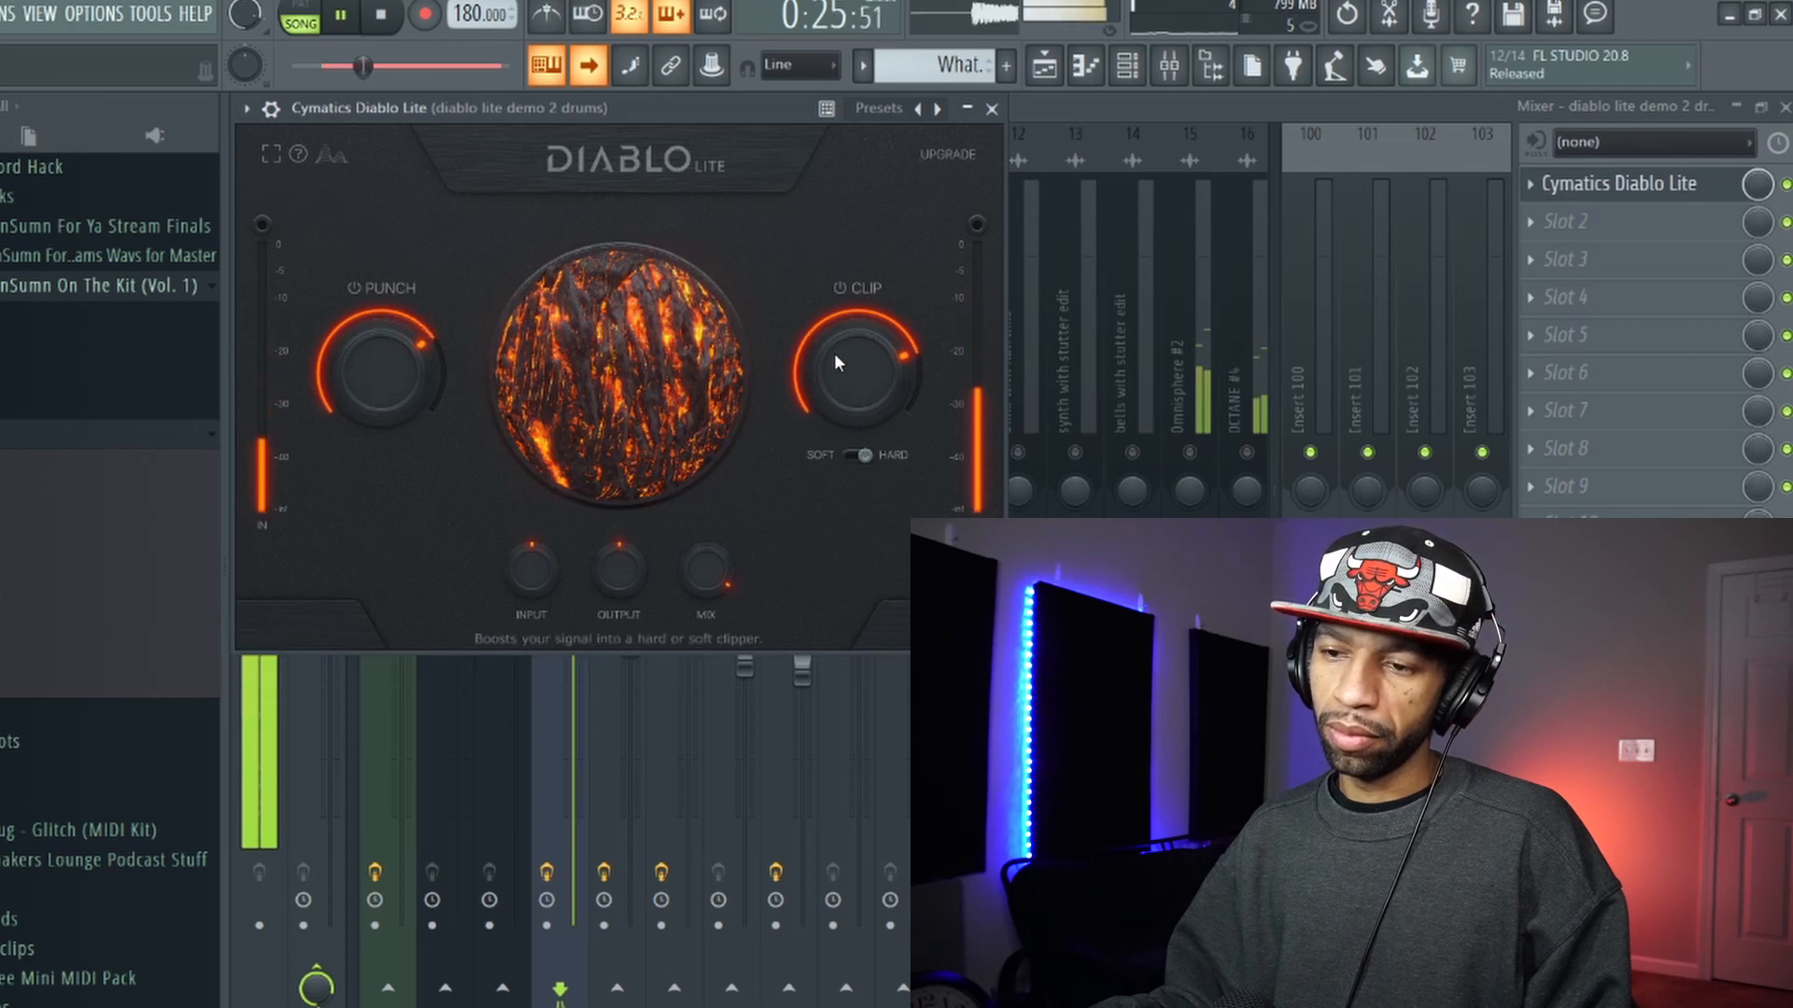
left_click_drag(381, 360, 381, 319)
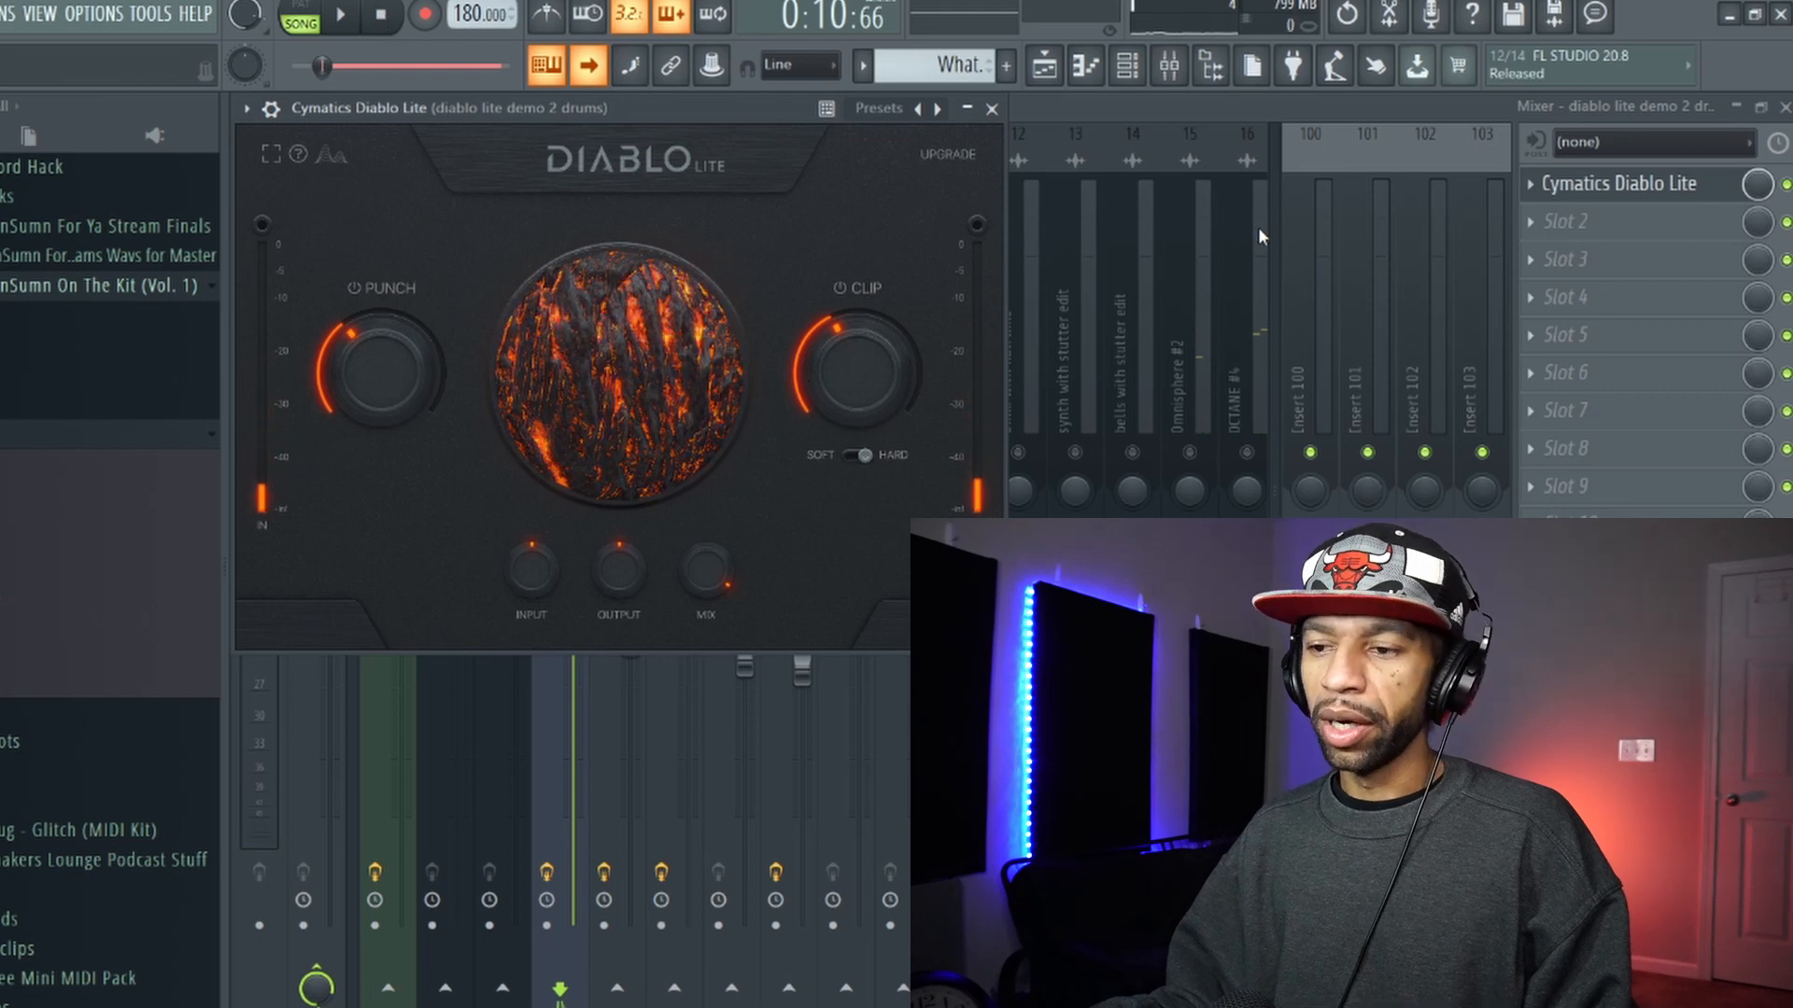
left_click(990, 108)
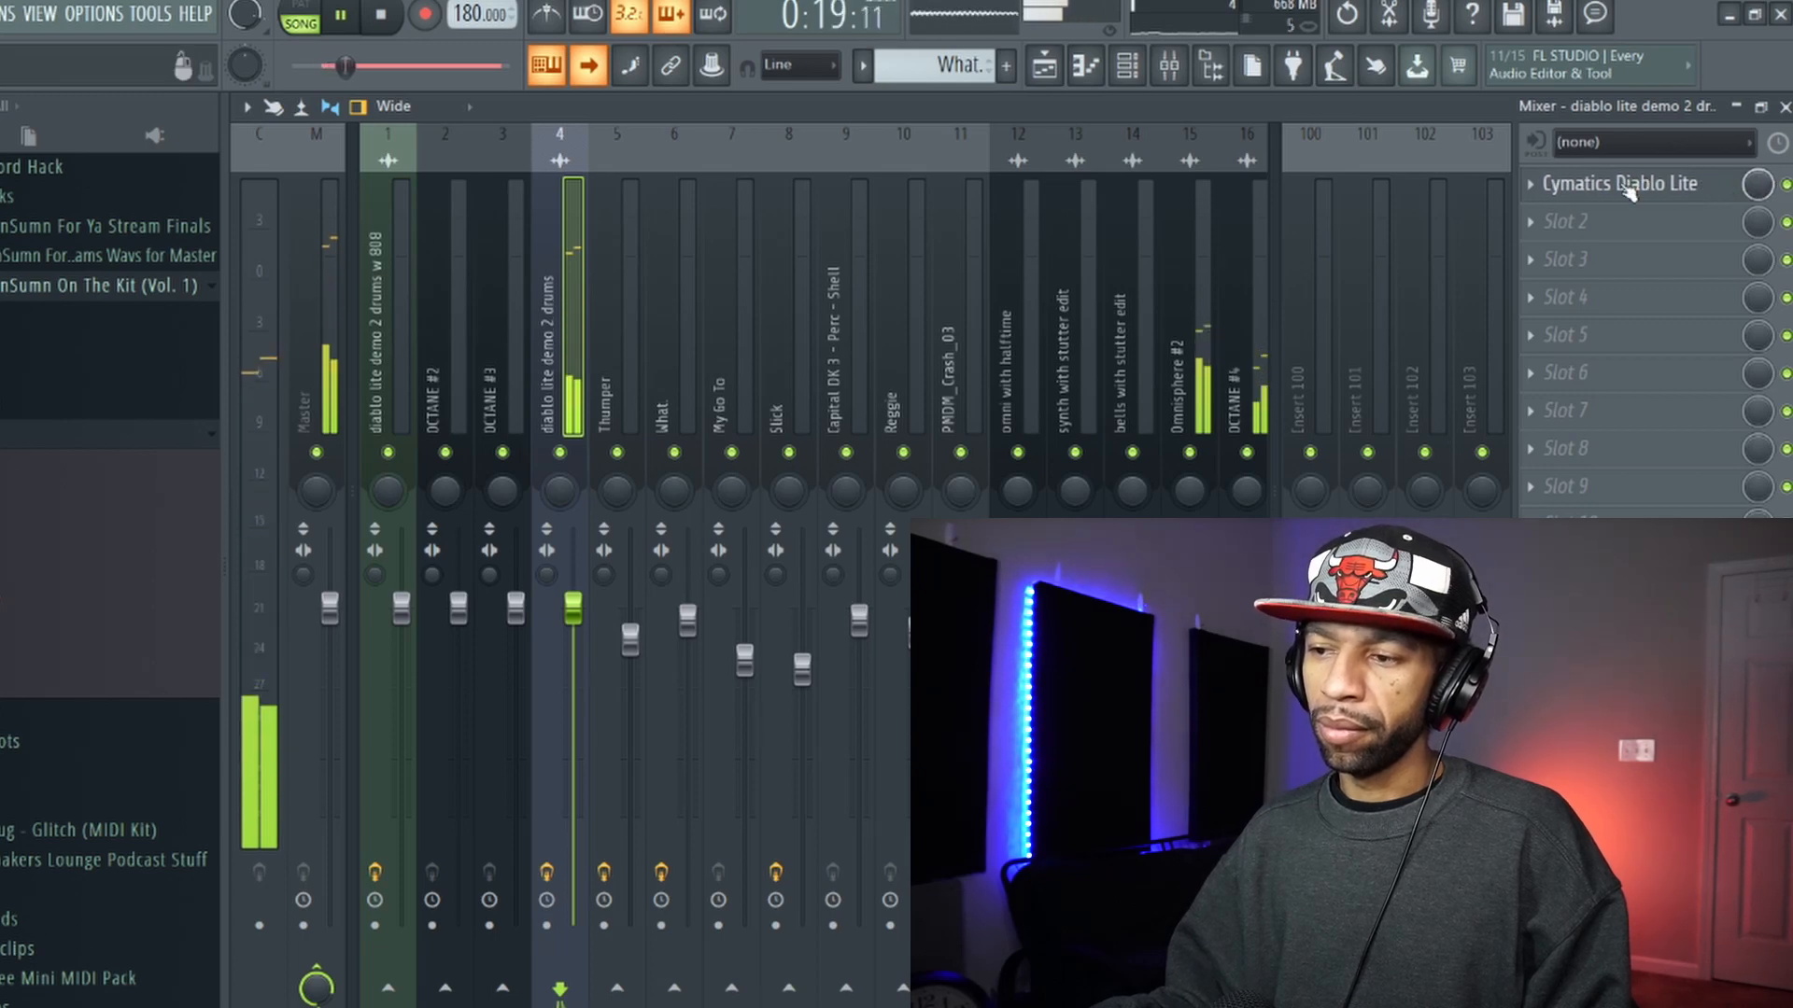
left_click(1617, 183)
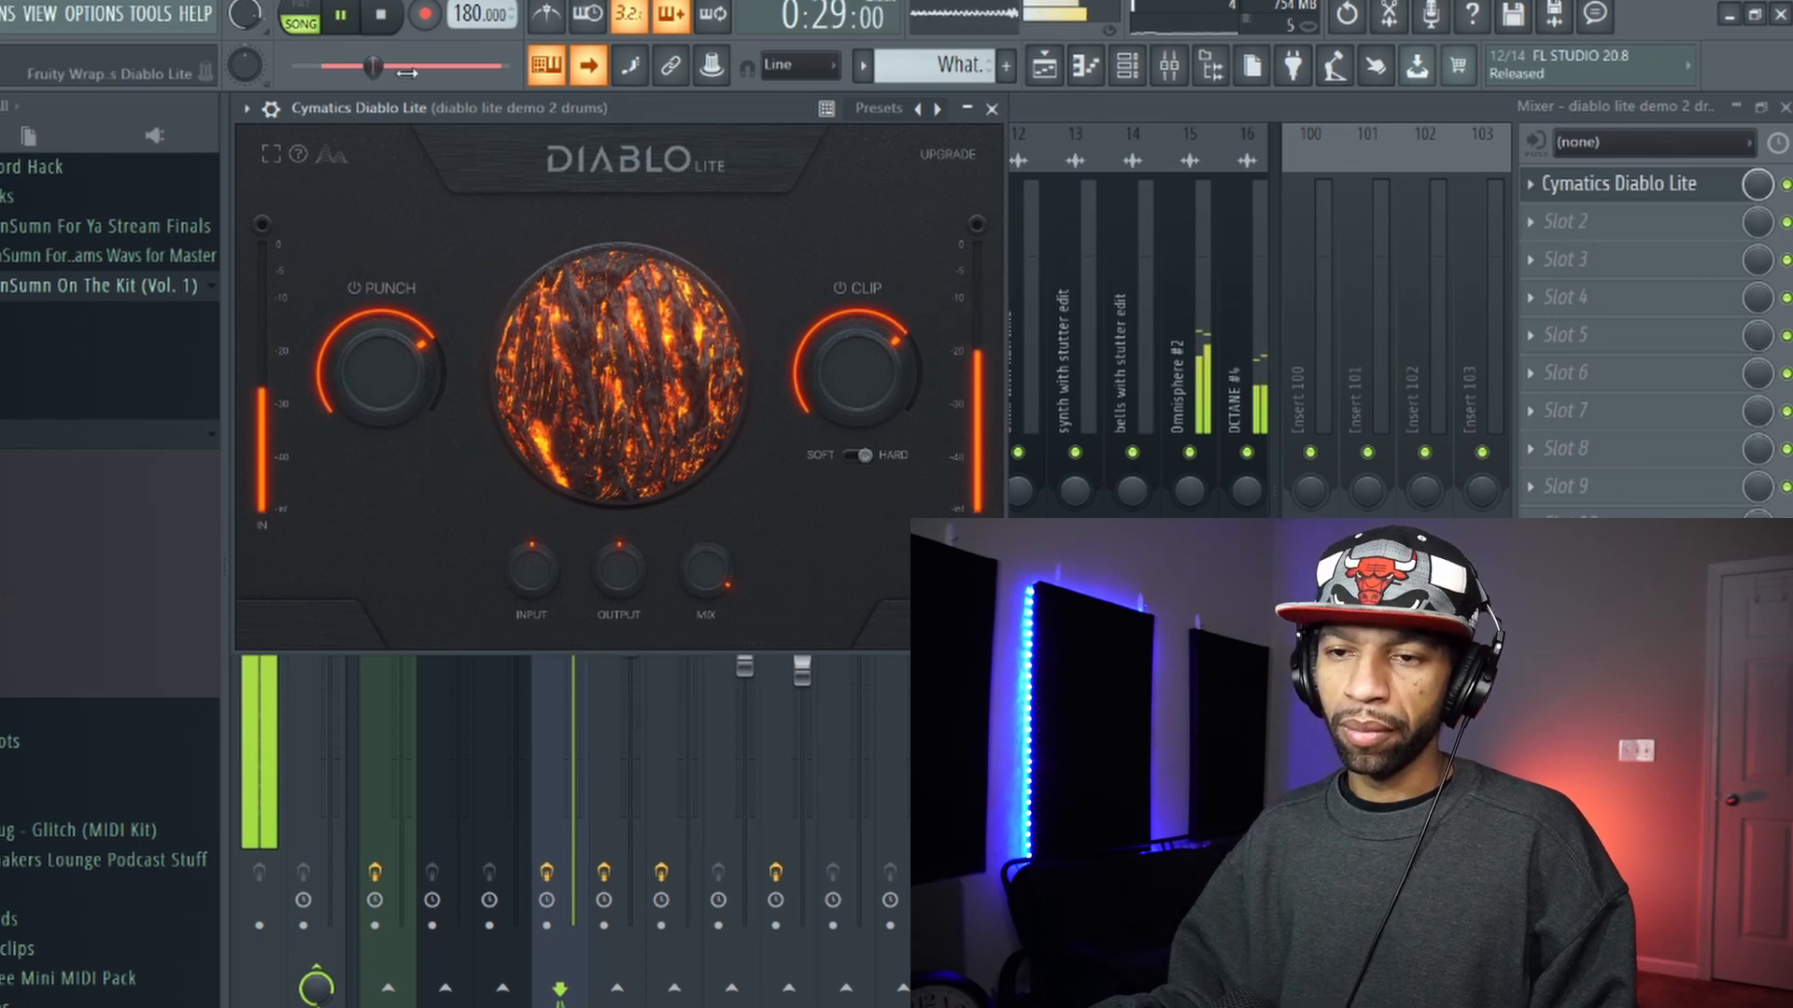
left_click(380, 17)
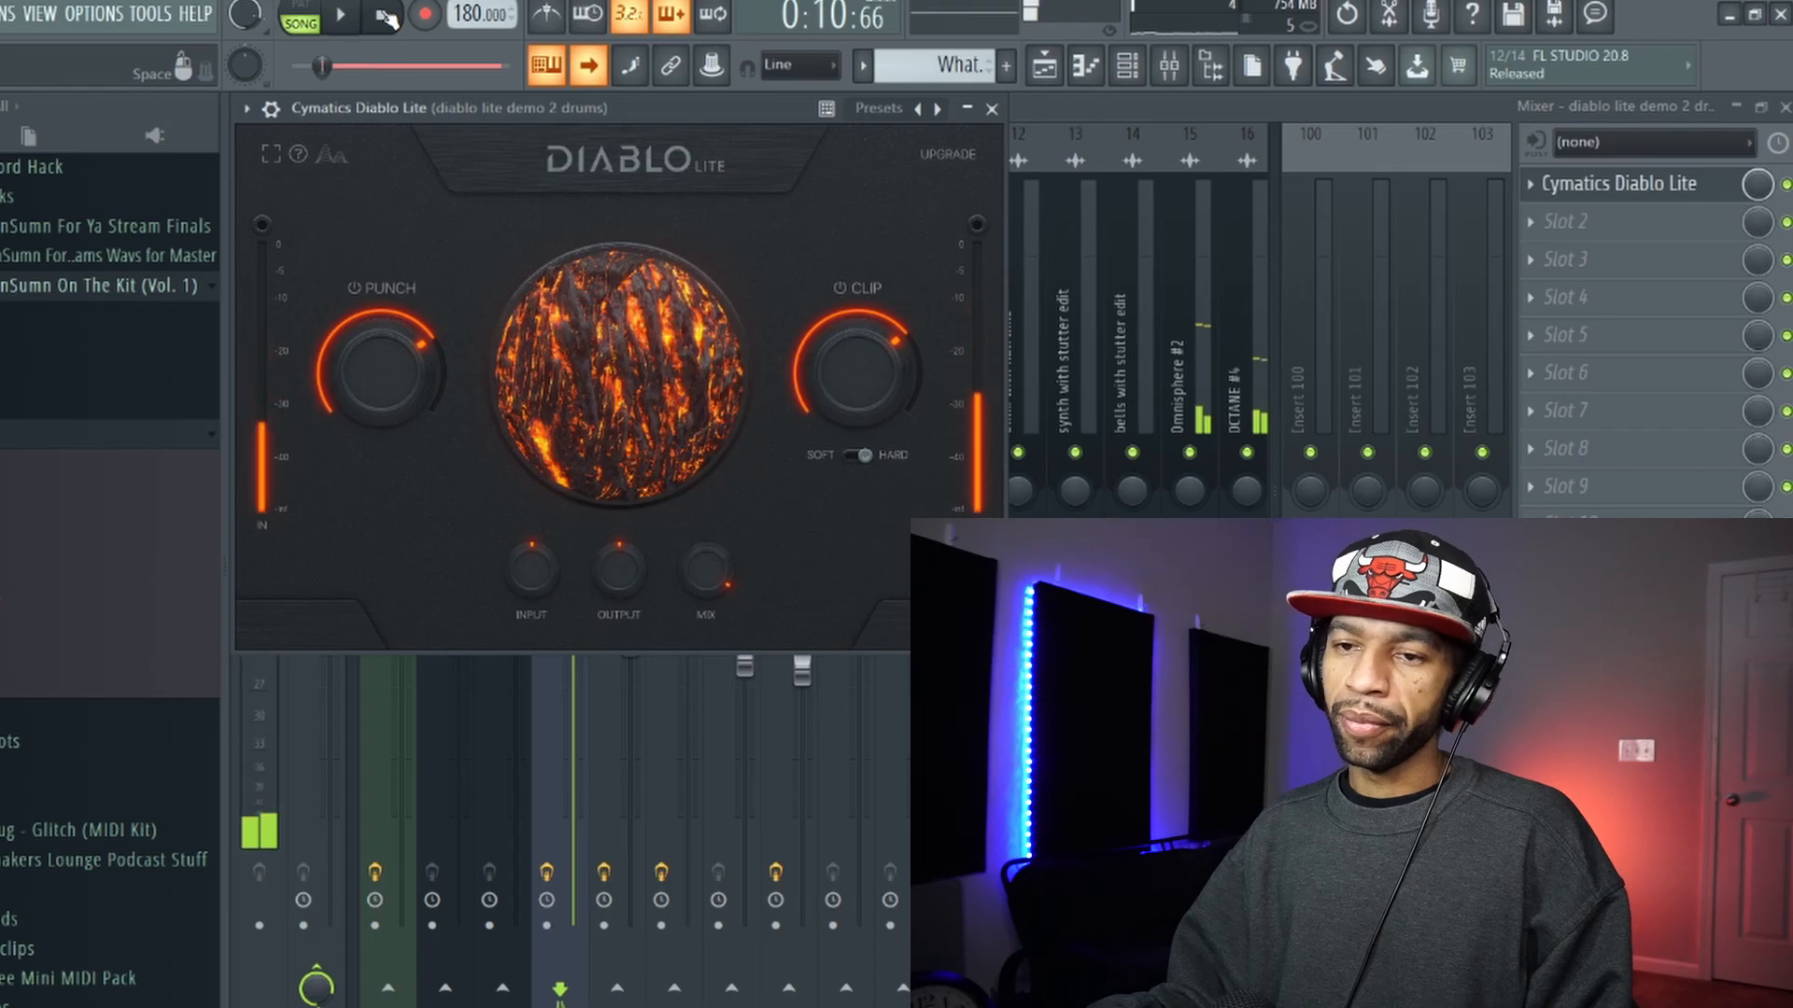